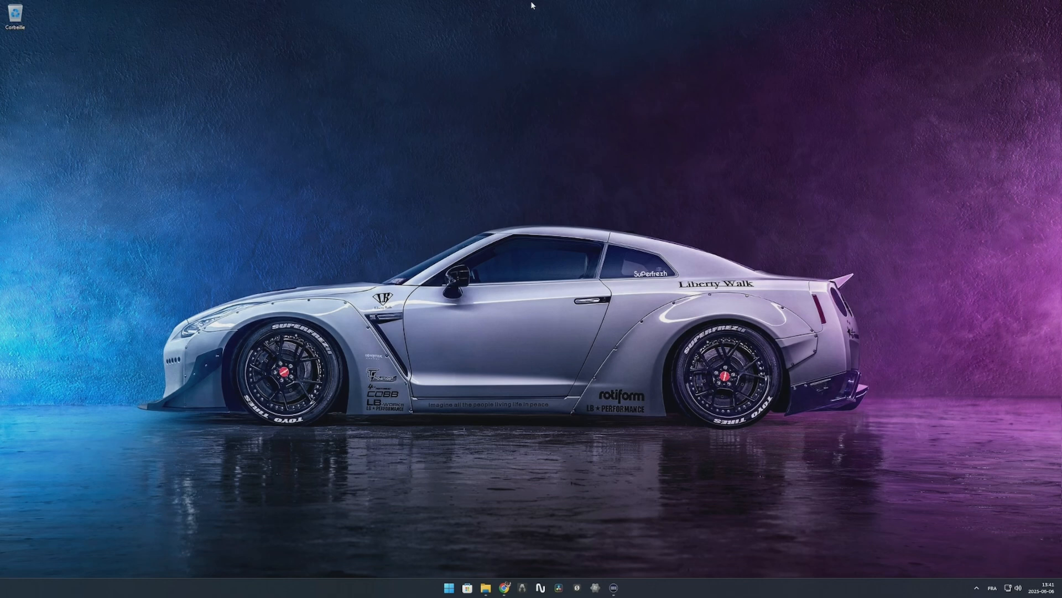
pyautogui.moveTo(380, 501)
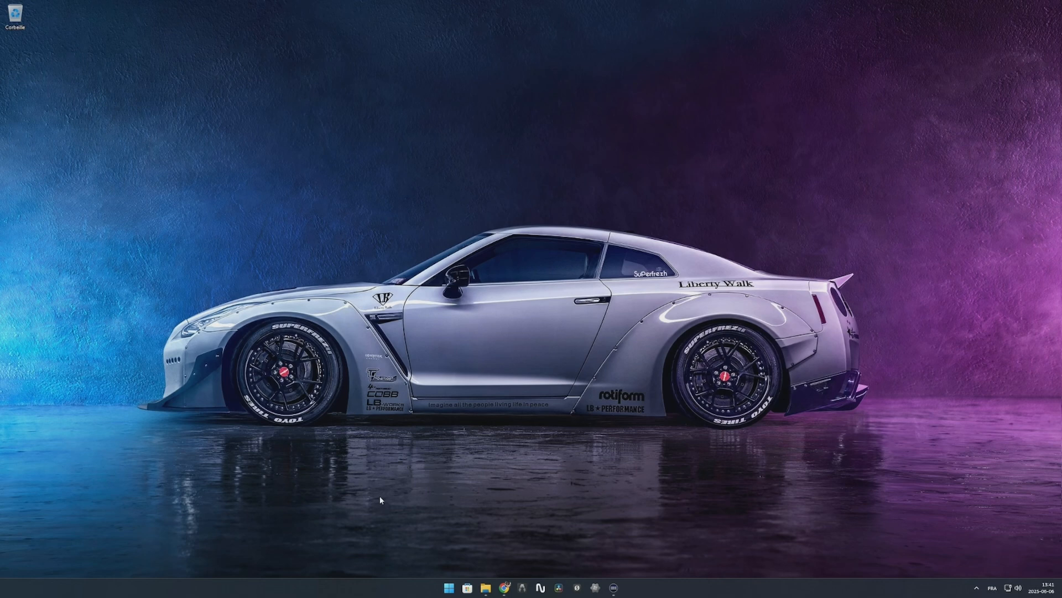
pyautogui.moveTo(416, 494)
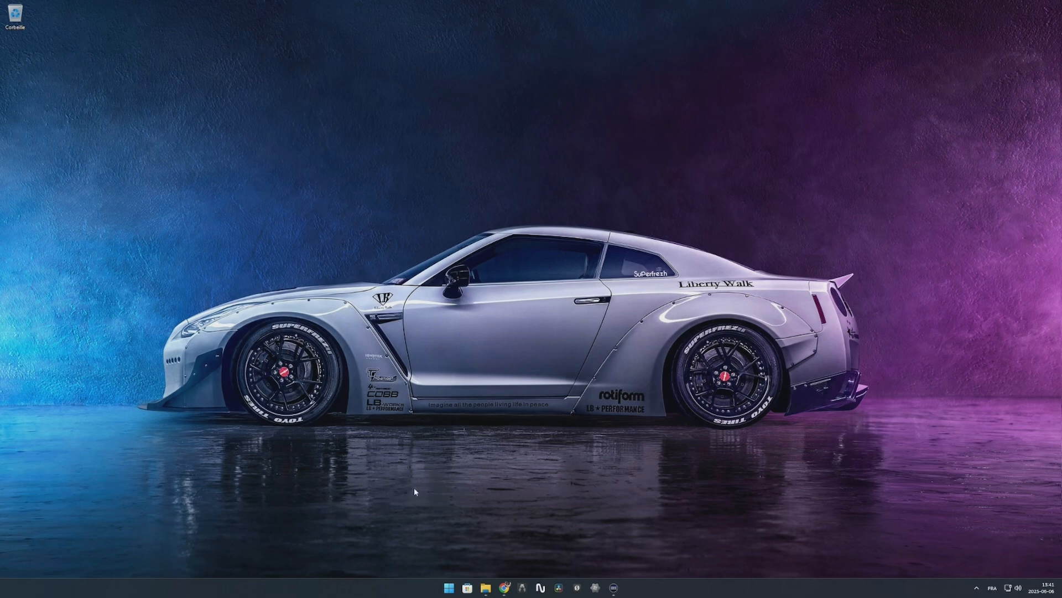
pyautogui.moveTo(408, 485)
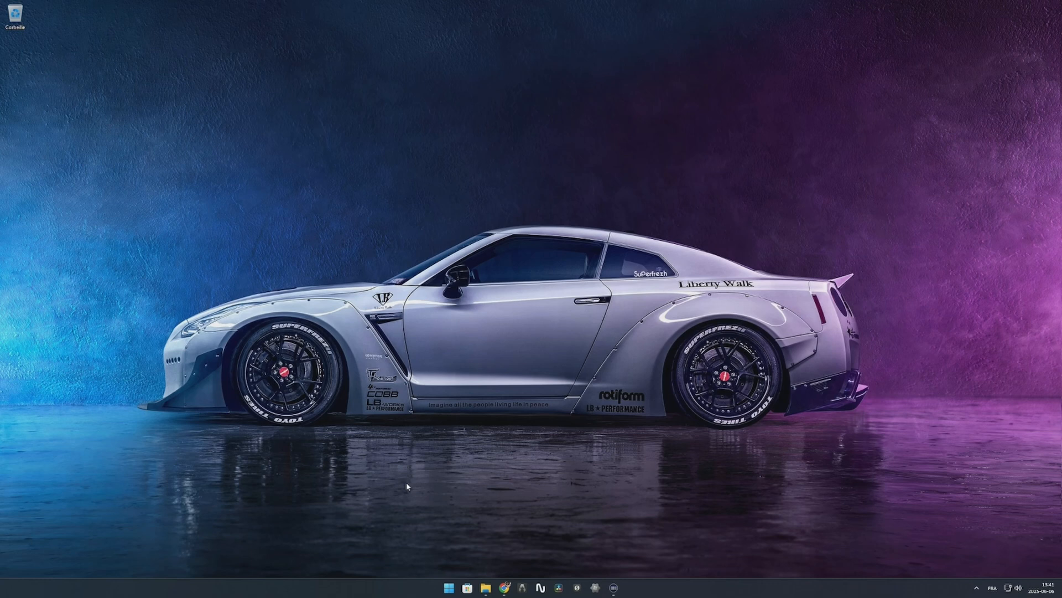
pyautogui.moveTo(401, 482)
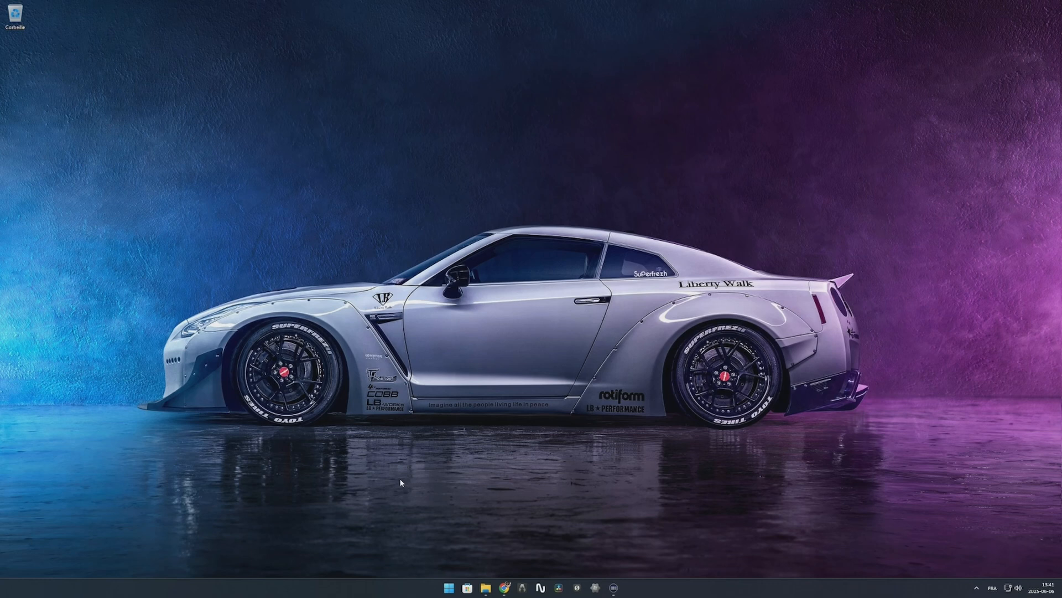
pyautogui.moveTo(405, 482)
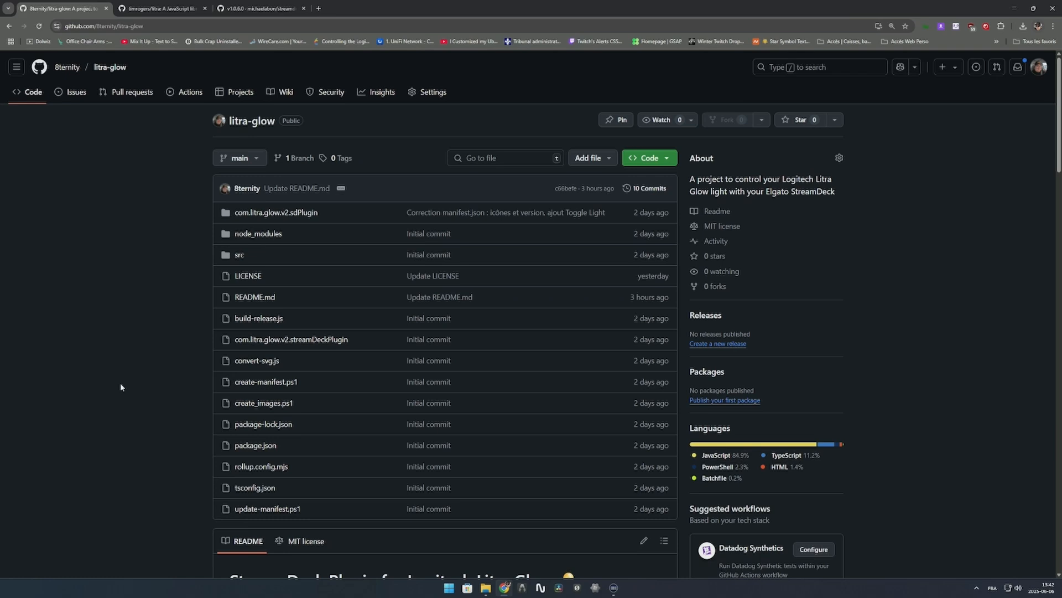
pyautogui.moveTo(121, 387)
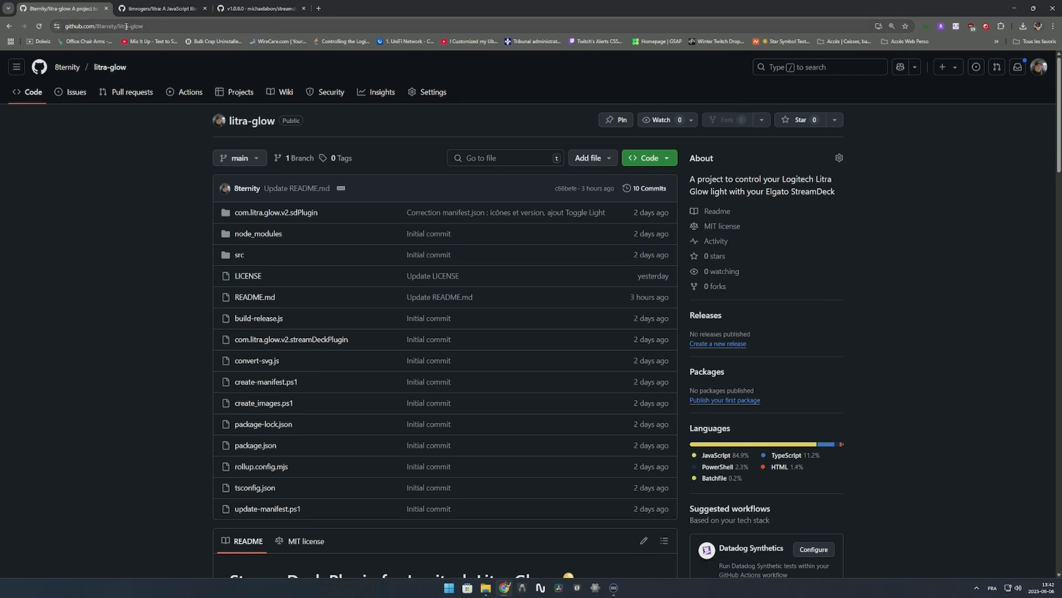
pyautogui.moveTo(109, 67)
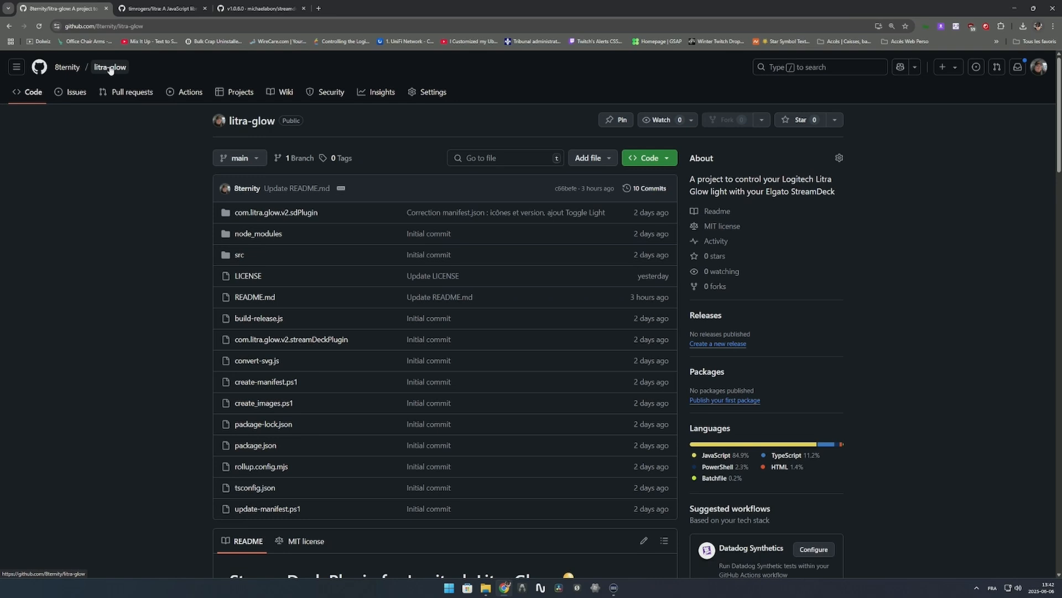
# Follow the nodejs.org download link under the README's Installation prerequisites
pyautogui.scroll(-3)
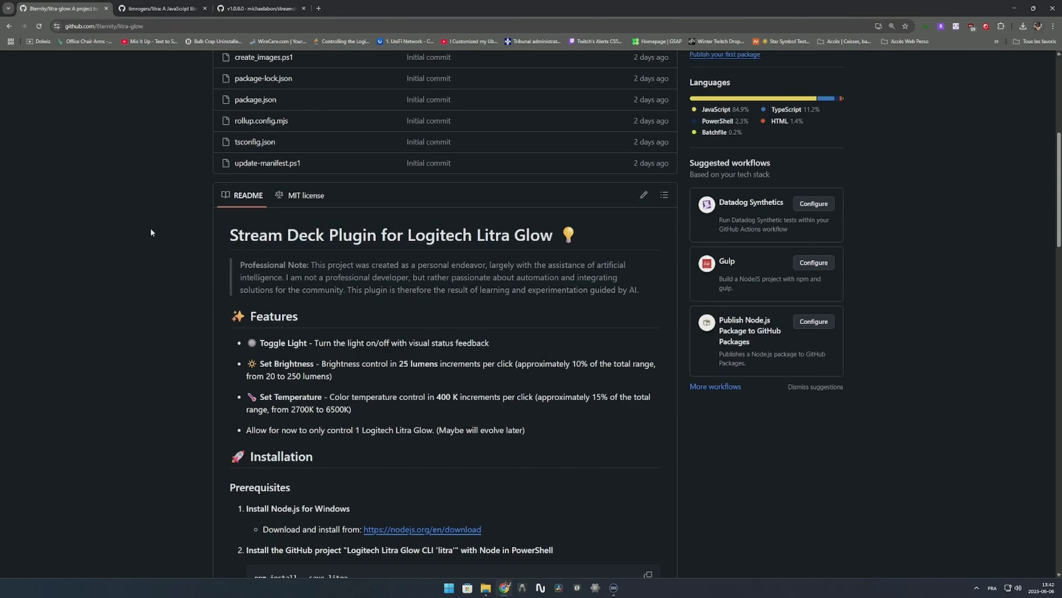
pyautogui.scroll(-3)
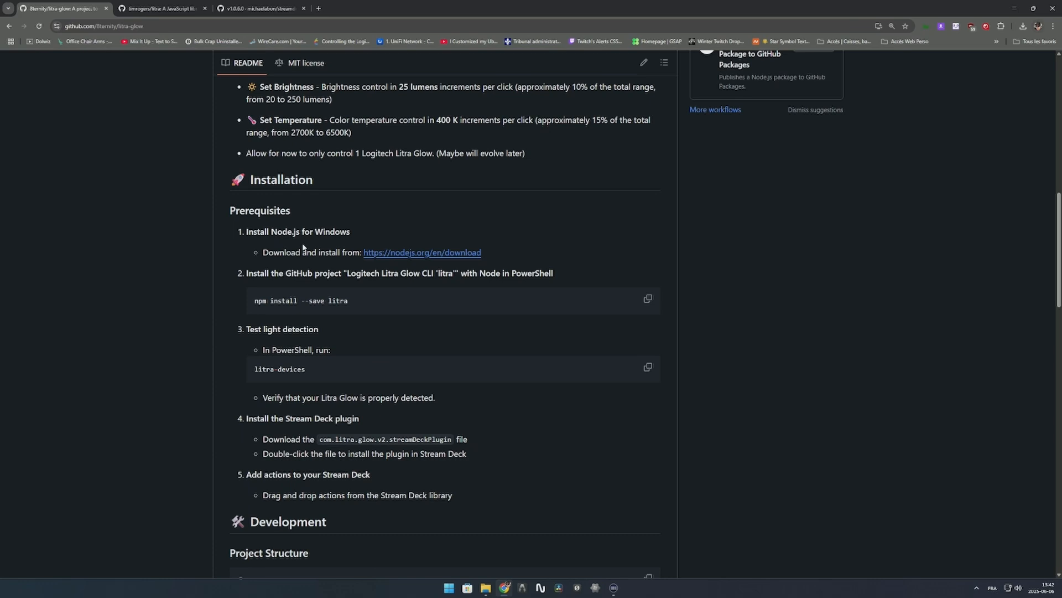
pyautogui.moveTo(327, 241)
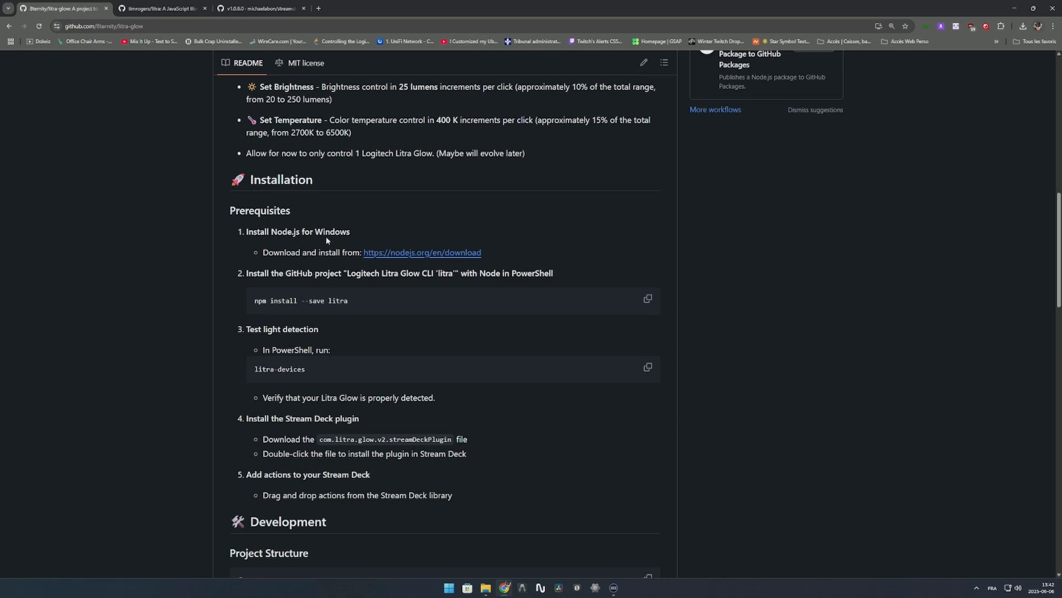
pyautogui.moveTo(312, 236)
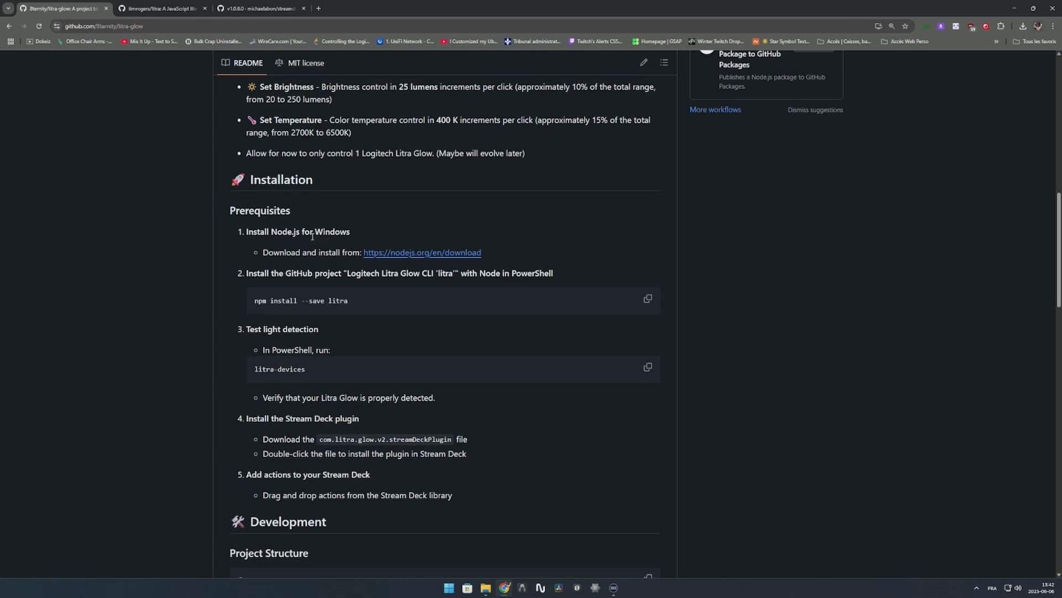
pyautogui.moveTo(452, 254)
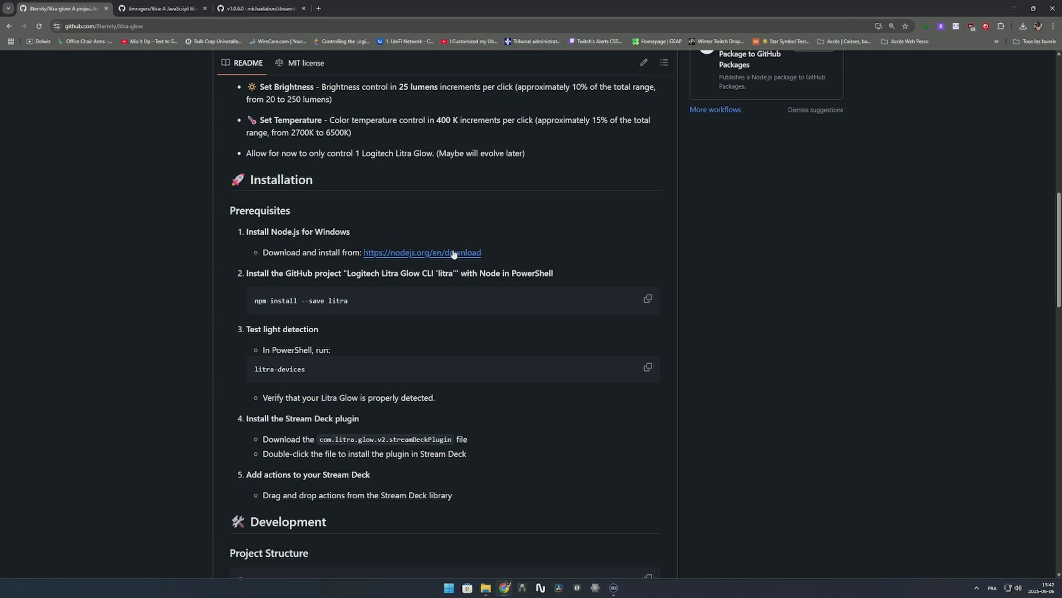
pyautogui.click(422, 252)
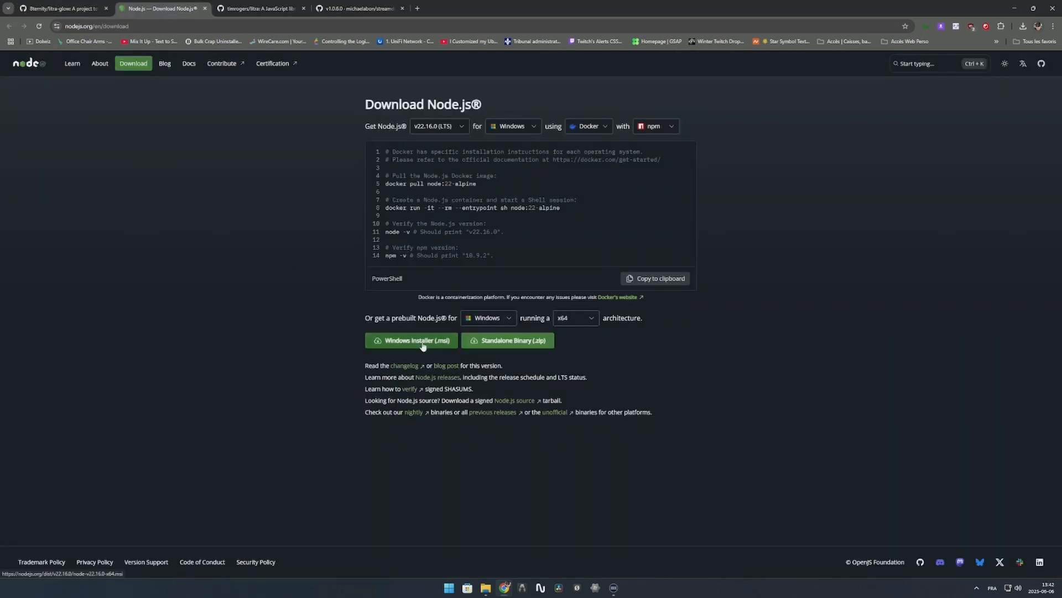
pyautogui.moveTo(284, 284)
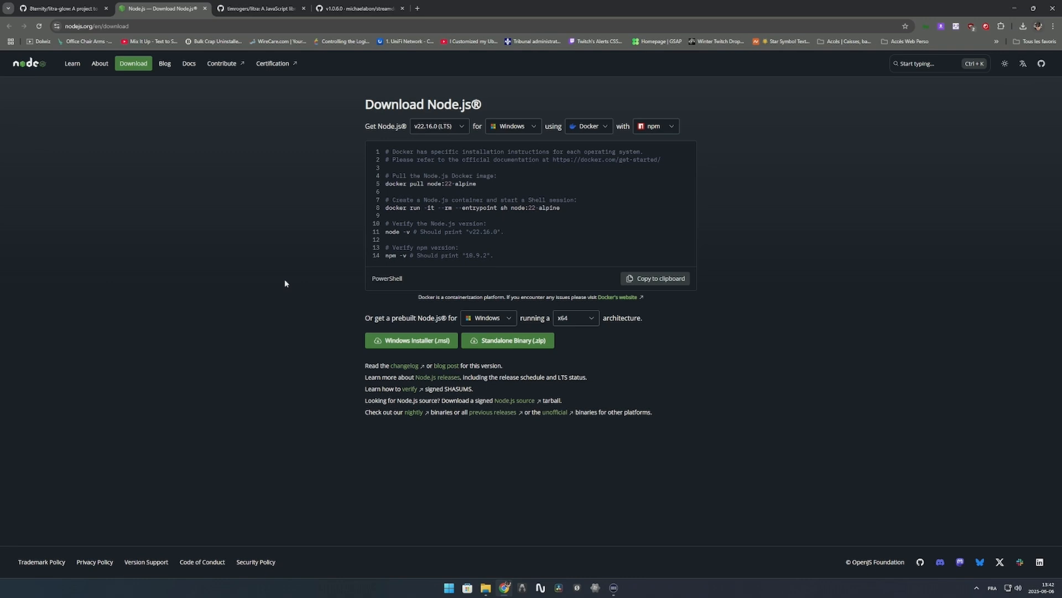
pyautogui.moveTo(350, 283)
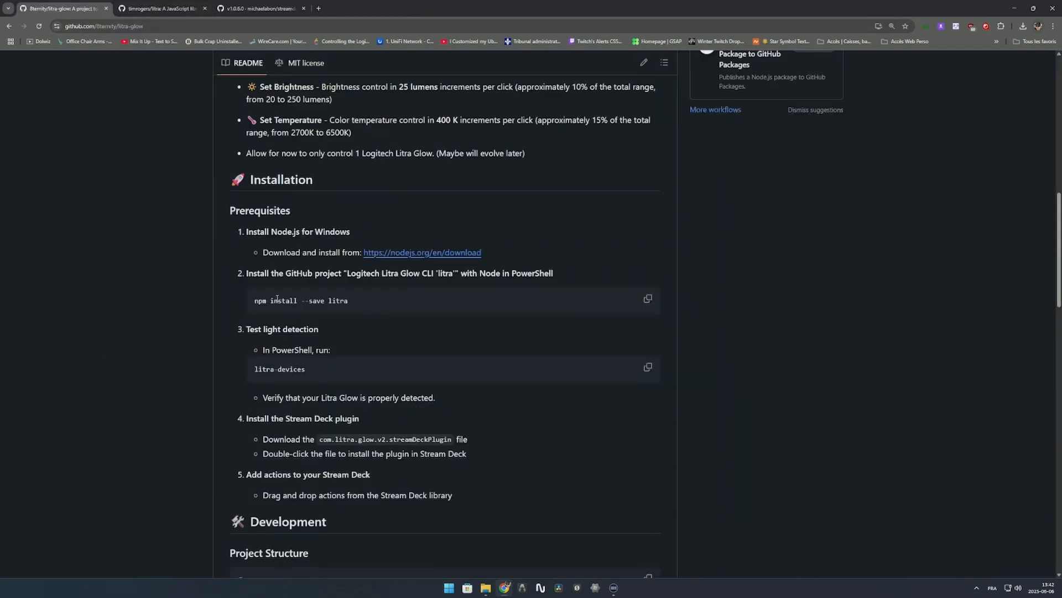
# Start PowerShell as administrator and run npm install --save litra
pyautogui.click(647, 300)
pyautogui.write('pwer')
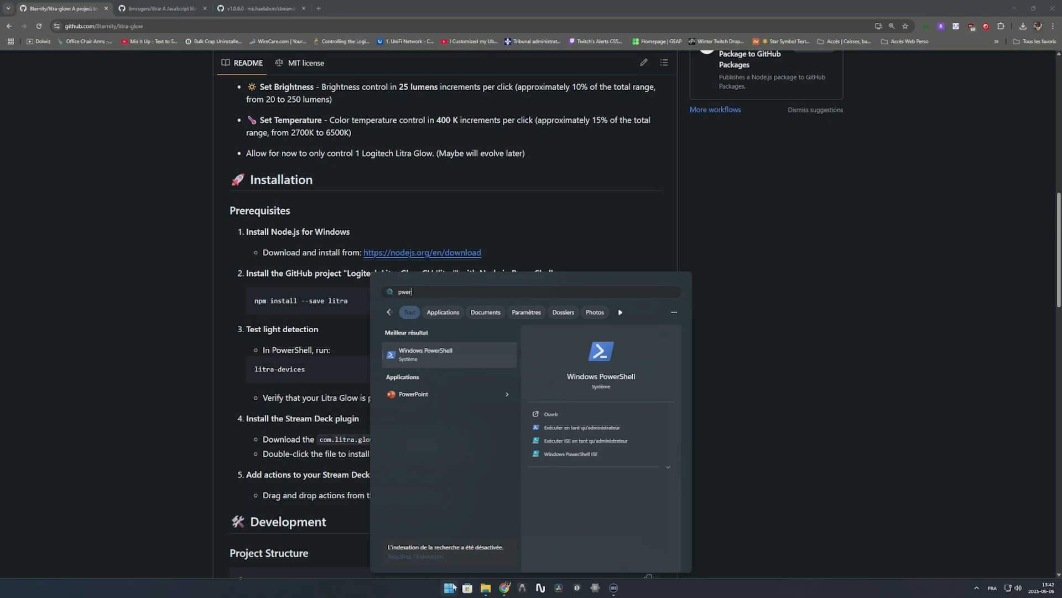
pyautogui.moveTo(580, 428)
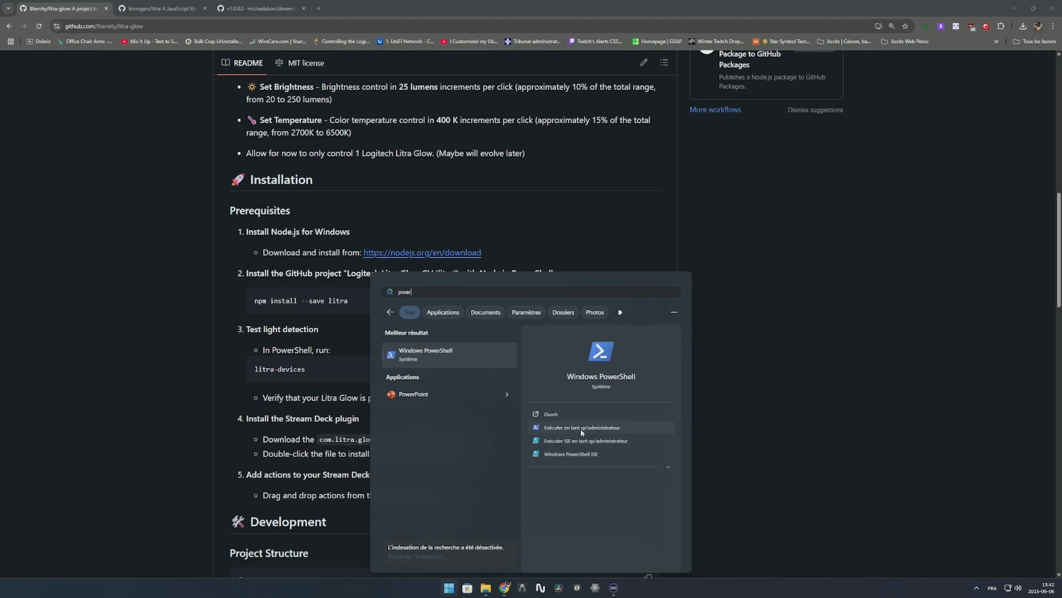
pyautogui.click(581, 427)
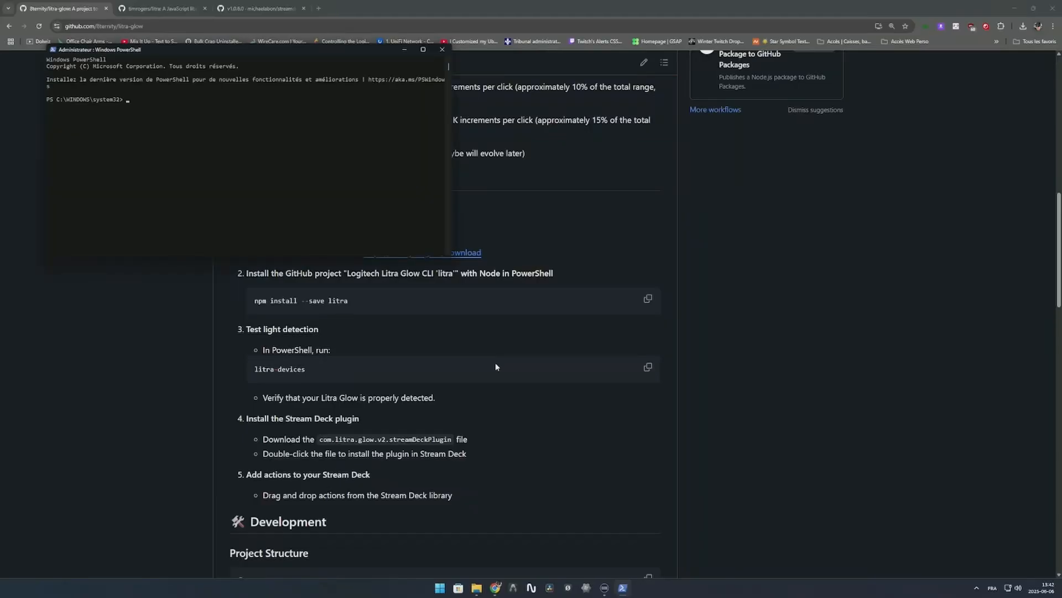
pyautogui.write('npm install --save litra')
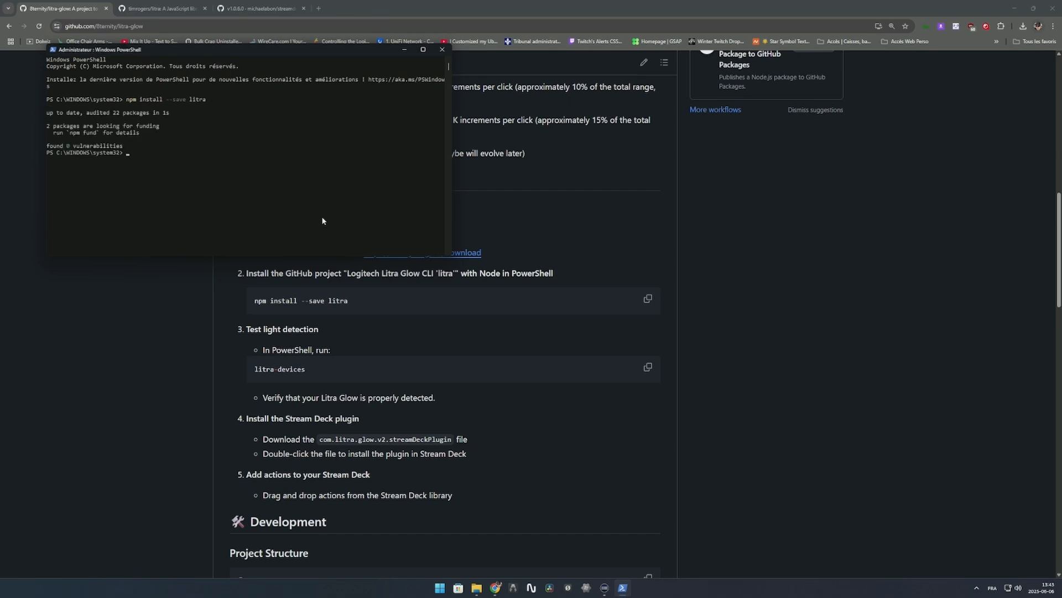
pyautogui.moveTo(63, 117)
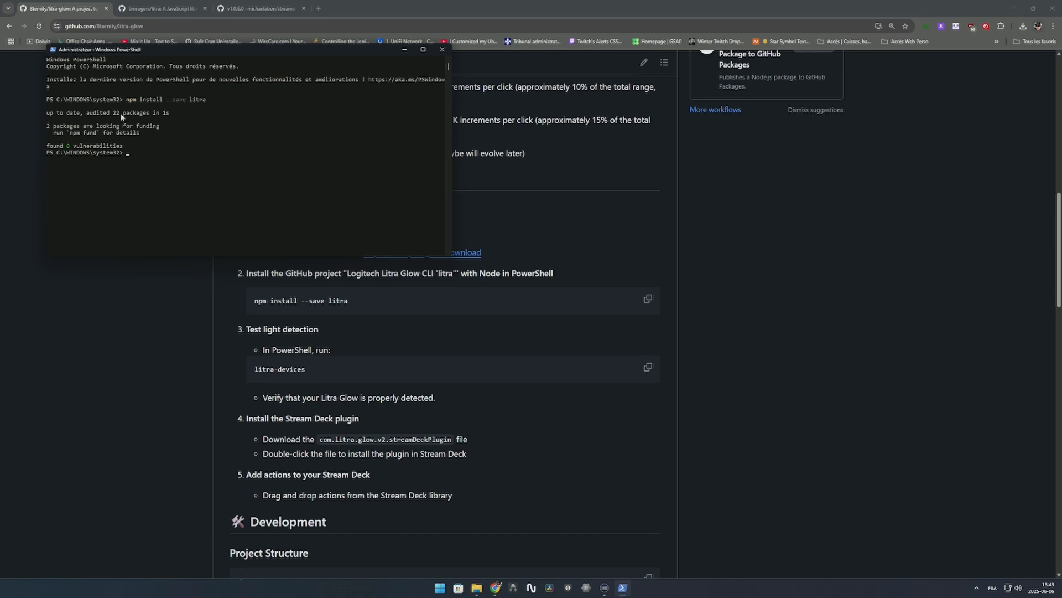
pyautogui.moveTo(71, 115)
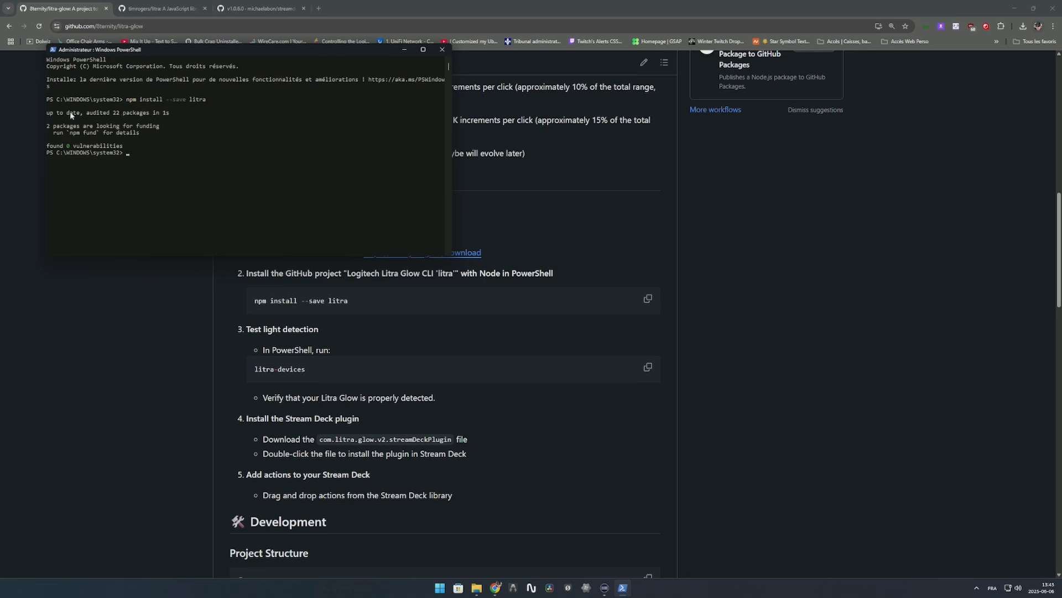
pyautogui.moveTo(110, 123)
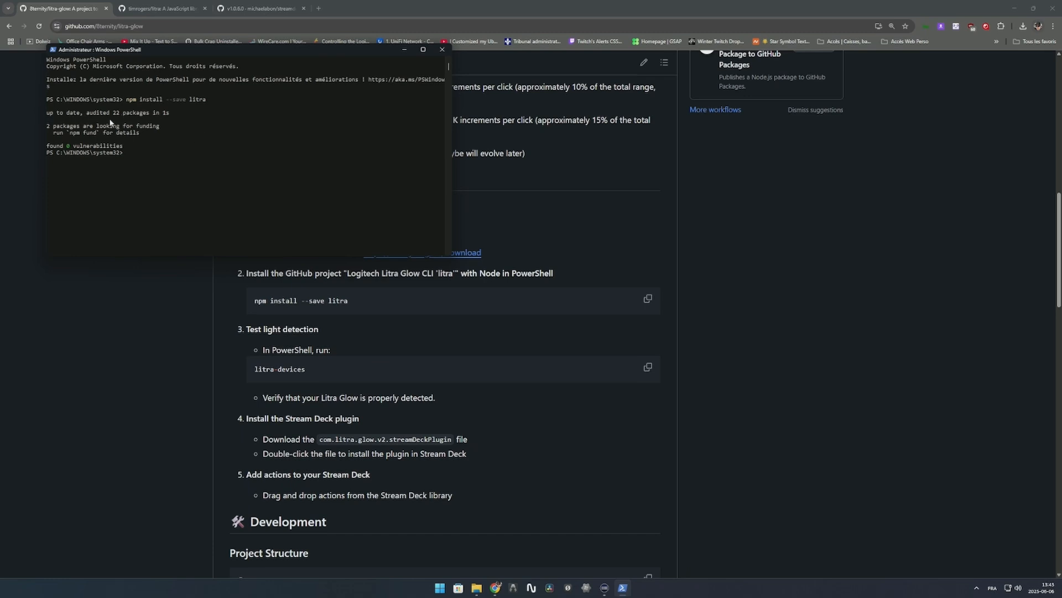
pyautogui.moveTo(411, 95)
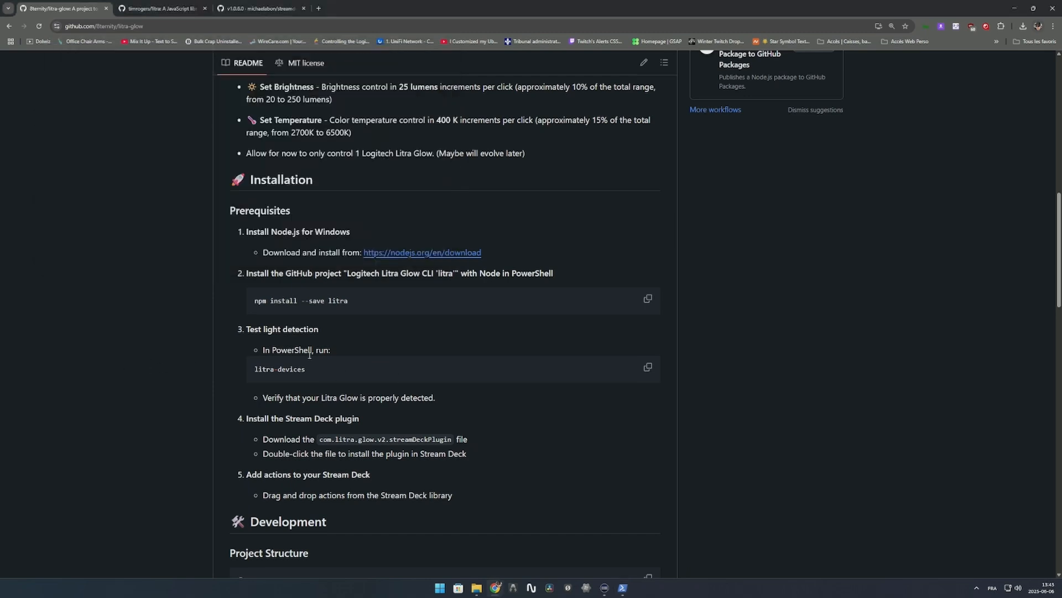
# Bring the PowerShell session back up to run litra-devices and see the detected Litra Glow
pyautogui.click(647, 368)
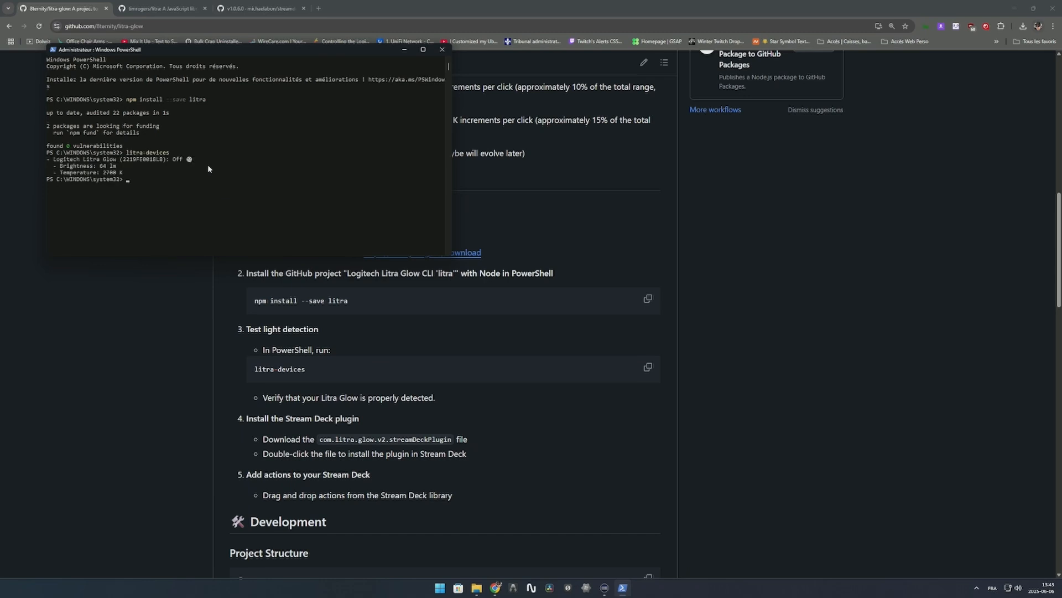
pyautogui.moveTo(110, 166)
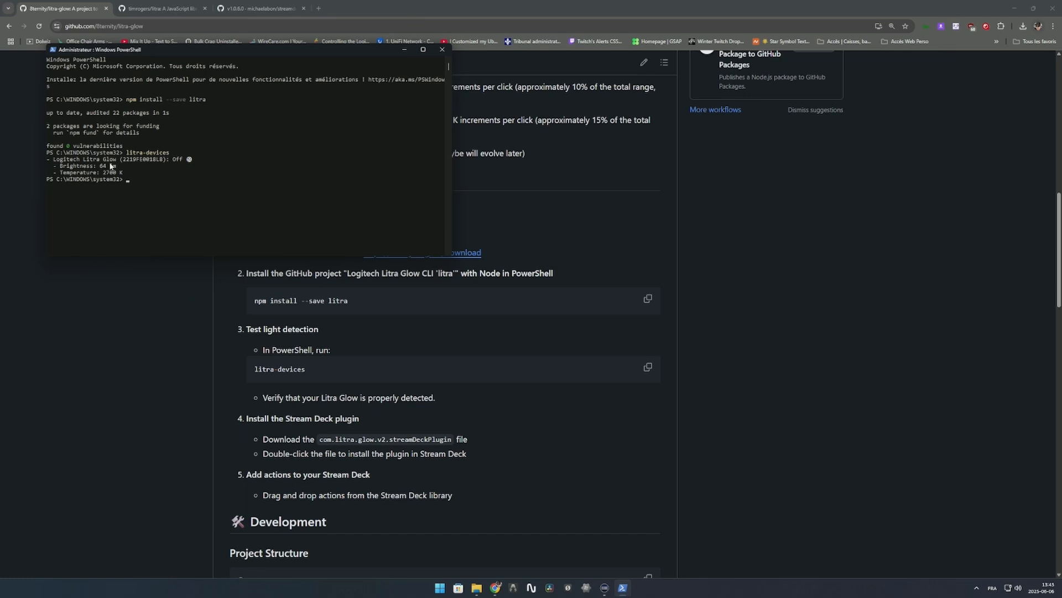
pyautogui.moveTo(181, 163)
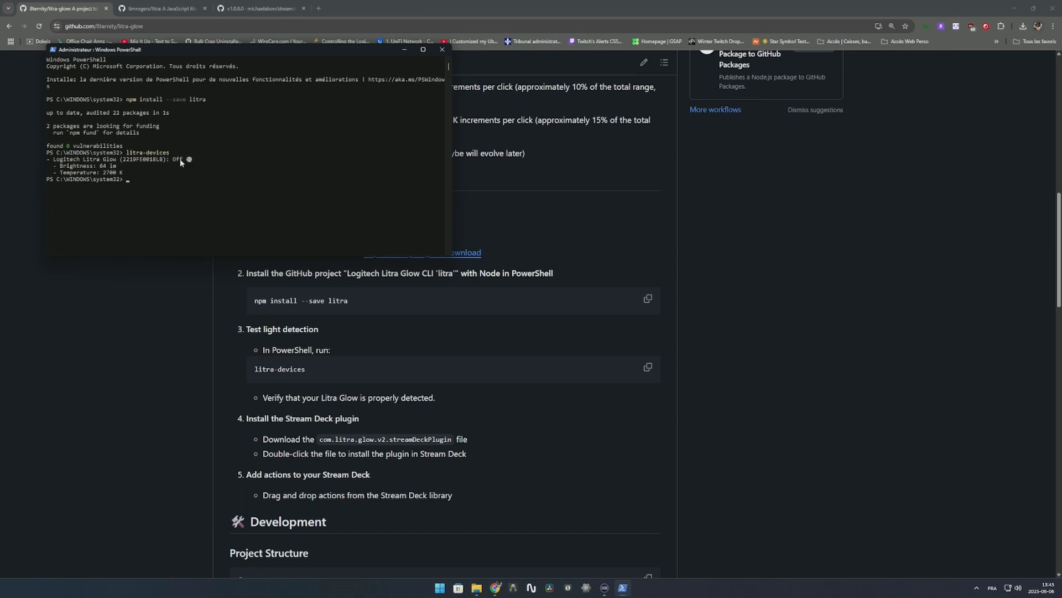
pyautogui.moveTo(64, 171)
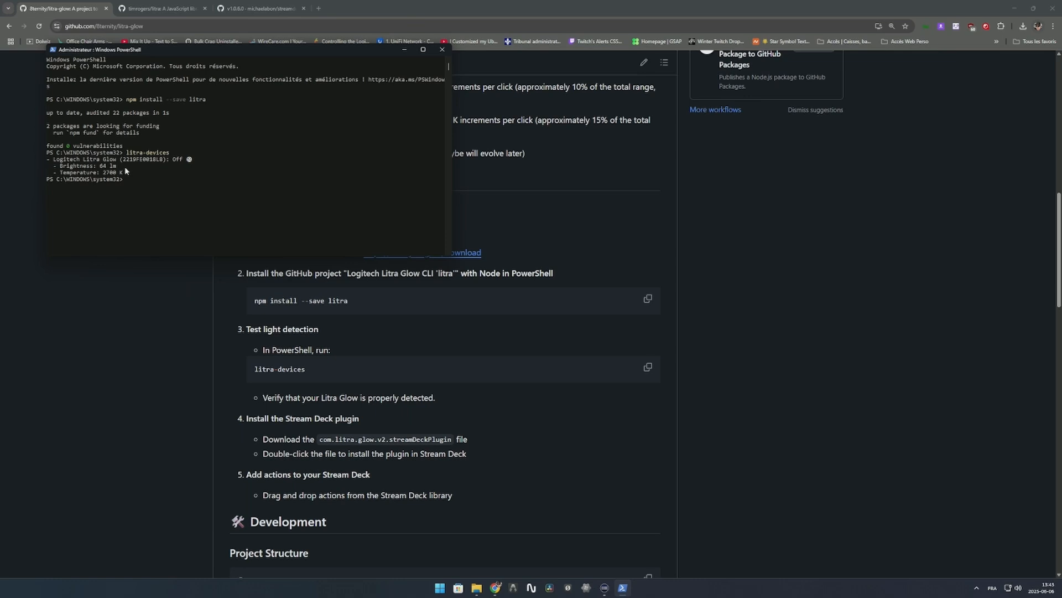
pyautogui.moveTo(123, 178)
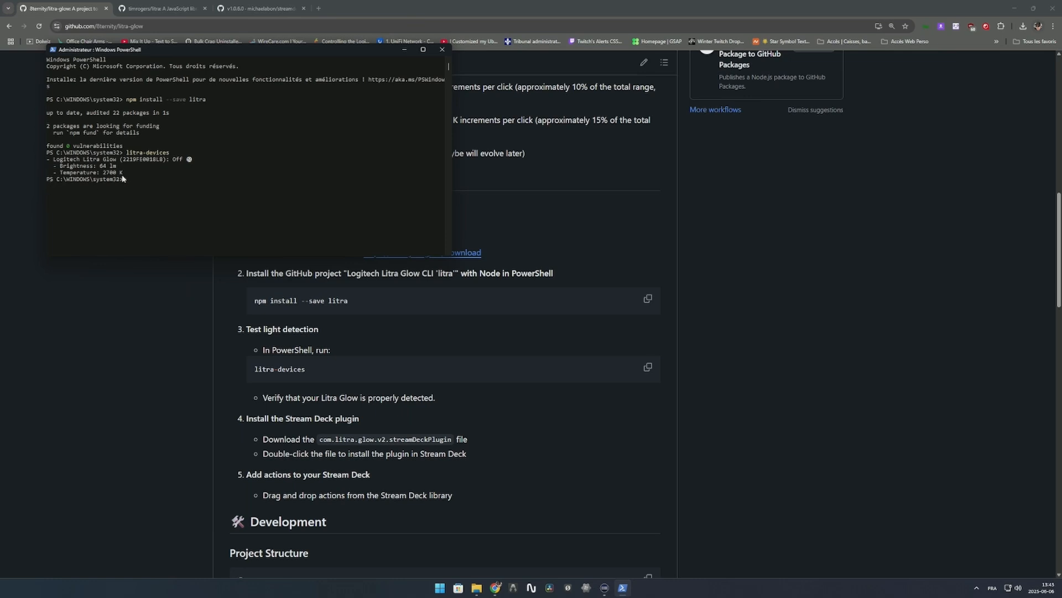
pyautogui.moveTo(140, 195)
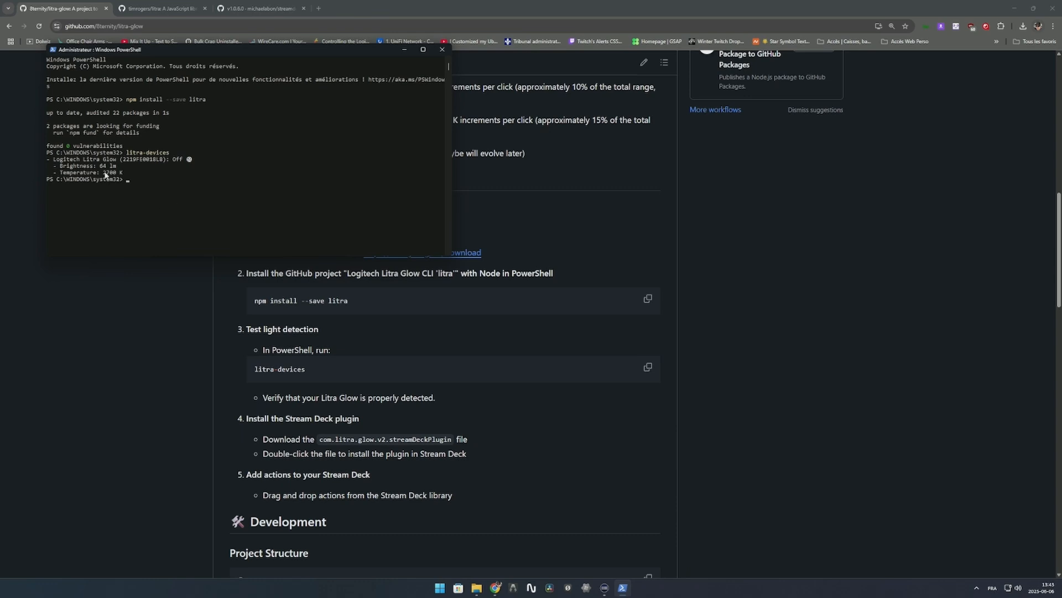
pyautogui.moveTo(142, 166)
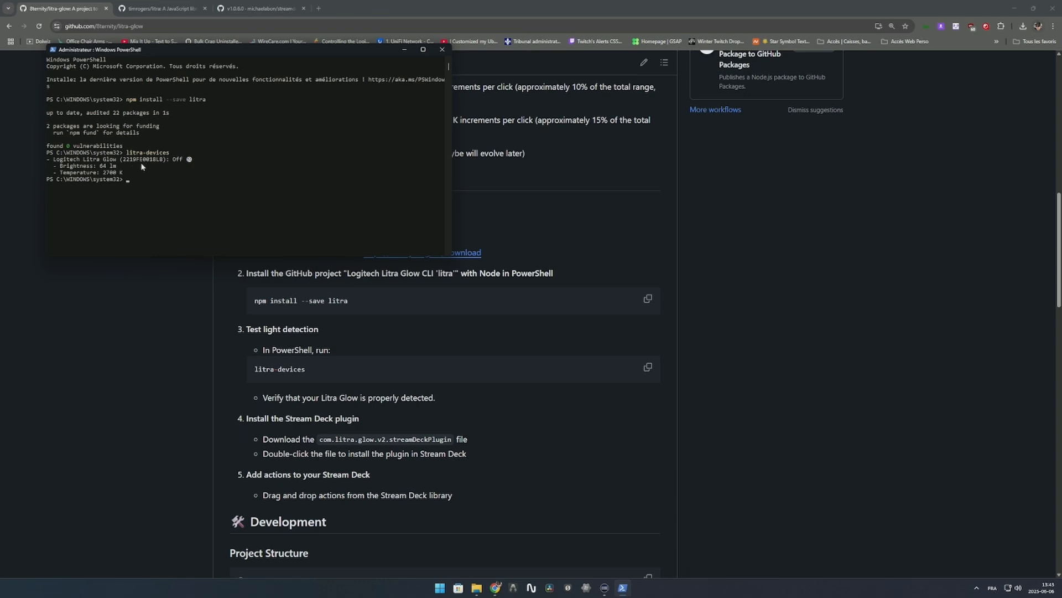
pyautogui.moveTo(122, 167)
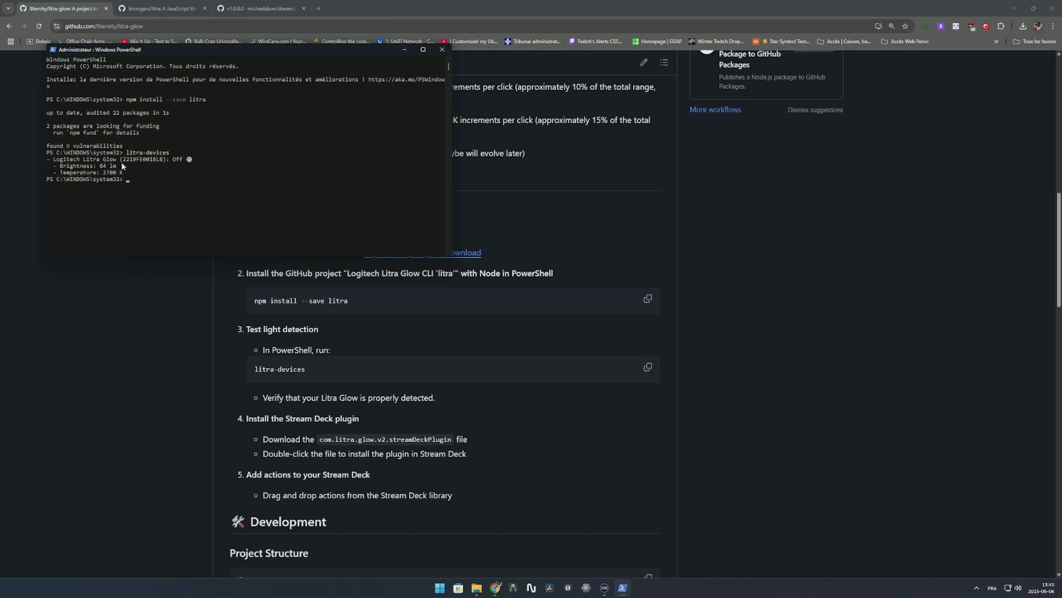
pyautogui.moveTo(218, 109)
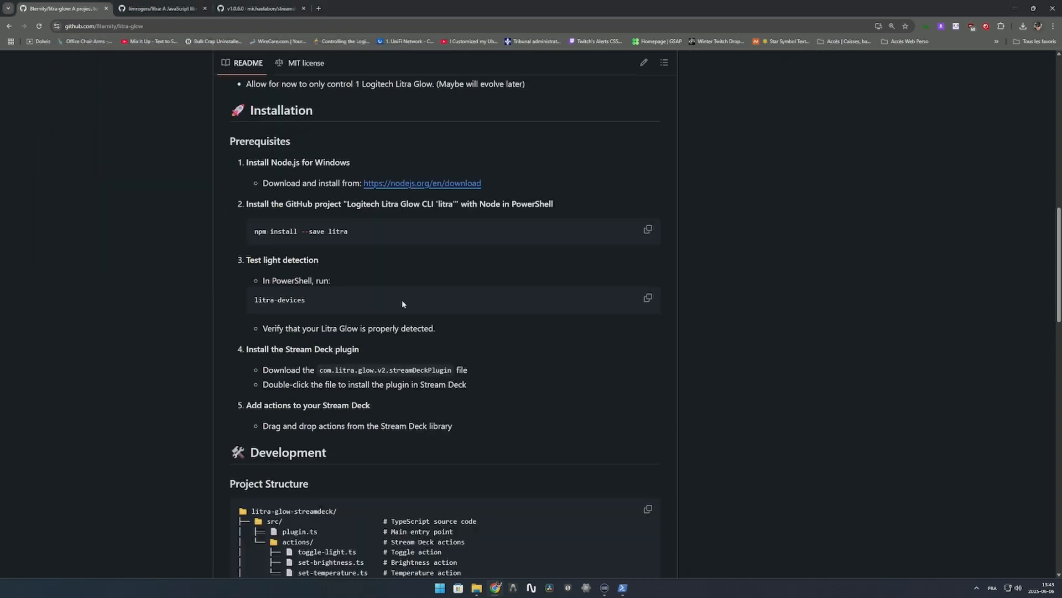
# Download com.litra.glow.v2.streamDeckPlugin from its file page via the ⋯ menu
pyautogui.scroll(-3)
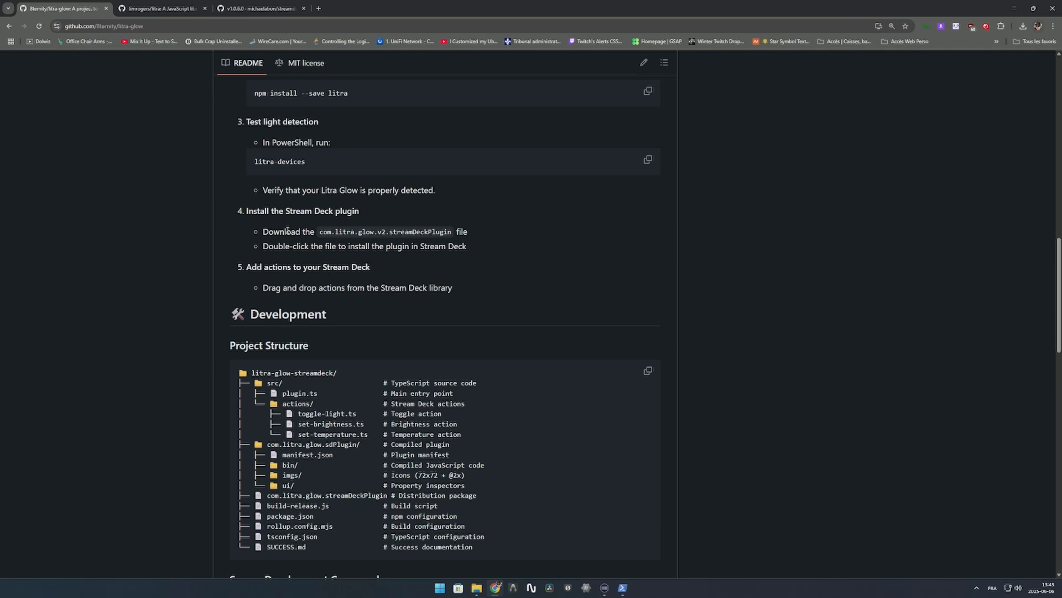
pyautogui.moveTo(132, 288)
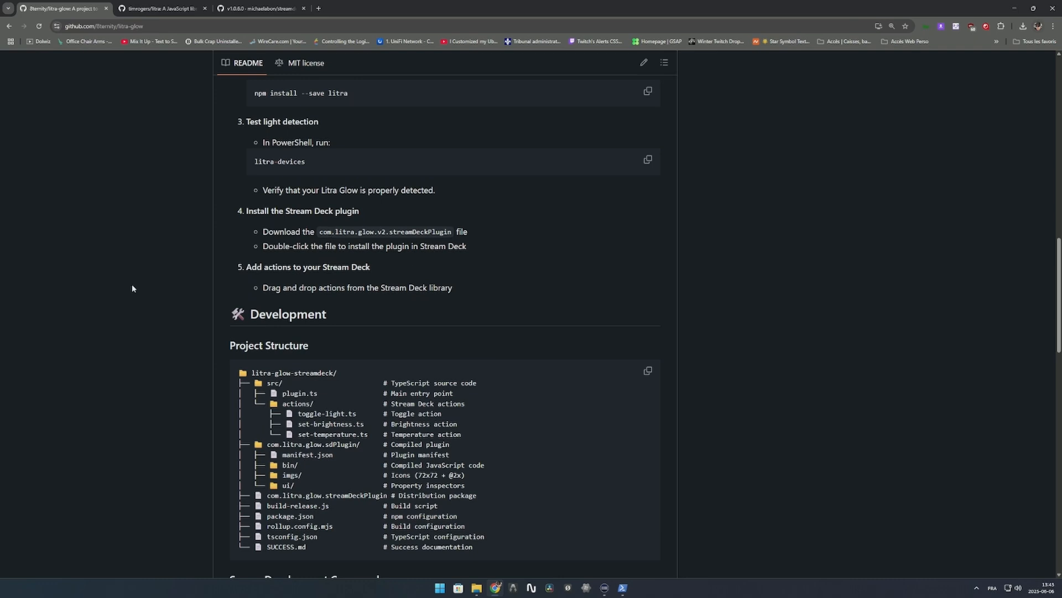
pyautogui.moveTo(136, 281)
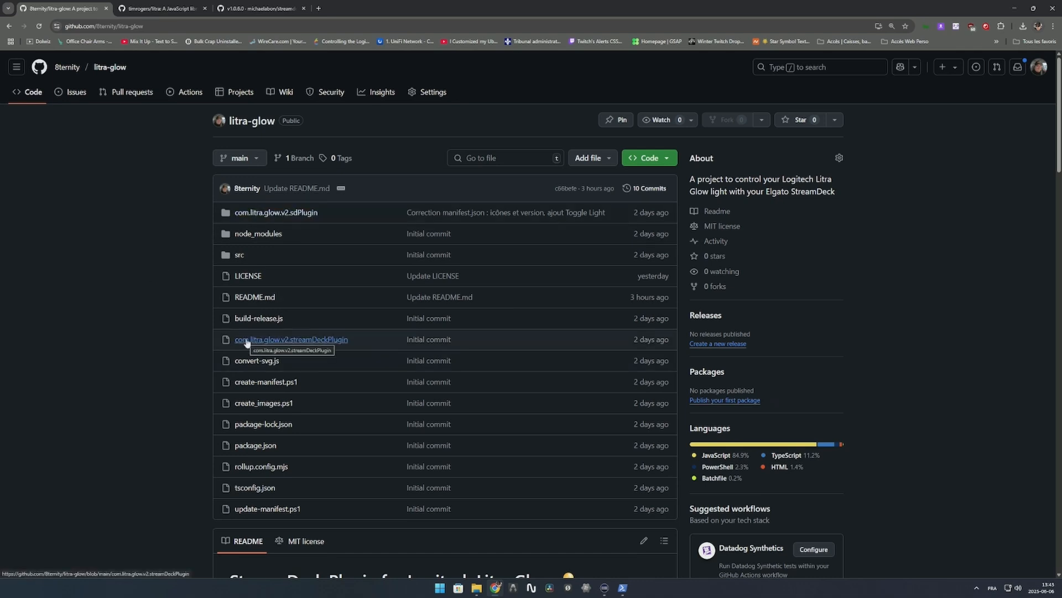
pyautogui.click(289, 339)
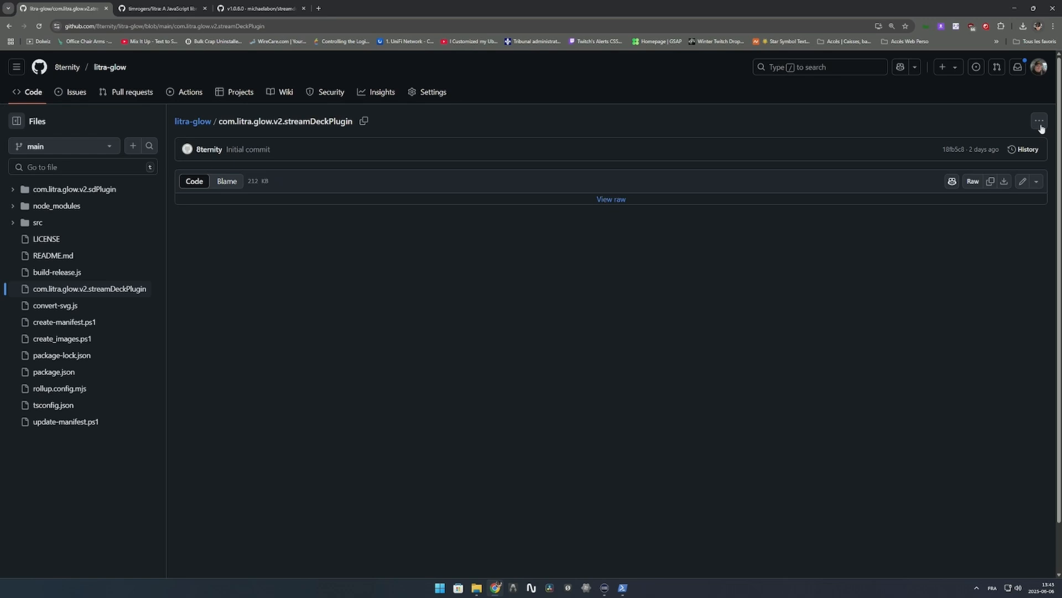
pyautogui.click(1038, 121)
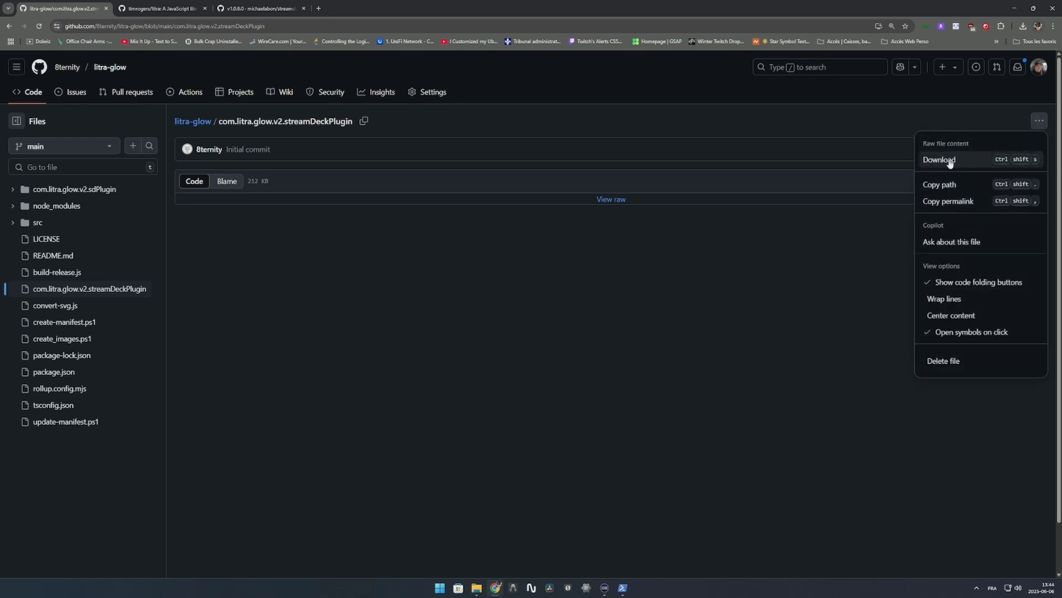
pyautogui.click(939, 160)
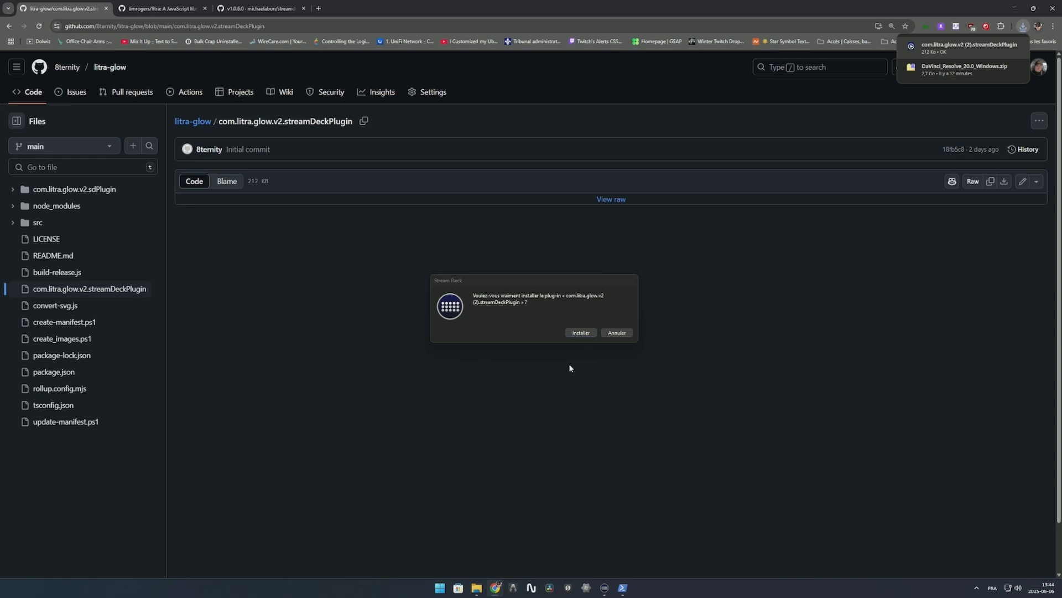
pyautogui.moveTo(561, 304)
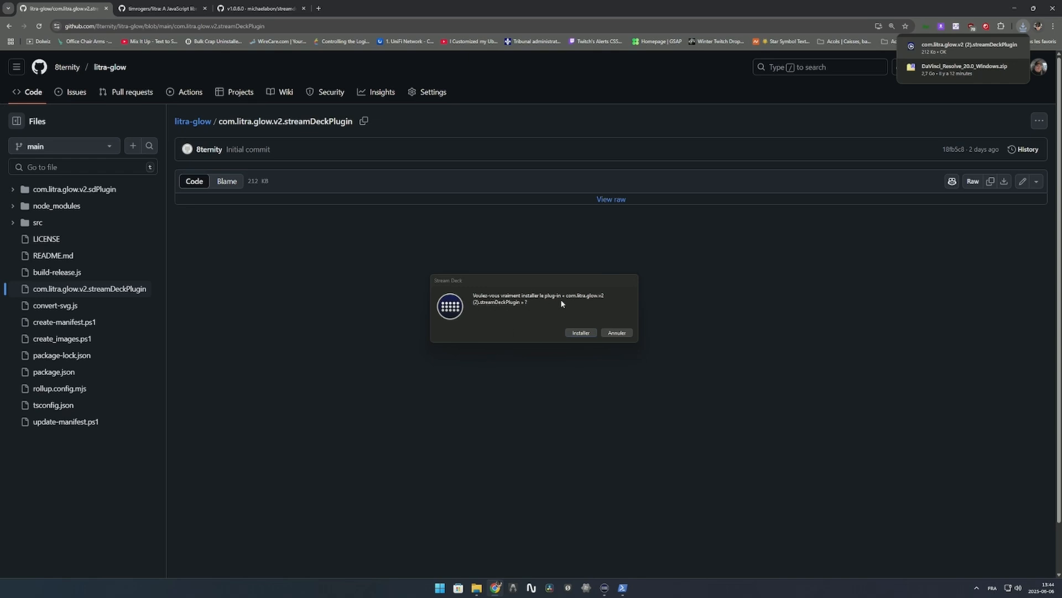
pyautogui.moveTo(524, 319)
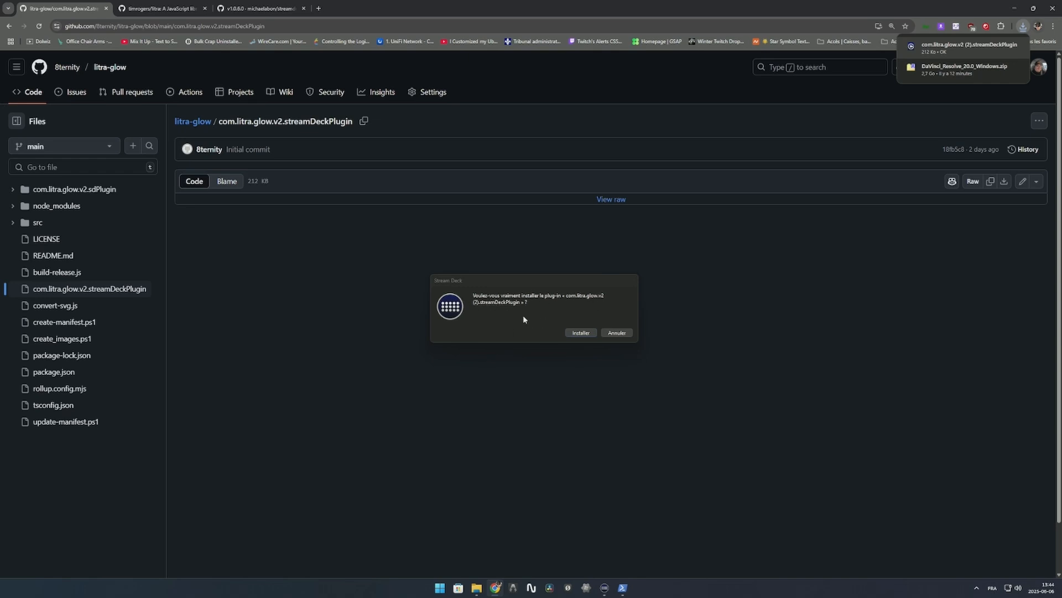
# Confirm installing the Litra Glow plugin in the Stream Deck prompt
pyautogui.click(580, 332)
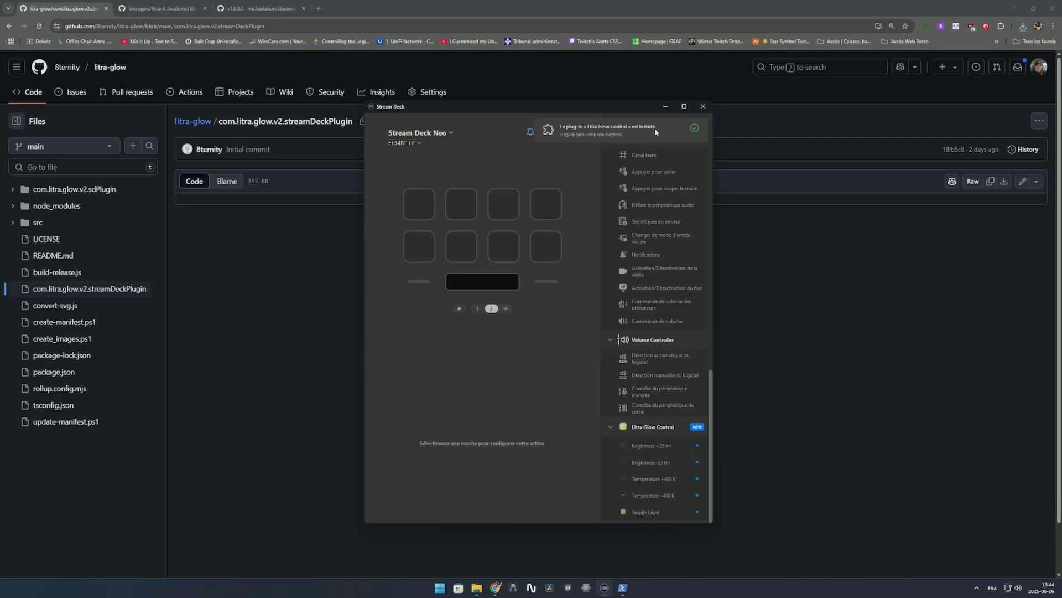
pyautogui.moveTo(626, 437)
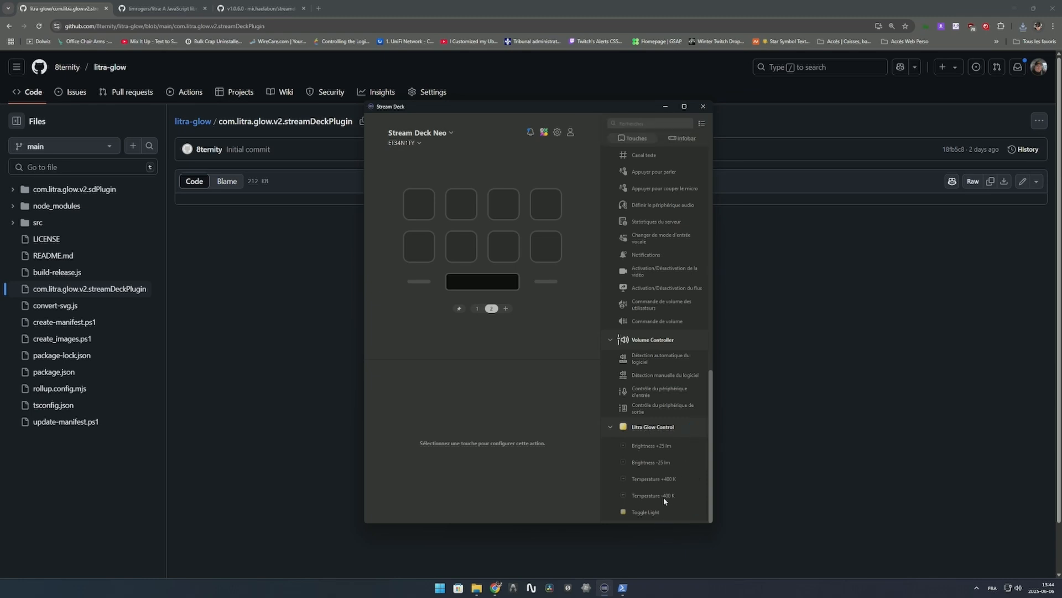
pyautogui.moveTo(646, 511)
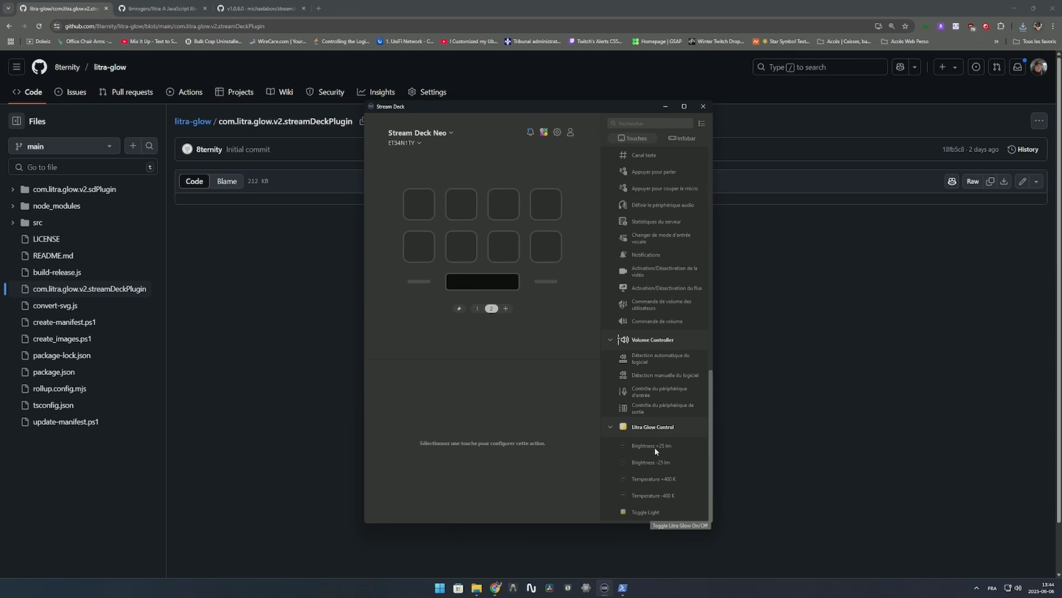
pyautogui.moveTo(664, 462)
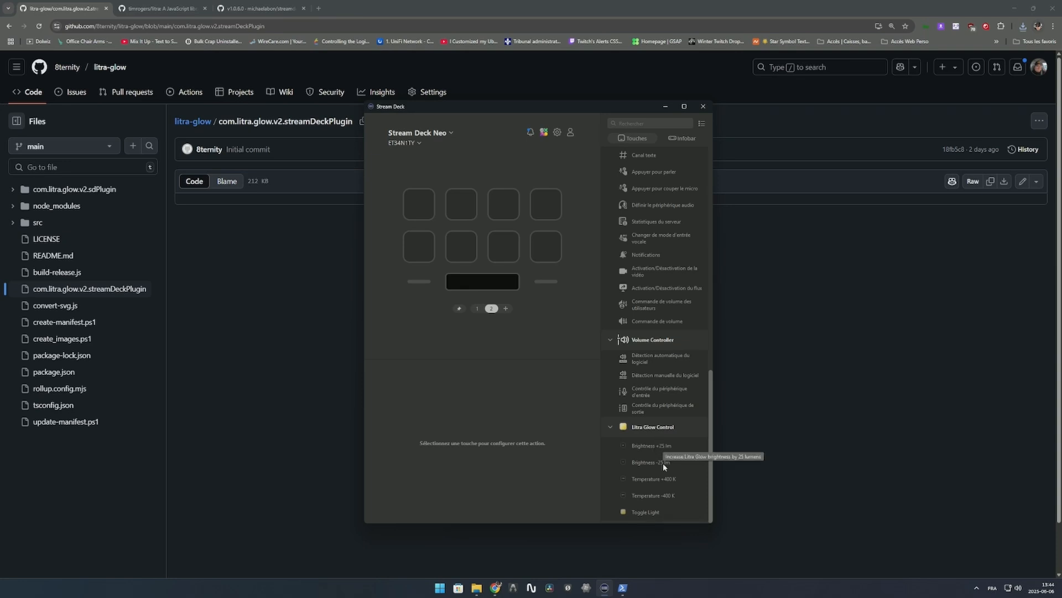
pyautogui.moveTo(665, 445)
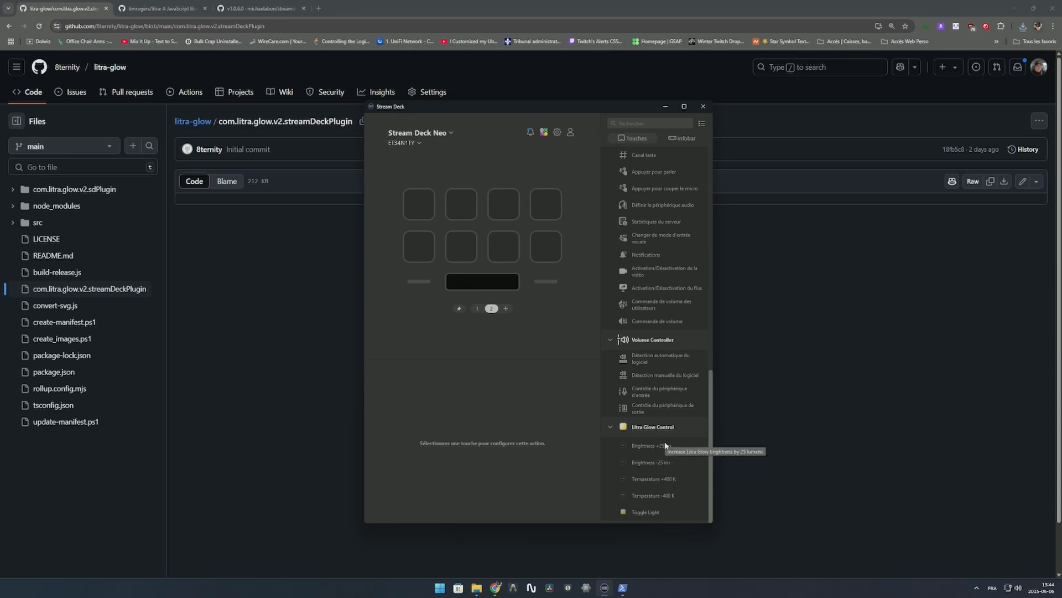
pyautogui.moveTo(670, 466)
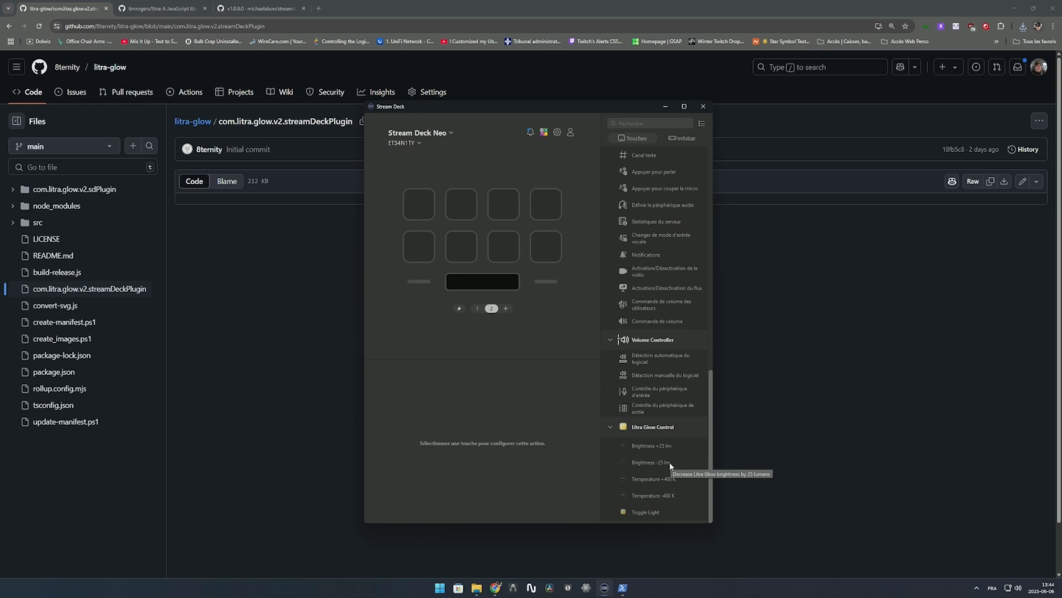
pyautogui.moveTo(652, 483)
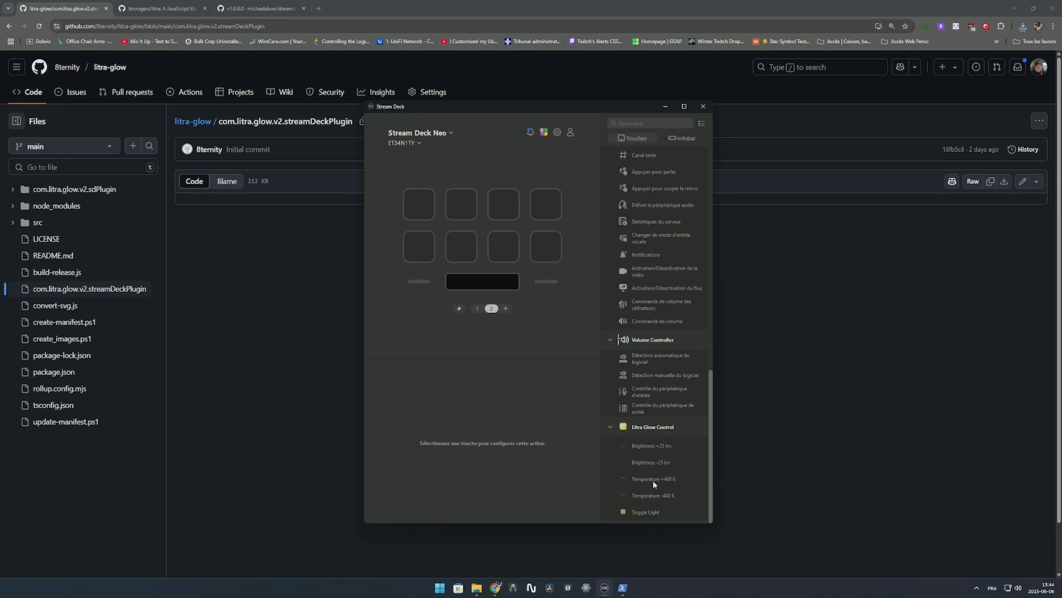
pyautogui.moveTo(663, 503)
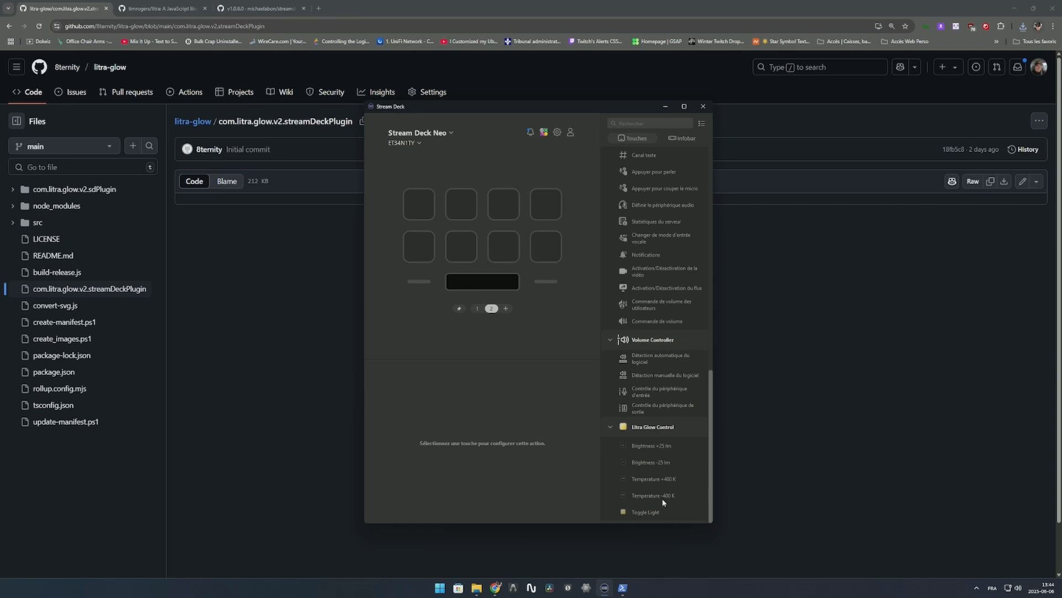
pyautogui.moveTo(664, 495)
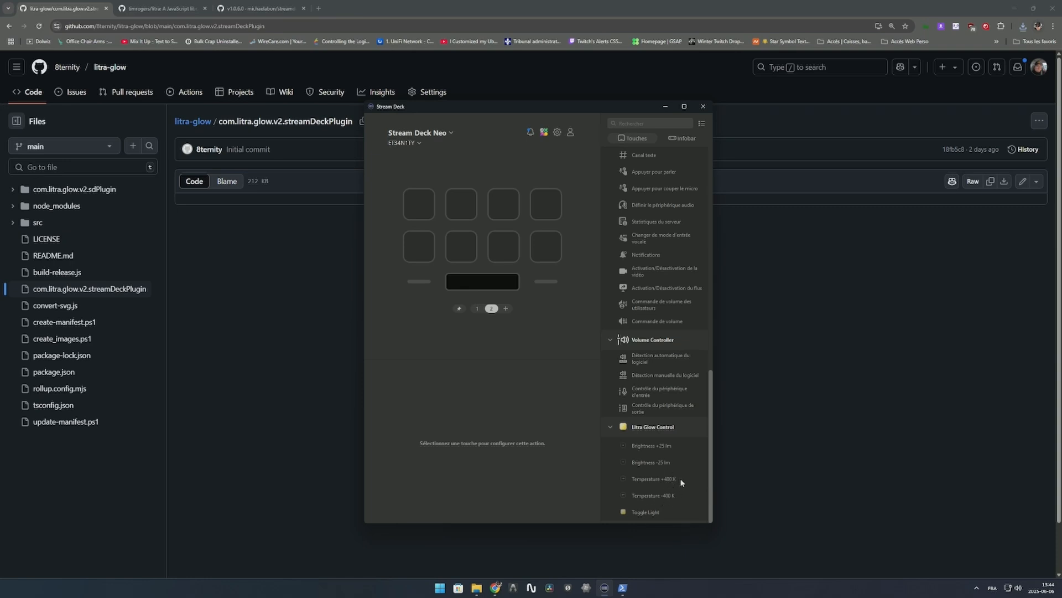
pyautogui.moveTo(679, 491)
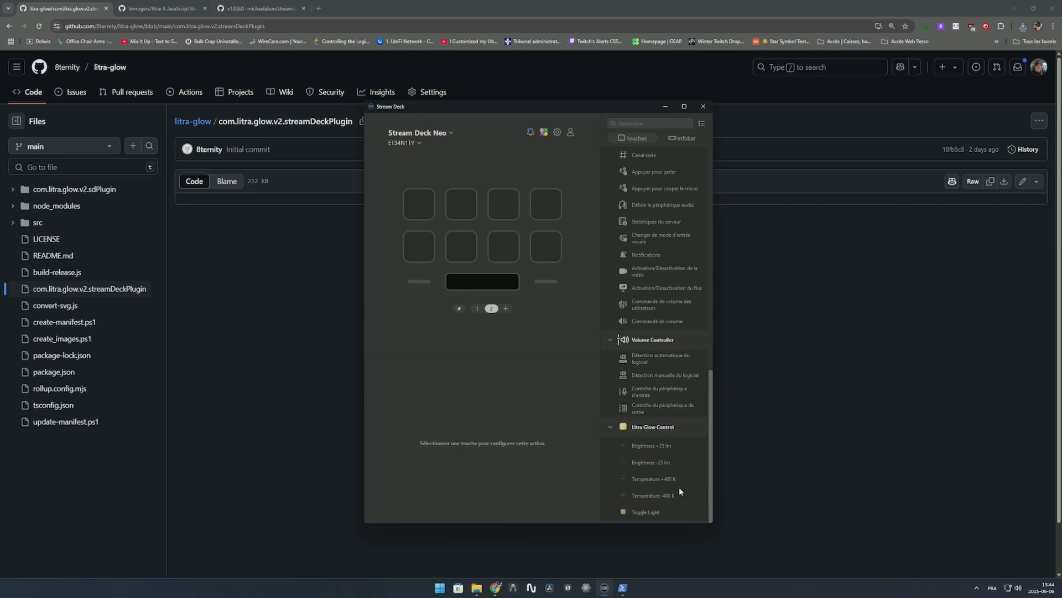
pyautogui.moveTo(645, 512)
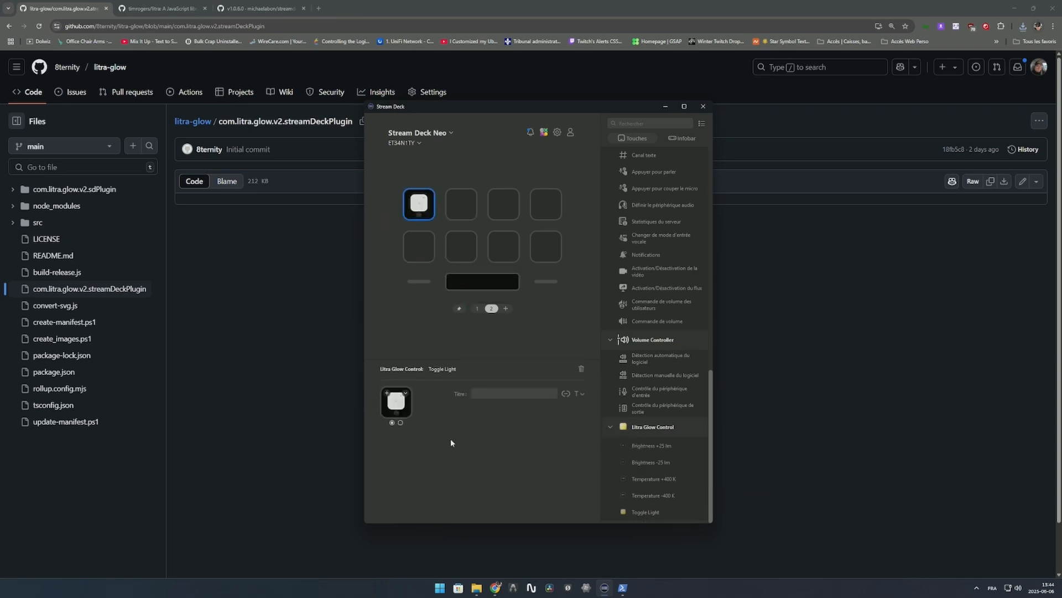
pyautogui.moveTo(491, 537)
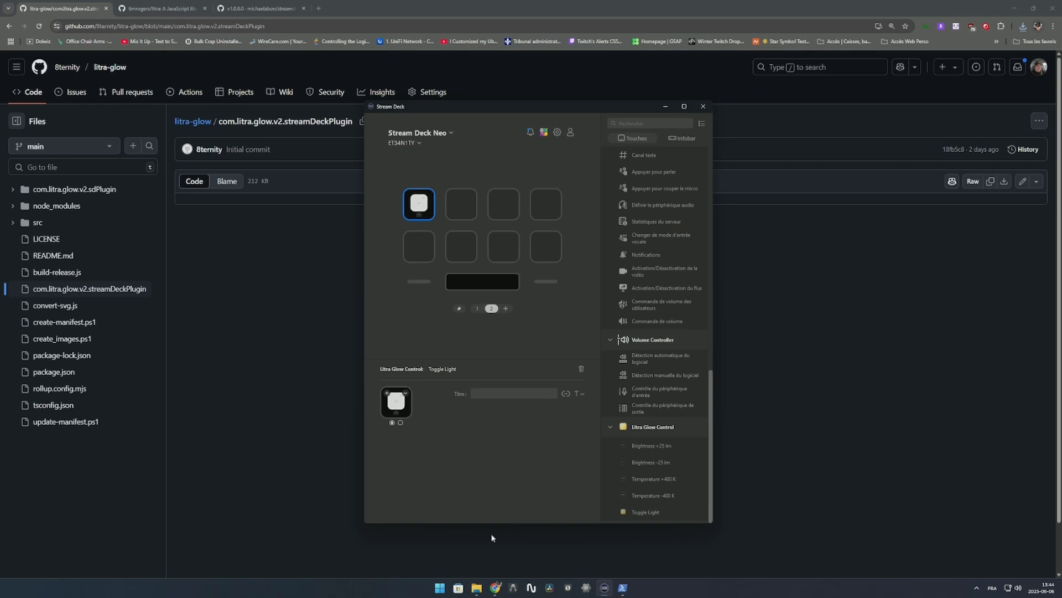
pyautogui.moveTo(420, 304)
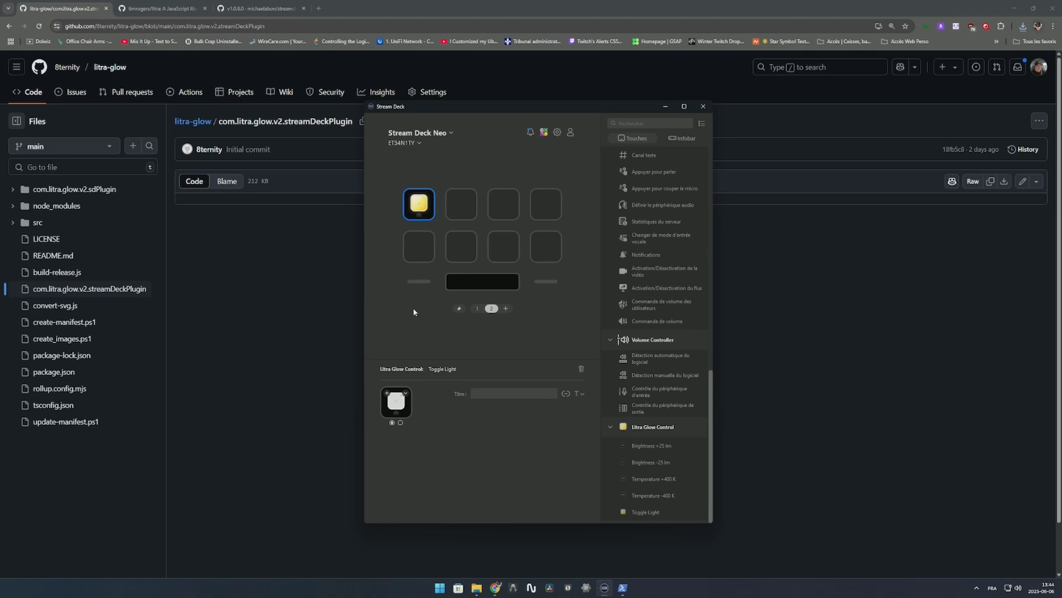
pyautogui.moveTo(483, 475)
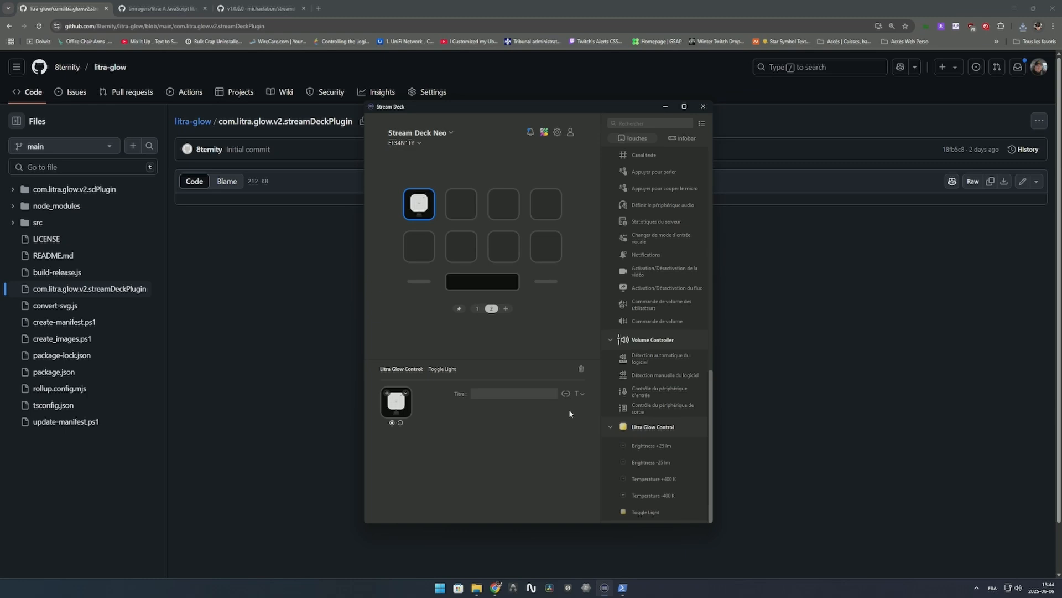
pyautogui.moveTo(676, 458)
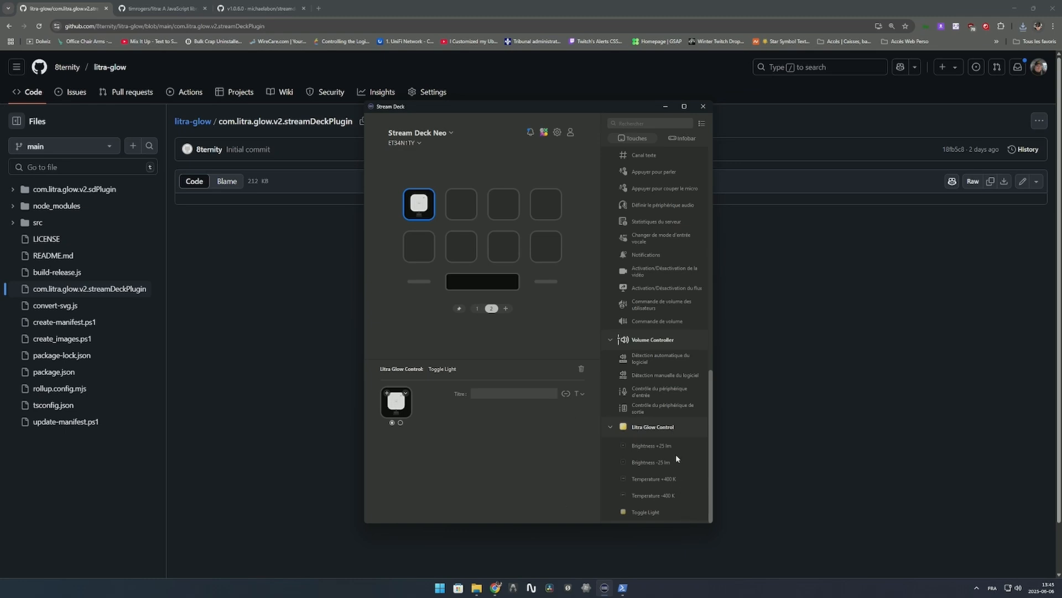
# Place the Toggle Light action on the first key of the Stream Deck Neo
pyautogui.click(459, 203)
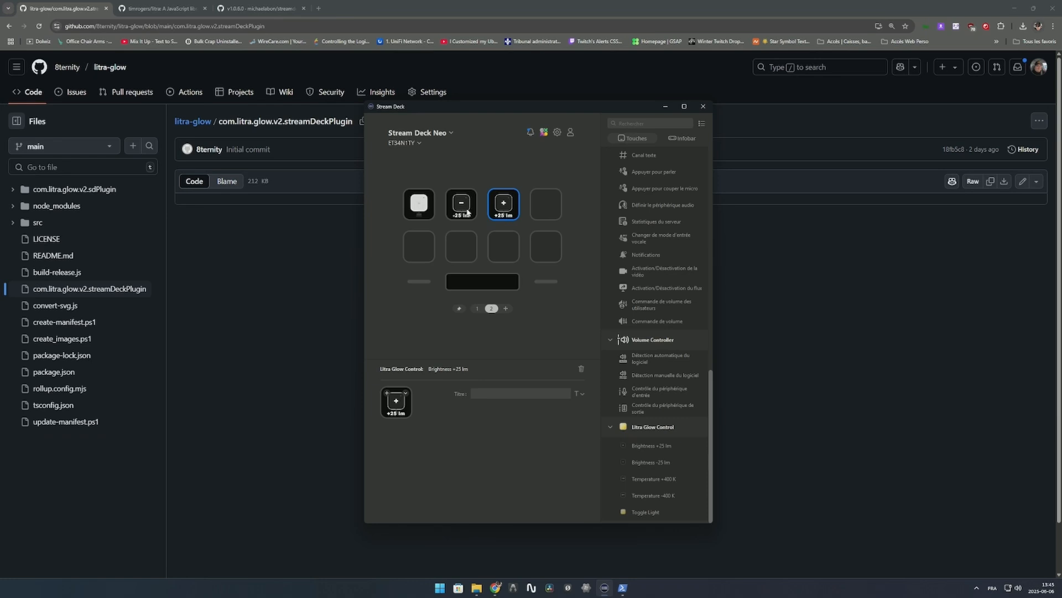
pyautogui.moveTo(484, 180)
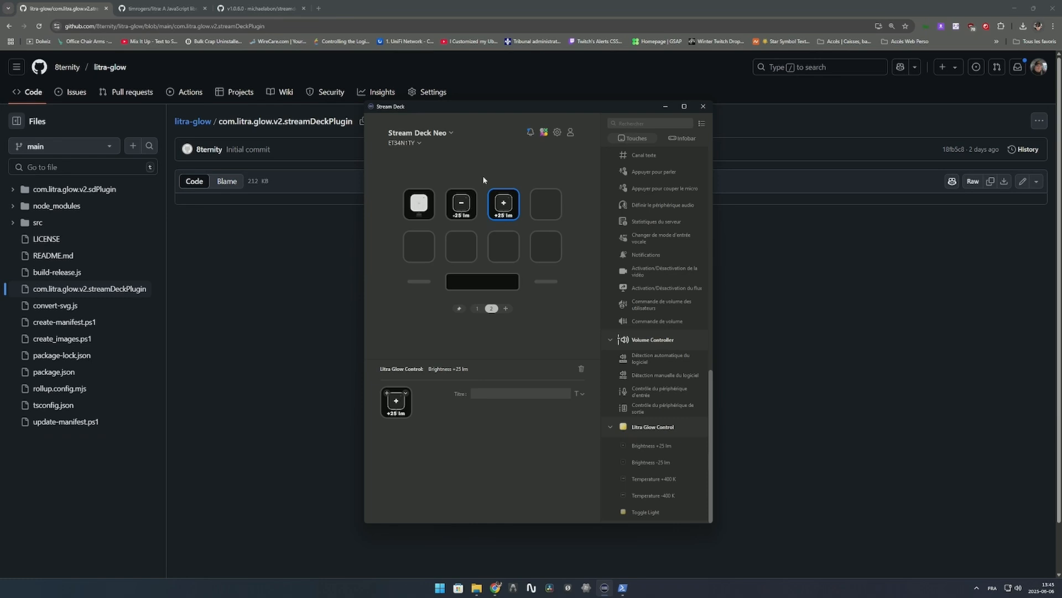
pyautogui.moveTo(504, 305)
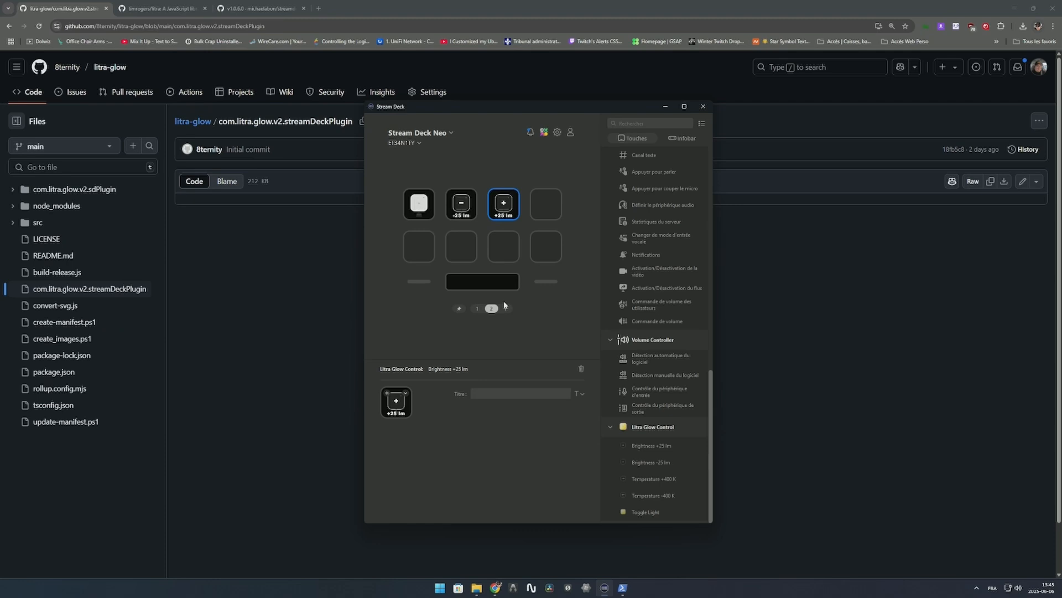
pyautogui.moveTo(474, 218)
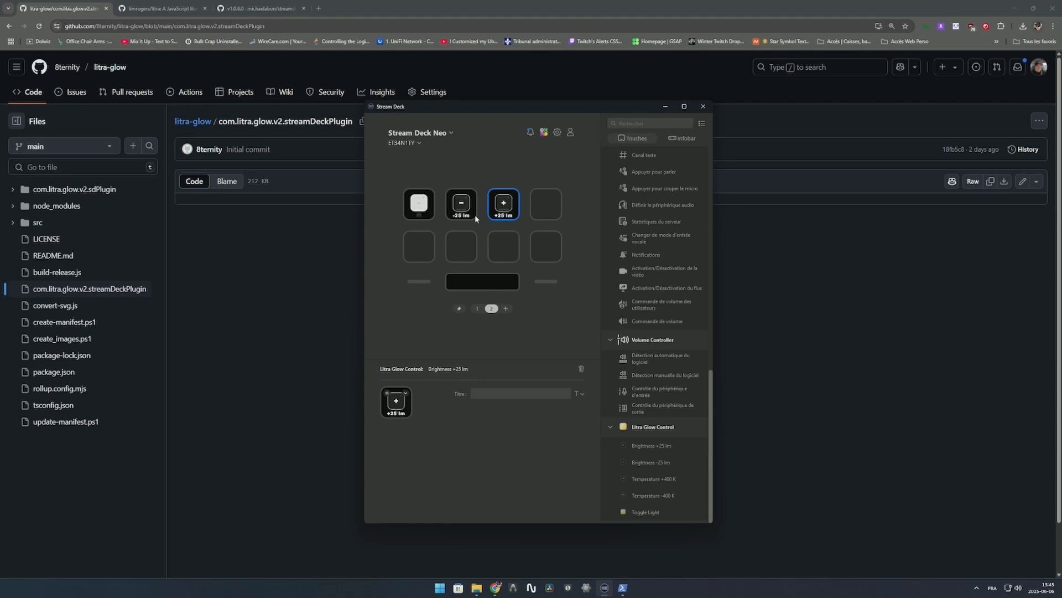
pyautogui.moveTo(462, 203)
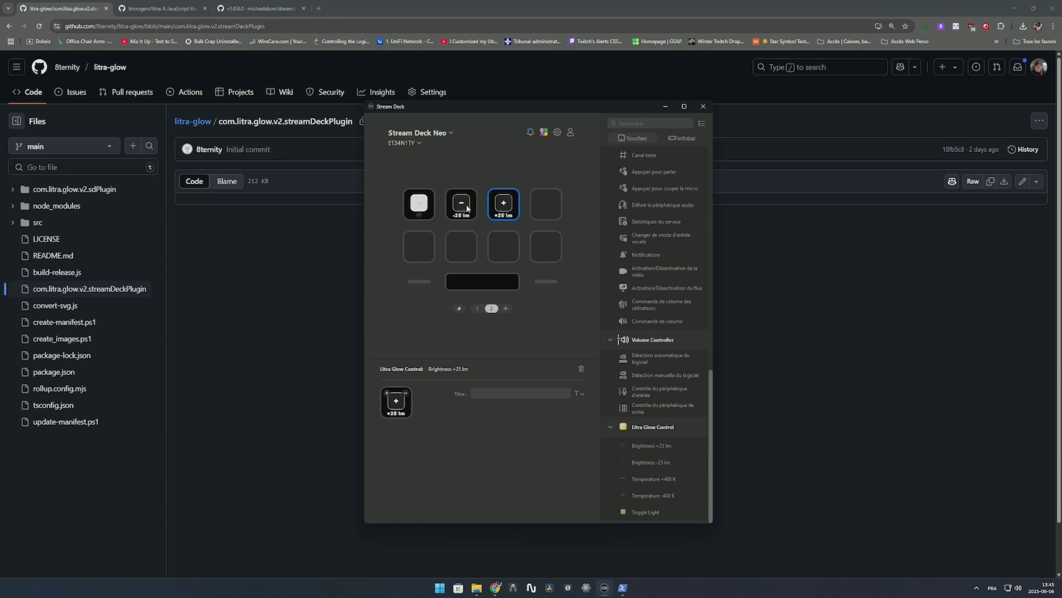
pyautogui.moveTo(522, 419)
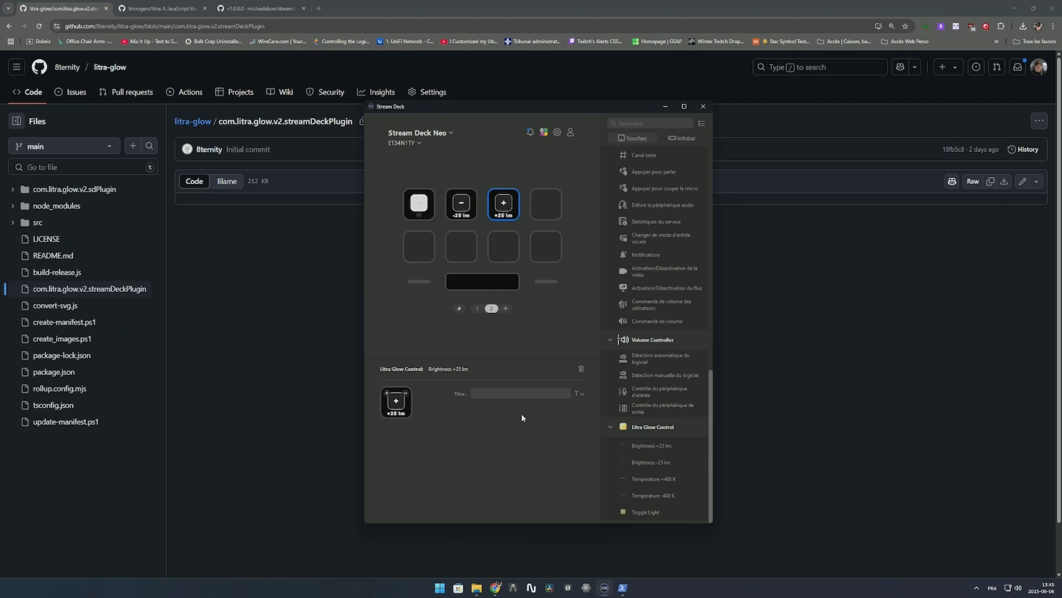
pyautogui.moveTo(519, 469)
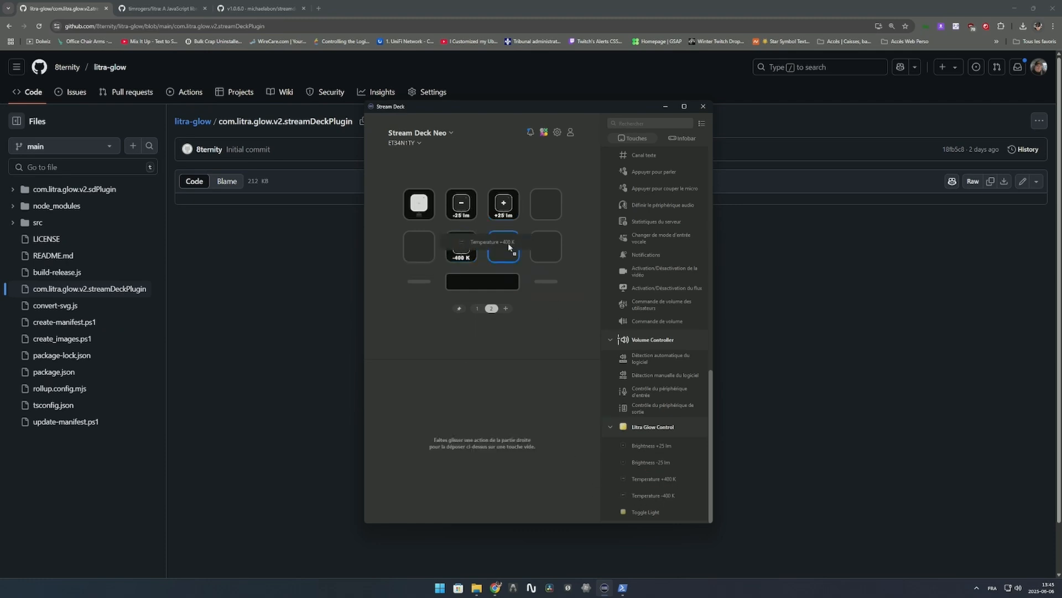
# Assign Temperature +400 K beside -400 K and close the Stream Deck window
pyautogui.click(503, 246)
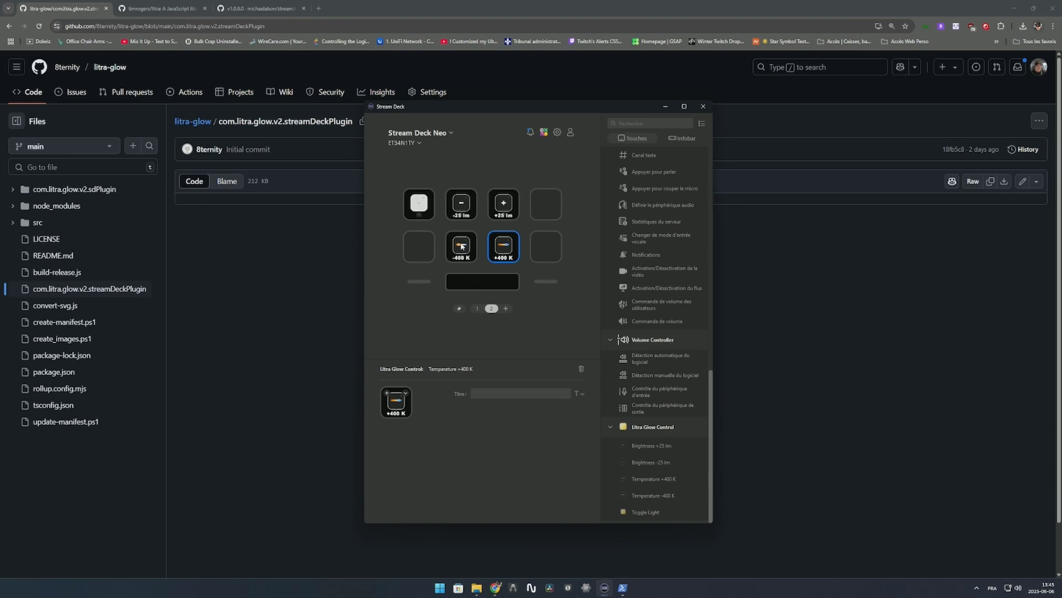
pyautogui.moveTo(513, 251)
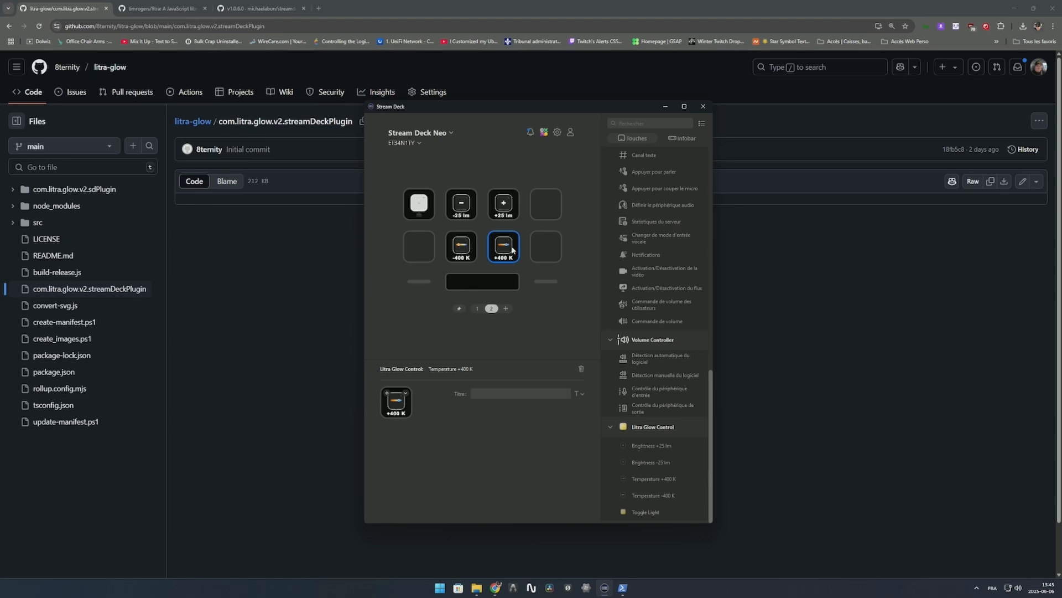
pyautogui.moveTo(496, 371)
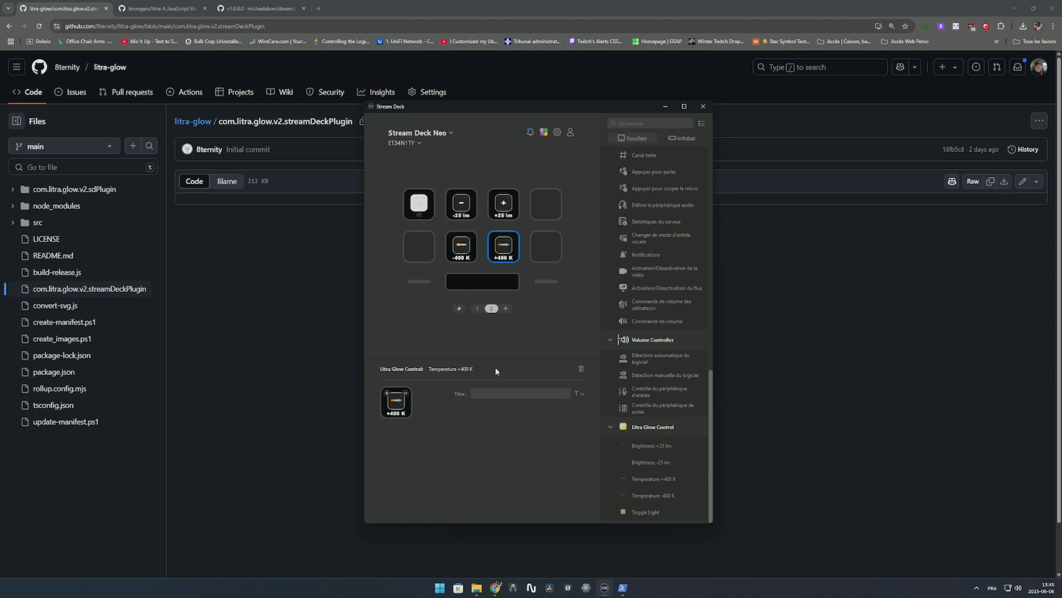
pyautogui.moveTo(494, 347)
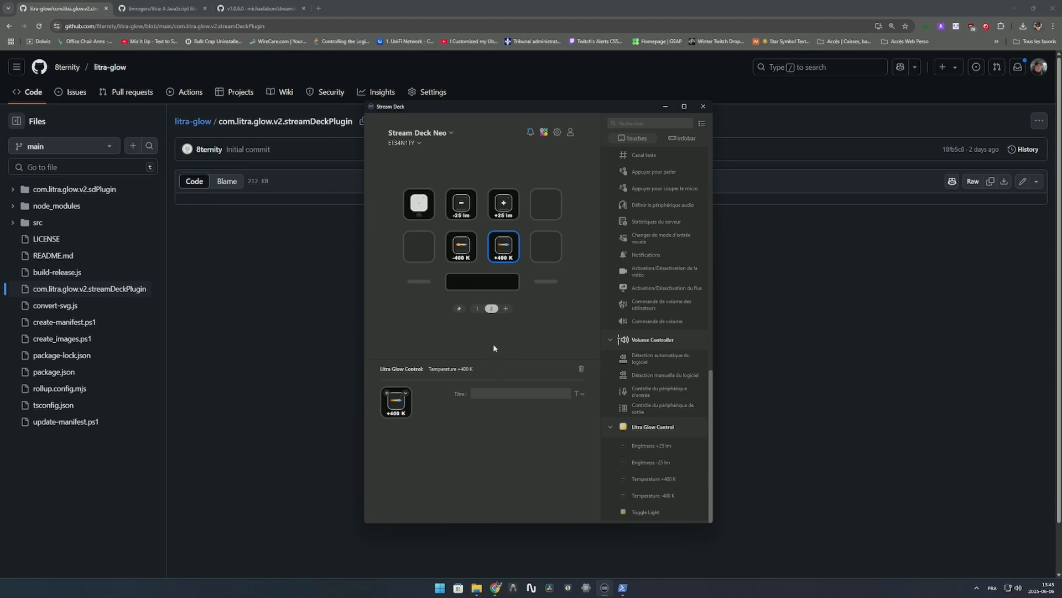
pyautogui.moveTo(510, 347)
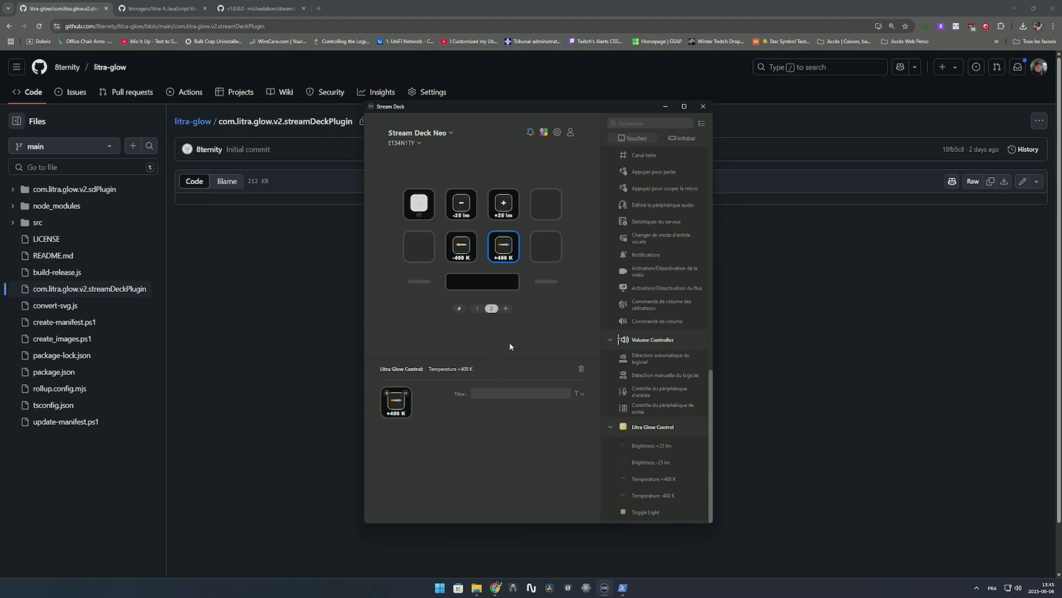
pyautogui.moveTo(489, 351)
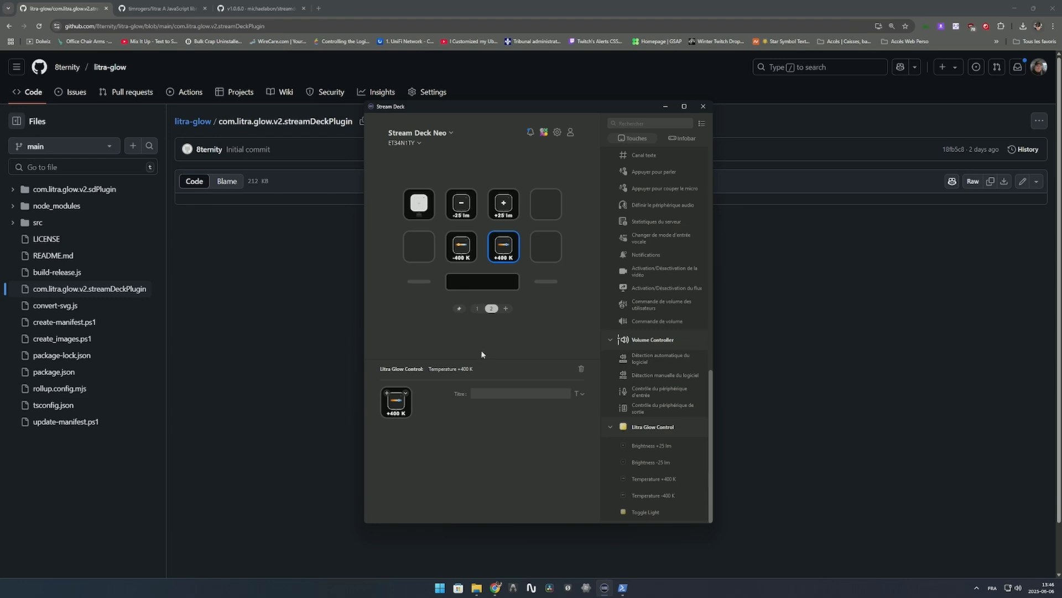
pyautogui.moveTo(372, 317)
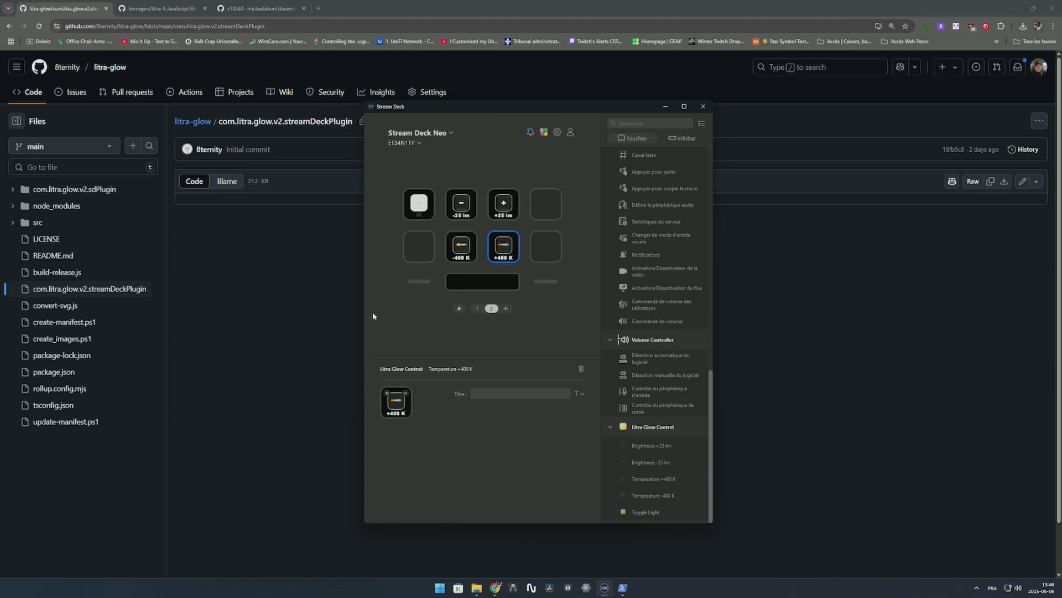
pyautogui.click(702, 106)
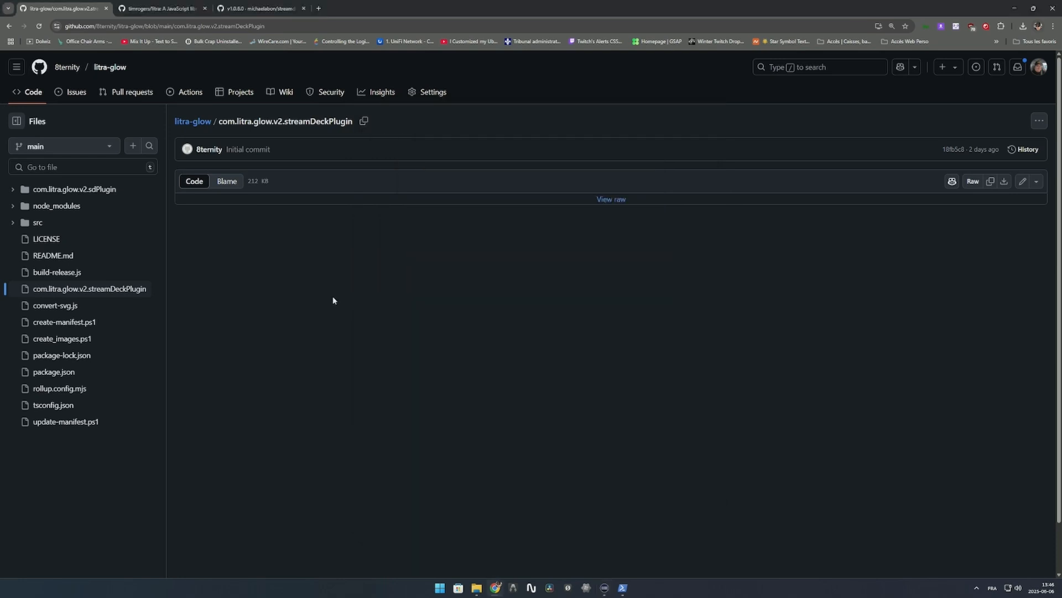
pyautogui.click(159, 8)
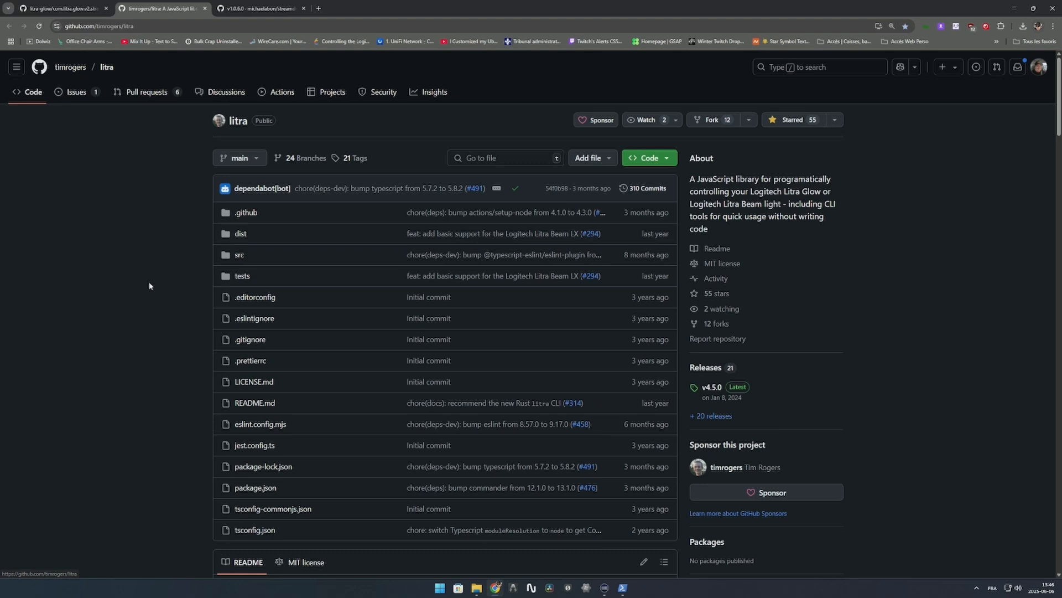
pyautogui.scroll(-3)
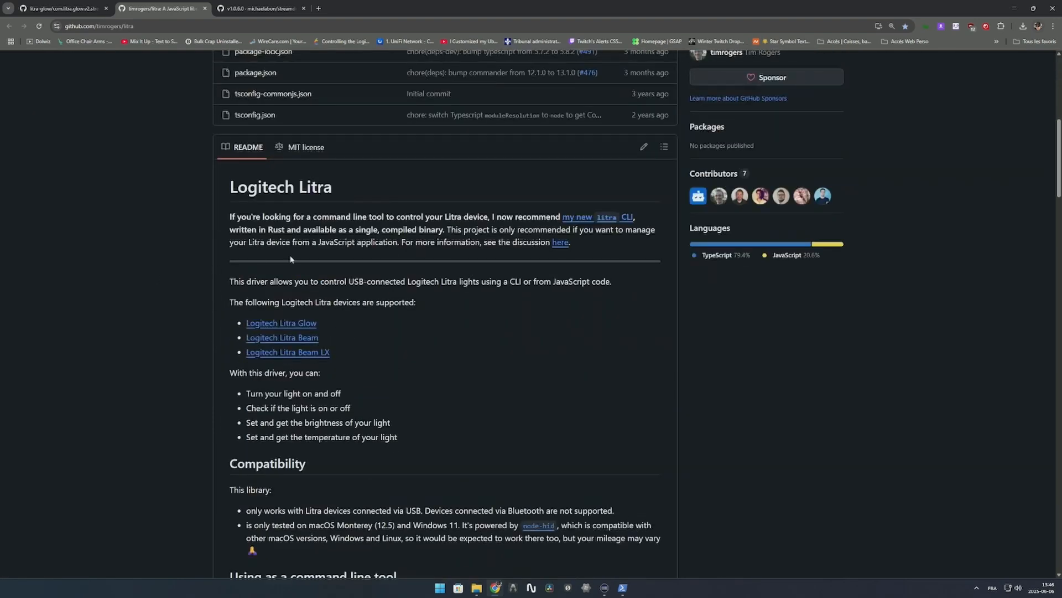
pyautogui.moveTo(398, 348)
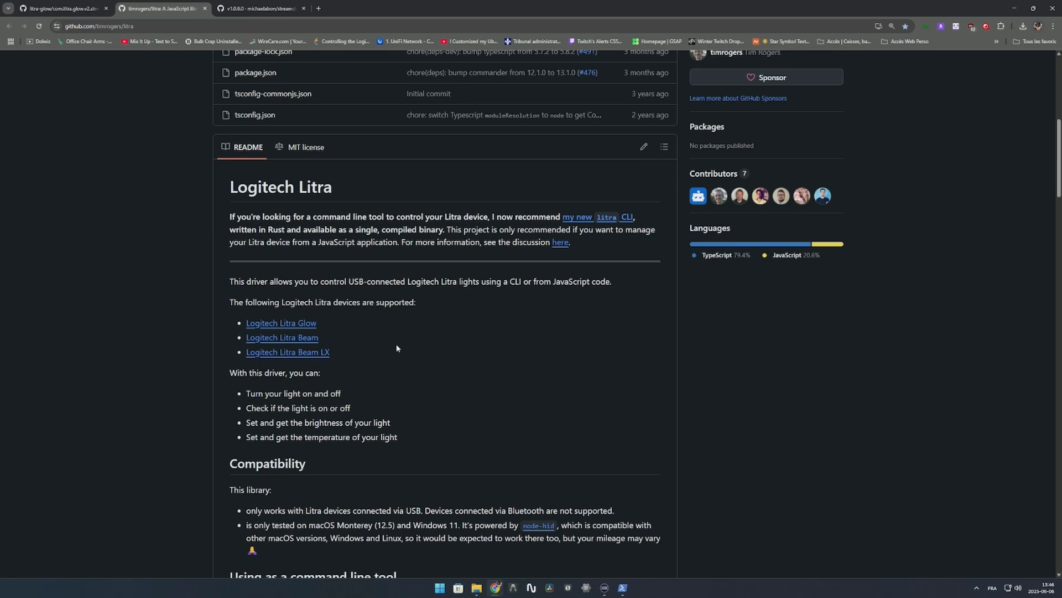
pyautogui.moveTo(432, 364)
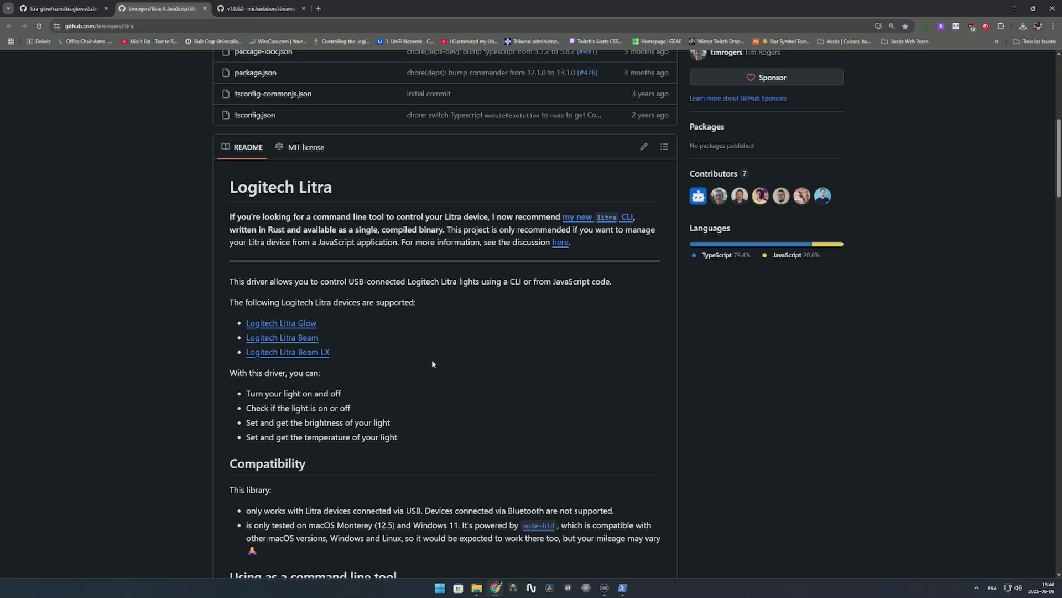
pyautogui.moveTo(446, 364)
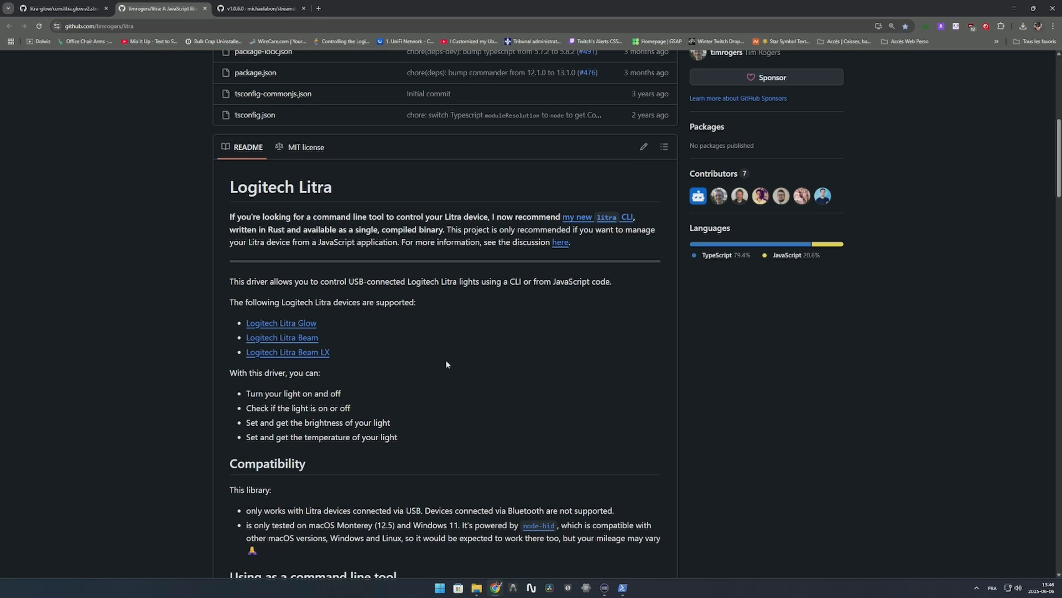
pyautogui.moveTo(447, 341)
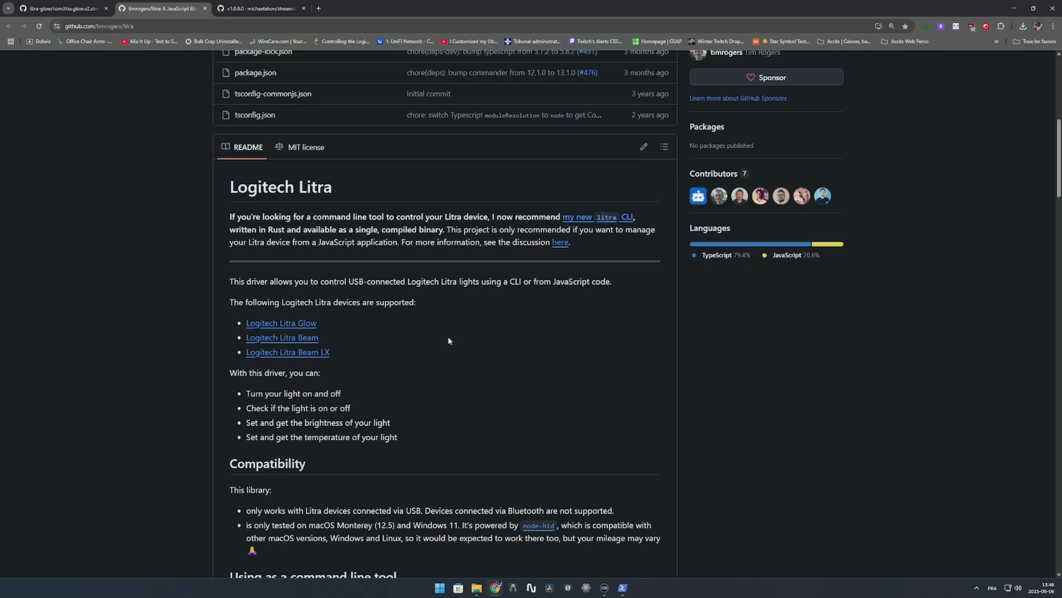
pyautogui.scroll(-3)
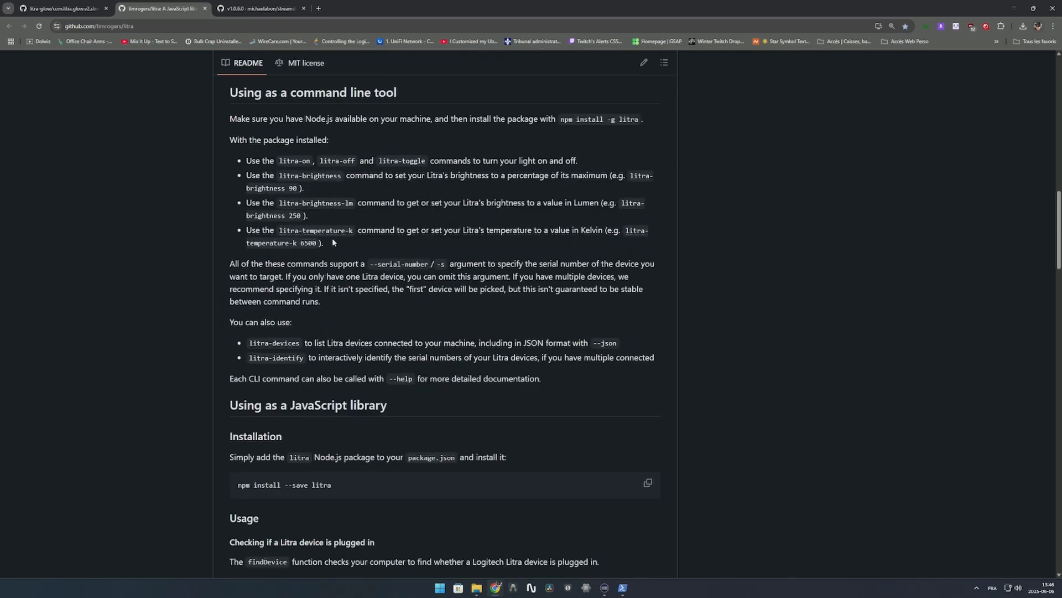
pyautogui.moveTo(424, 381)
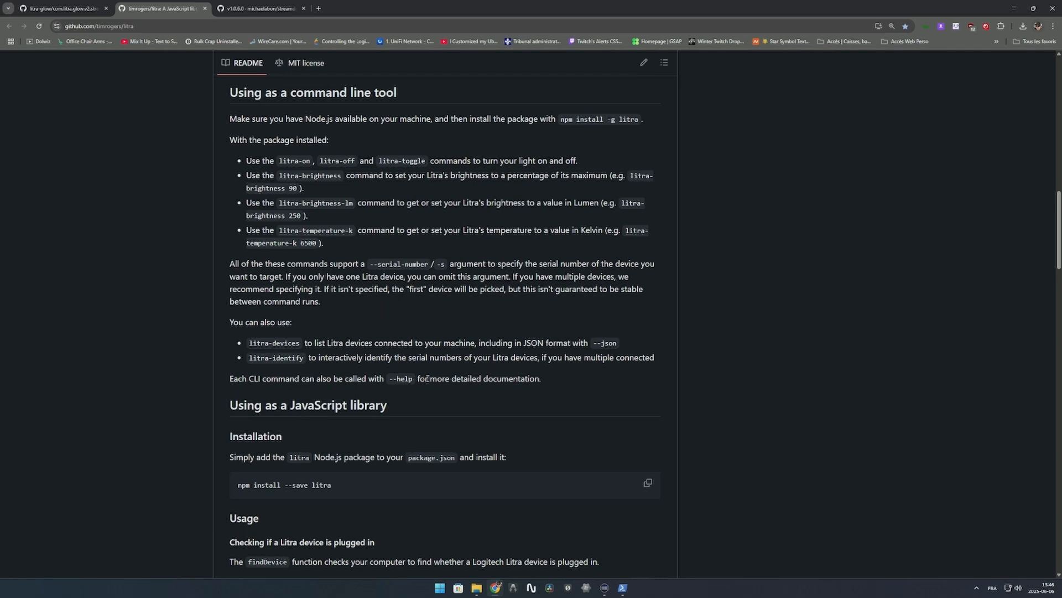
pyautogui.scroll(-3)
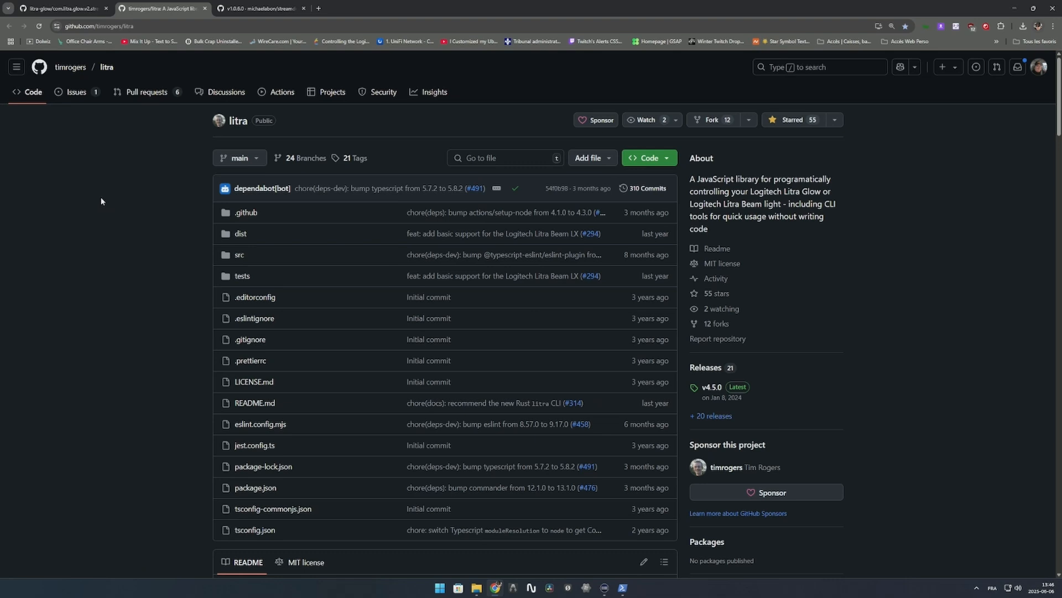
pyautogui.click(61, 8)
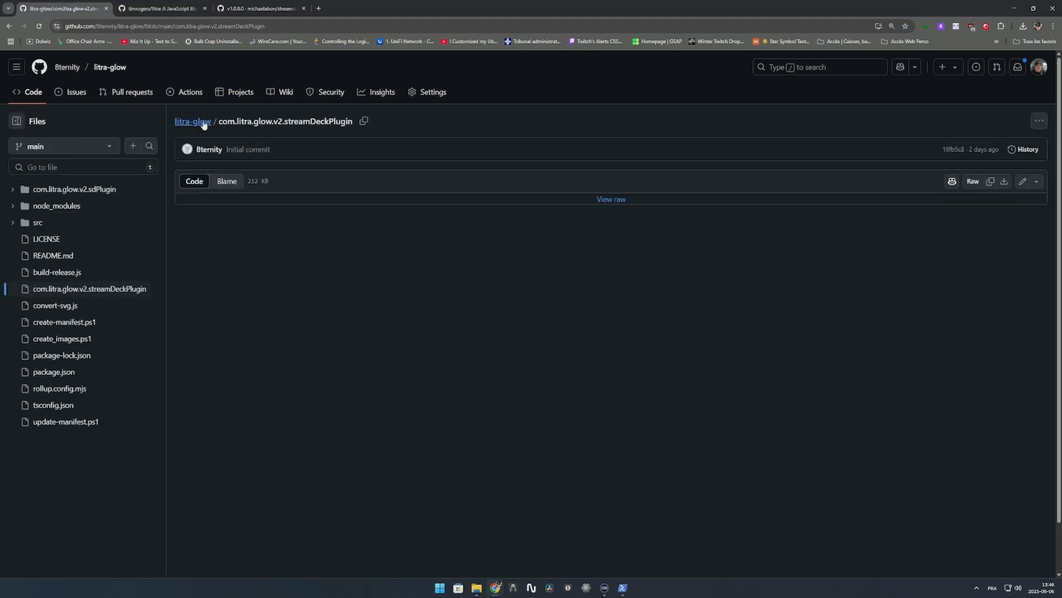
# Return to the litra-glow repository root via the breadcrumb and scroll toward the README
pyautogui.click(193, 121)
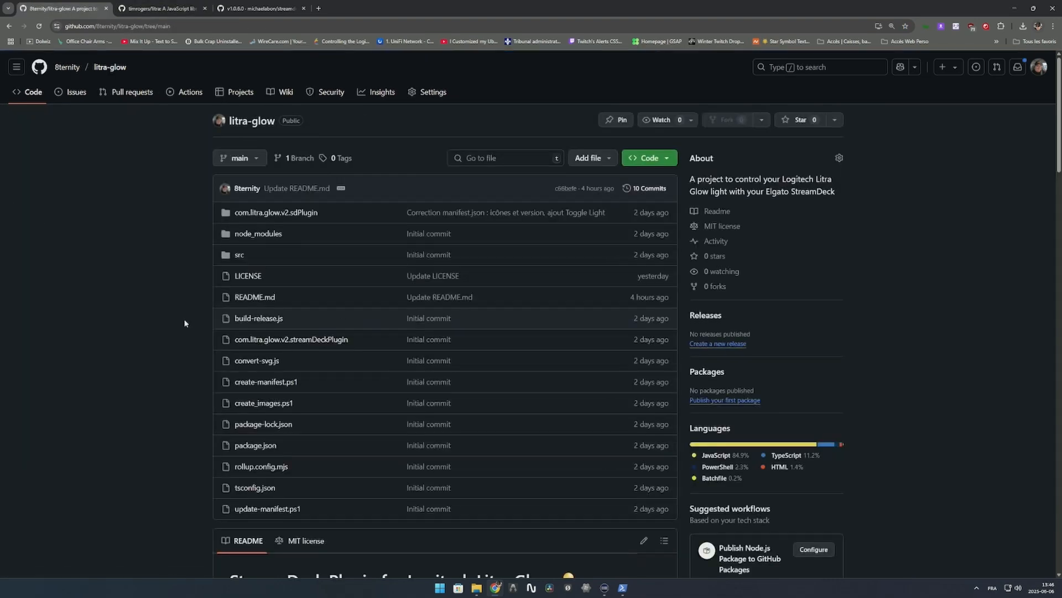
pyautogui.moveTo(162, 320)
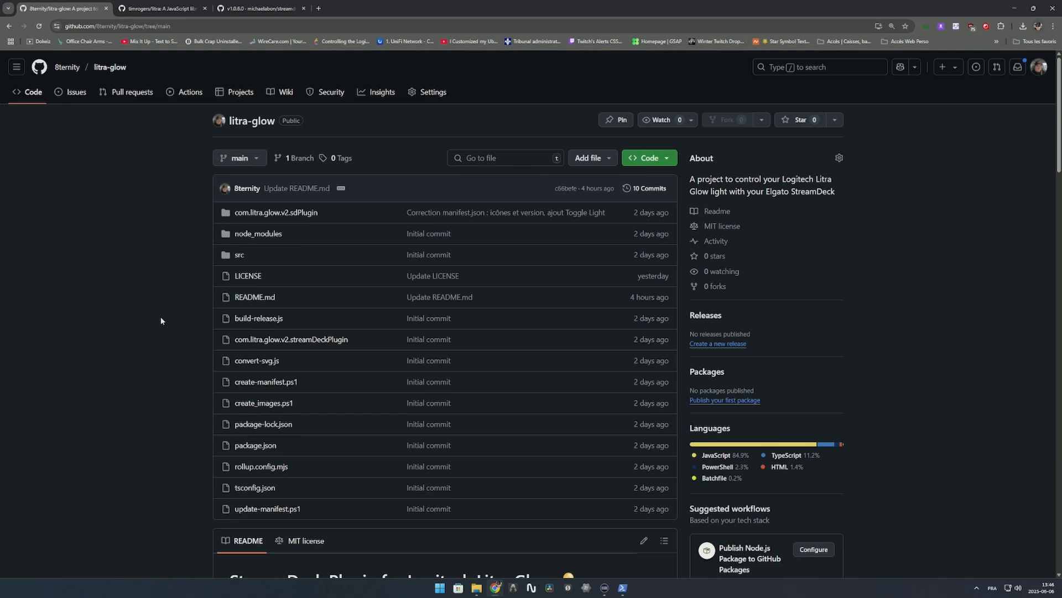
pyautogui.moveTo(166, 318)
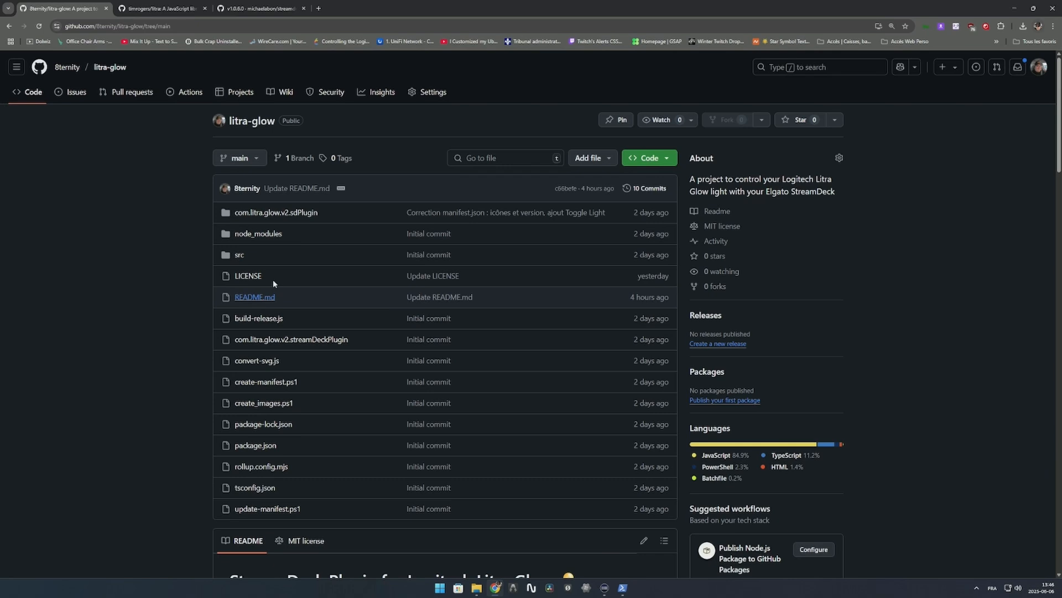
pyautogui.moveTo(184, 325)
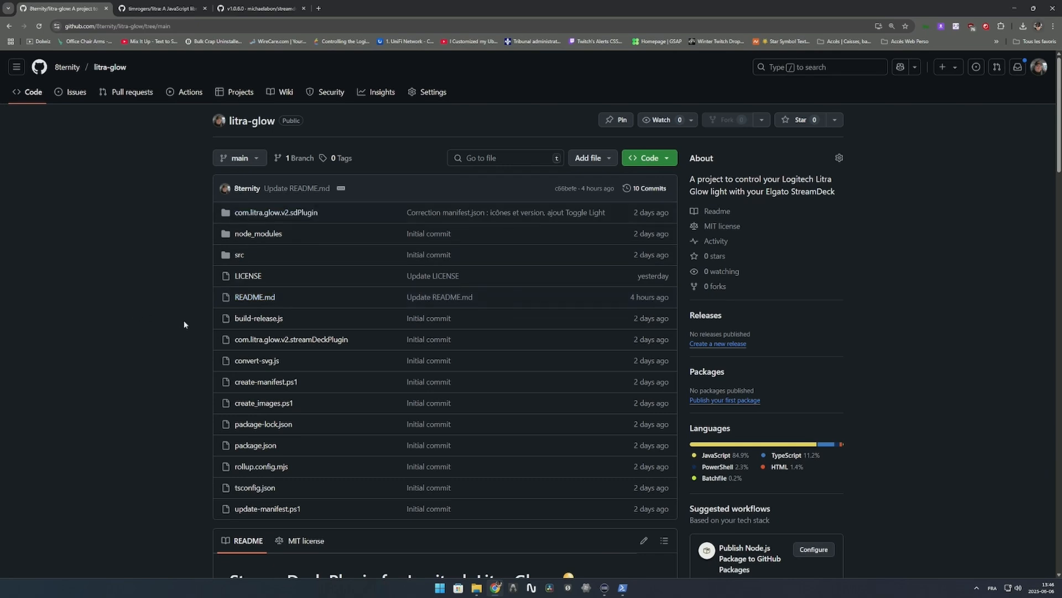
pyautogui.moveTo(137, 302)
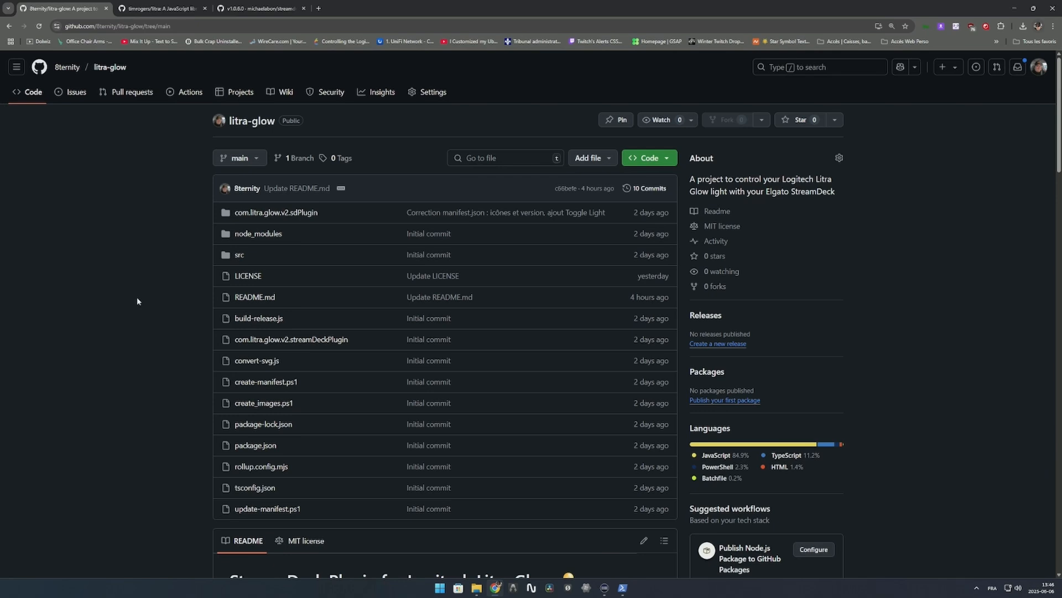
pyautogui.moveTo(161, 265)
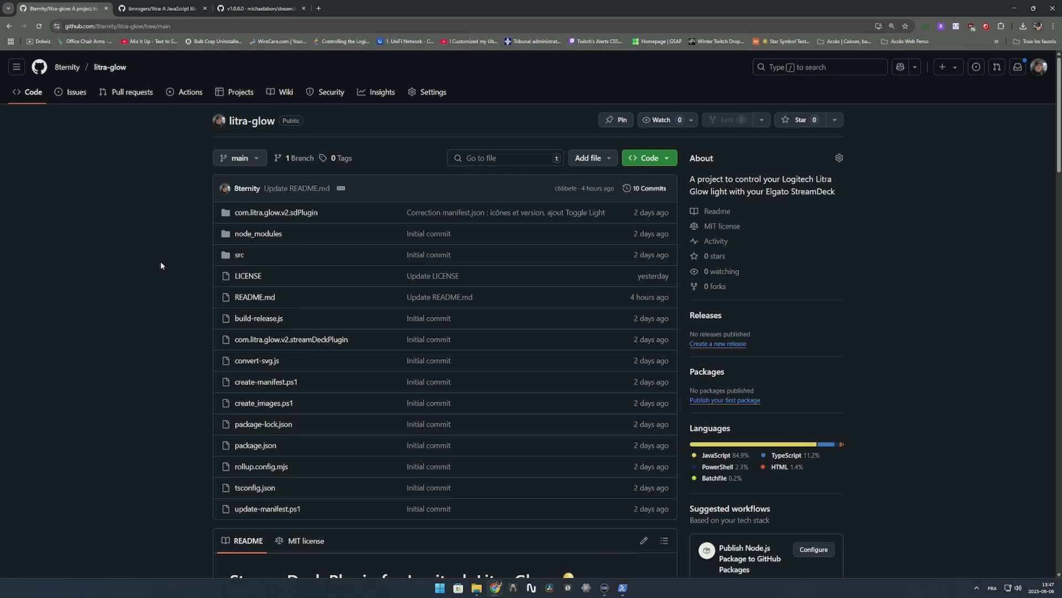
pyautogui.scroll(-3)
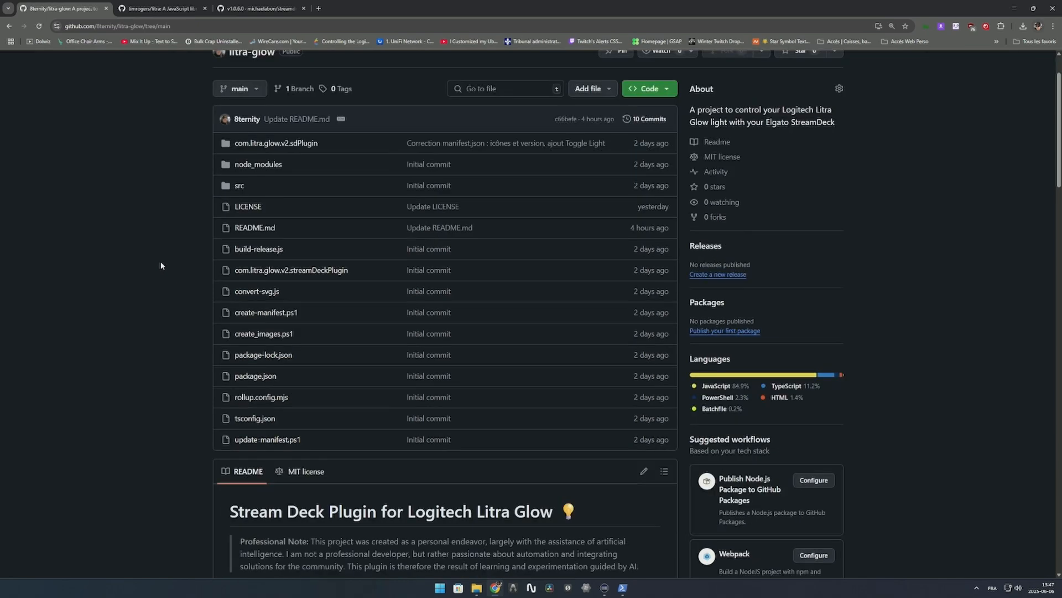
# Show the property inspector for the lower-left Toggle Light key on the Neo page
pyautogui.scroll(-3)
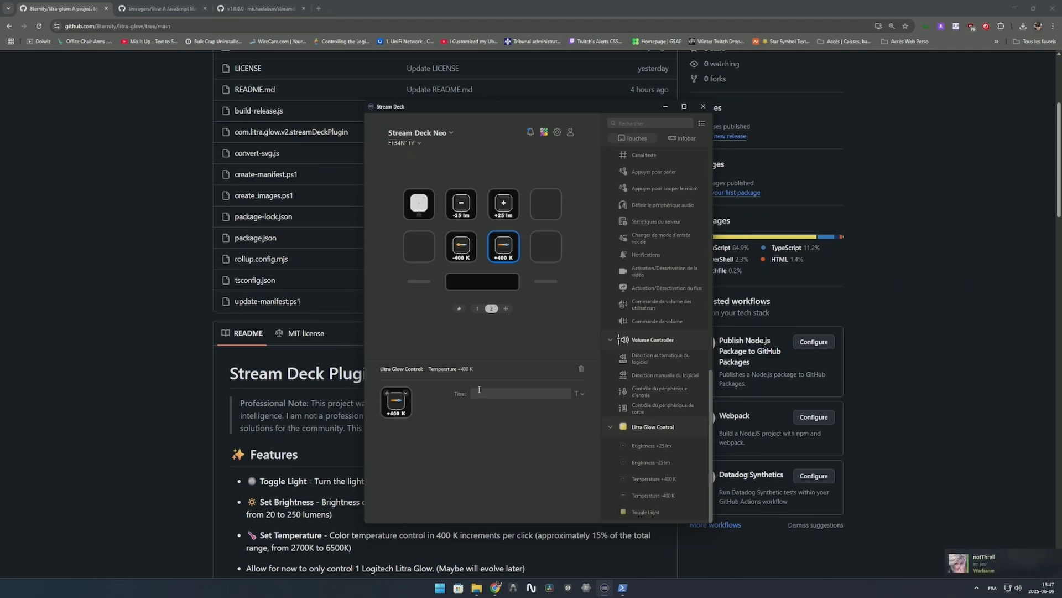
pyautogui.moveTo(474, 454)
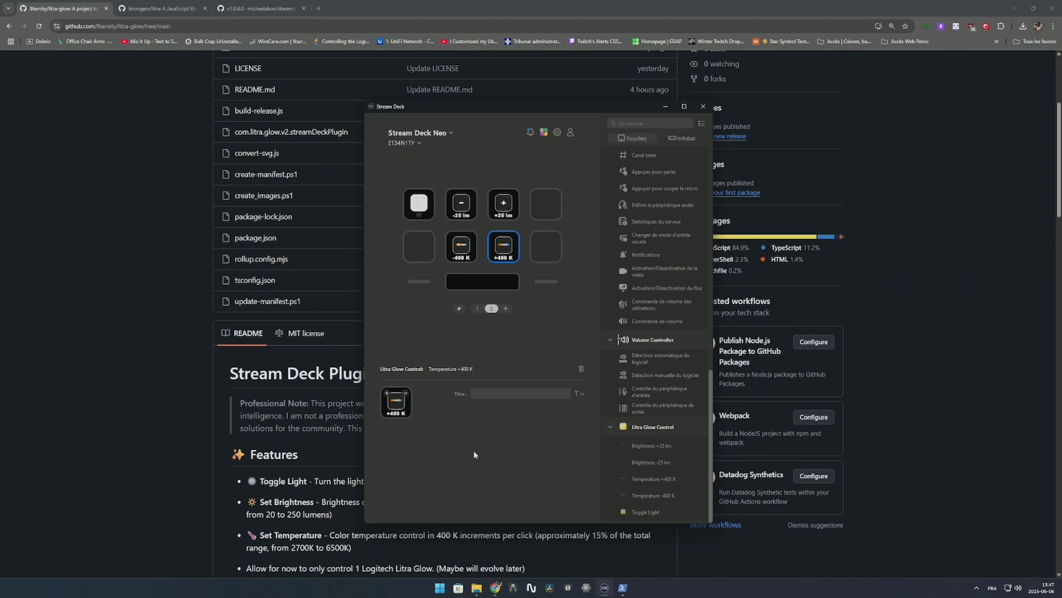
pyautogui.moveTo(498, 438)
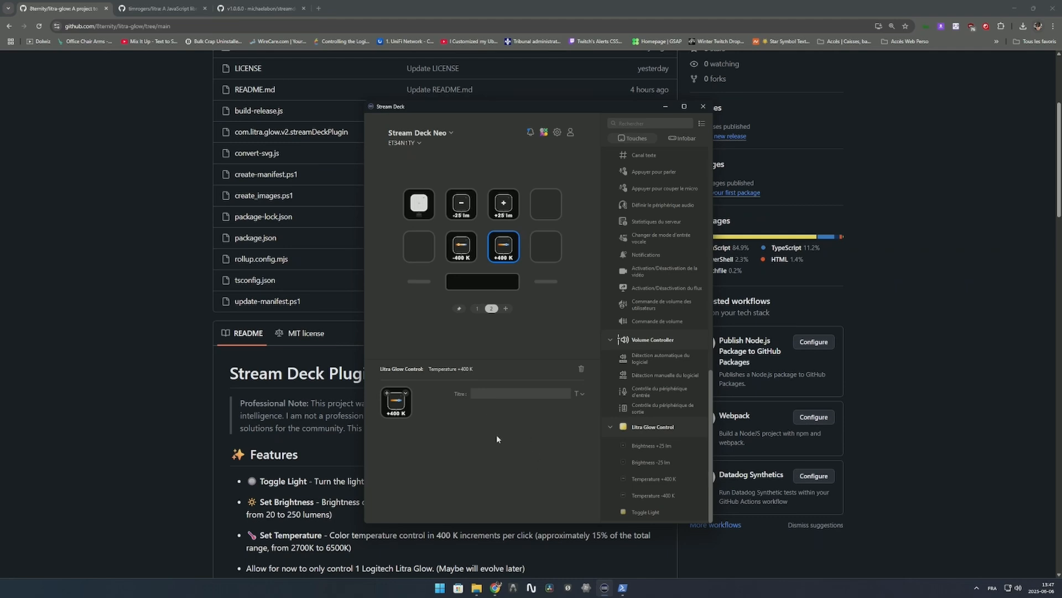
pyautogui.moveTo(483, 412)
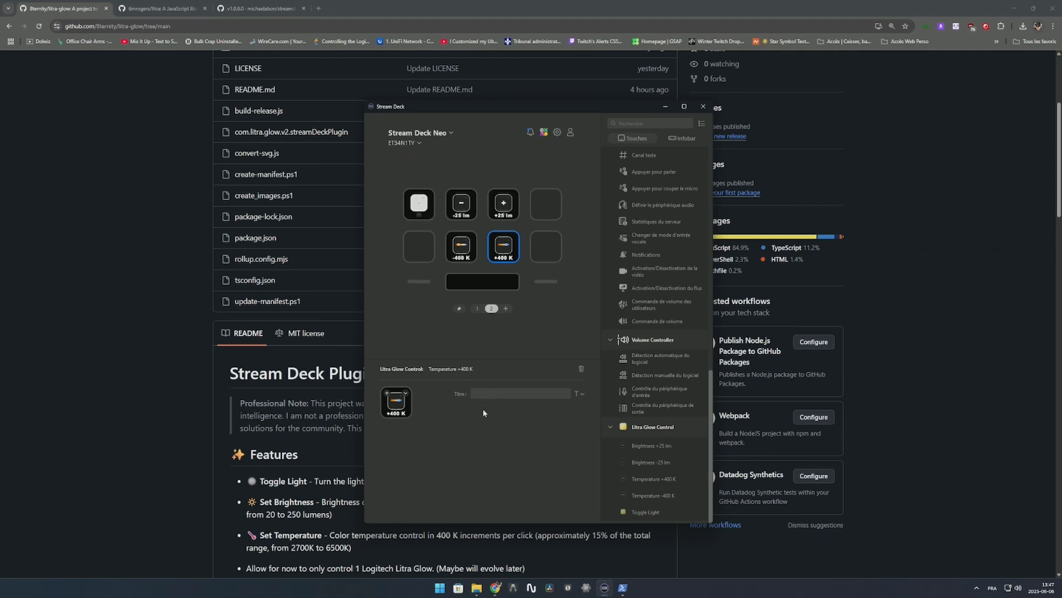
pyautogui.moveTo(533, 418)
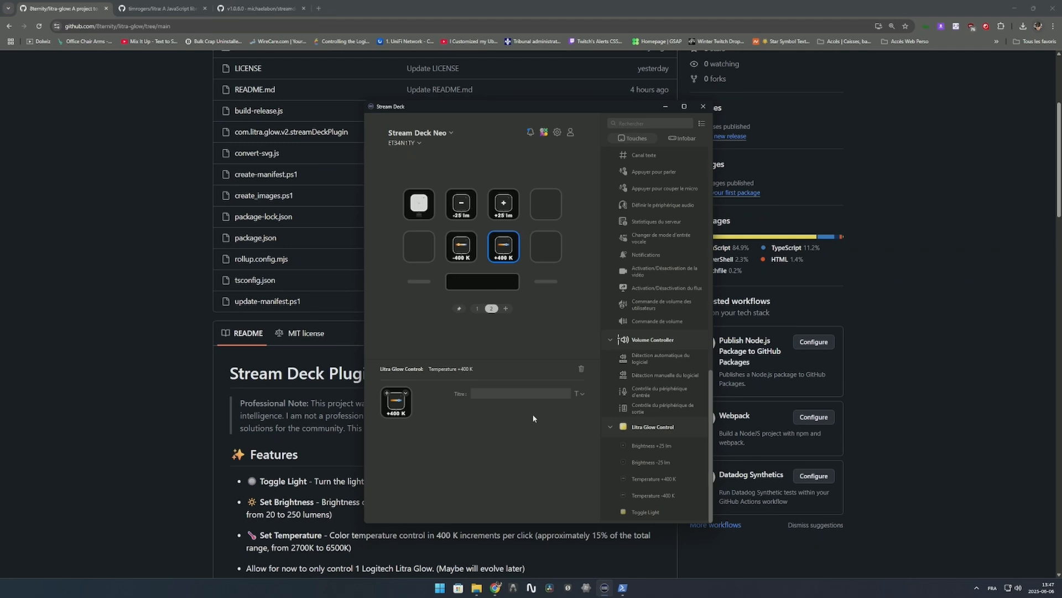
pyautogui.moveTo(521, 459)
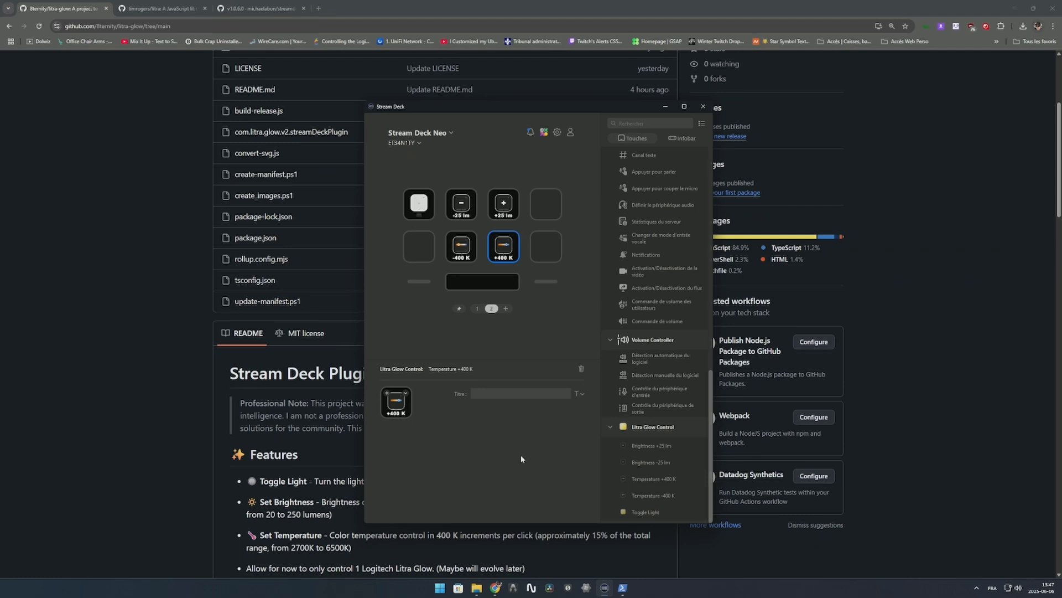
pyautogui.moveTo(547, 297)
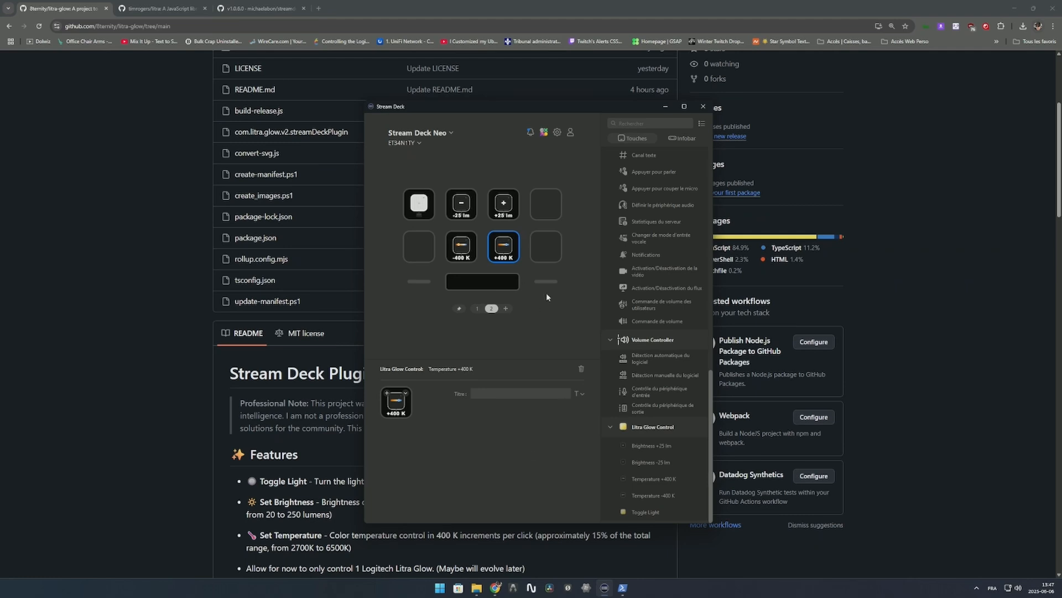
pyautogui.click(419, 246)
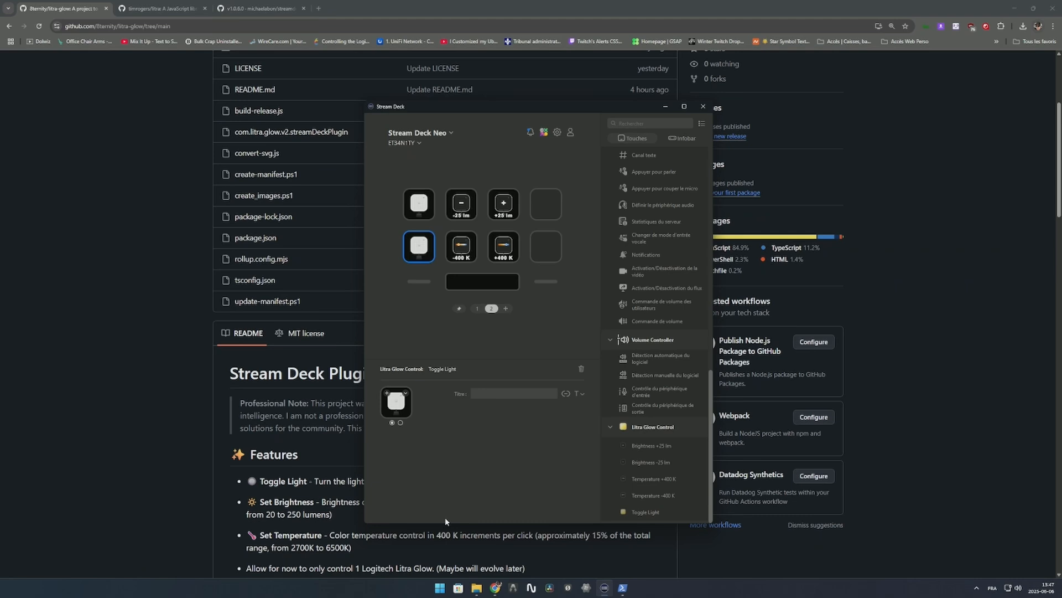
# Select the top Toggle Light key, then scroll the litra-glow repo page back to the top
pyautogui.click(418, 204)
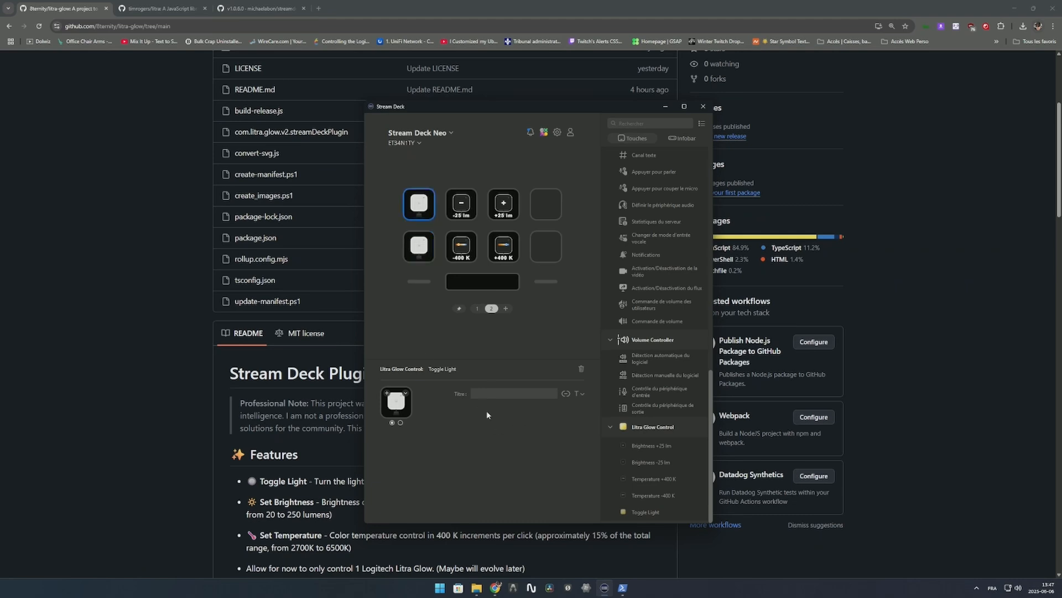
pyautogui.moveTo(543, 471)
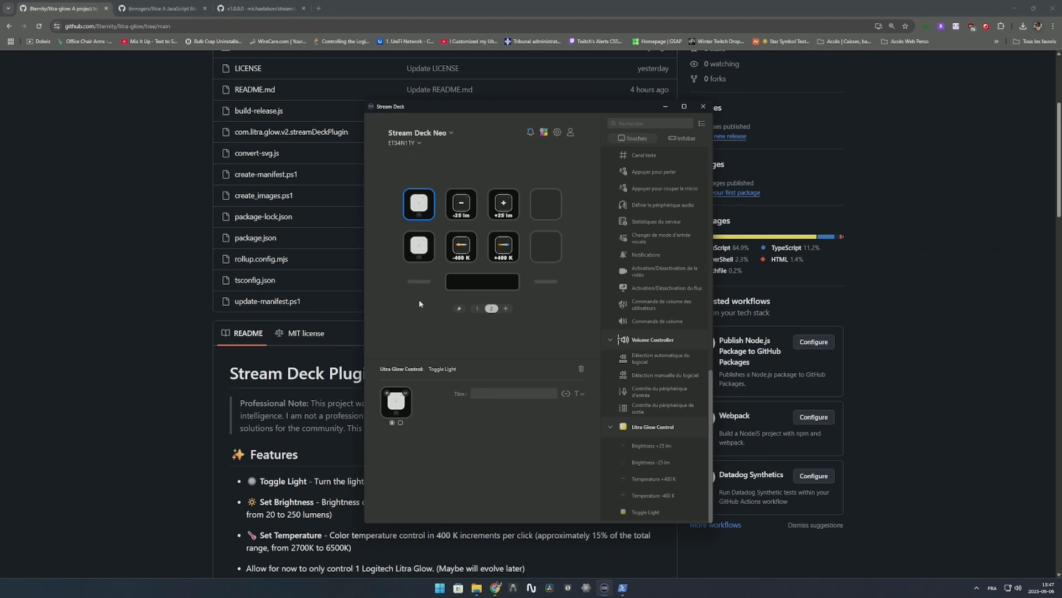
pyautogui.moveTo(521, 429)
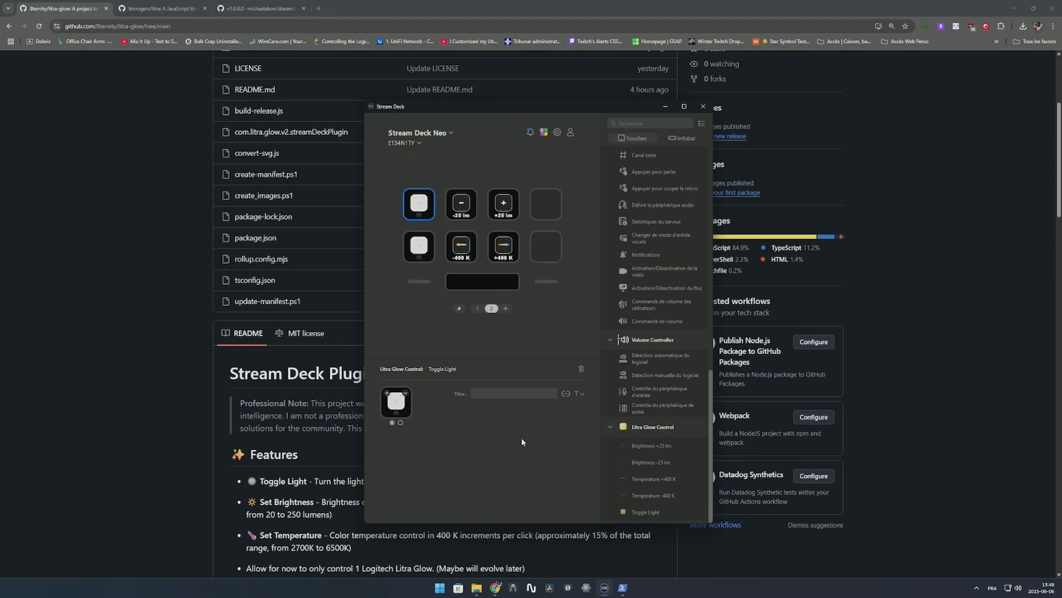
pyautogui.moveTo(468, 453)
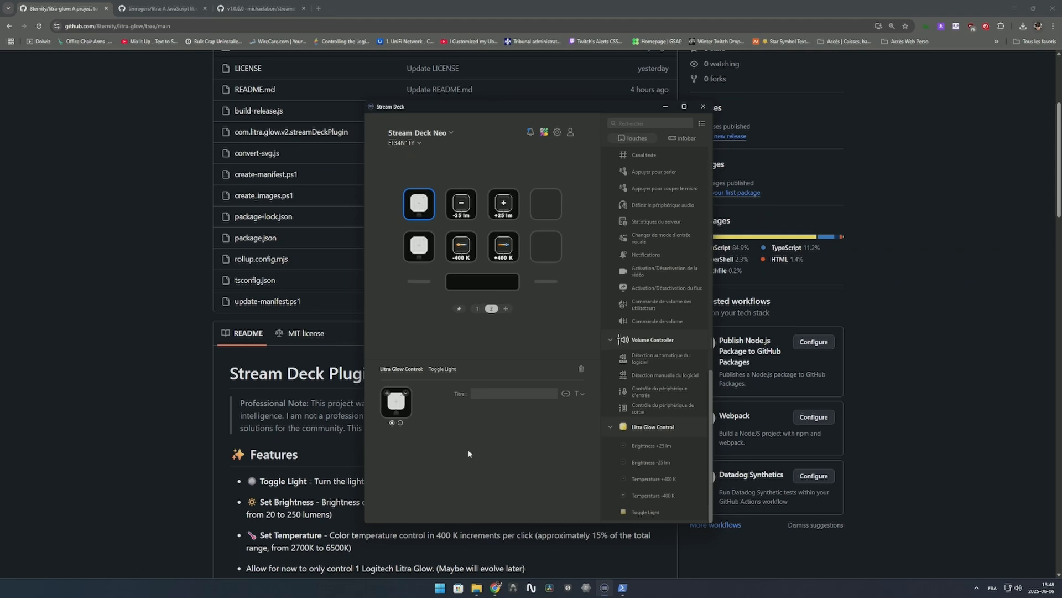
pyautogui.moveTo(132, 414)
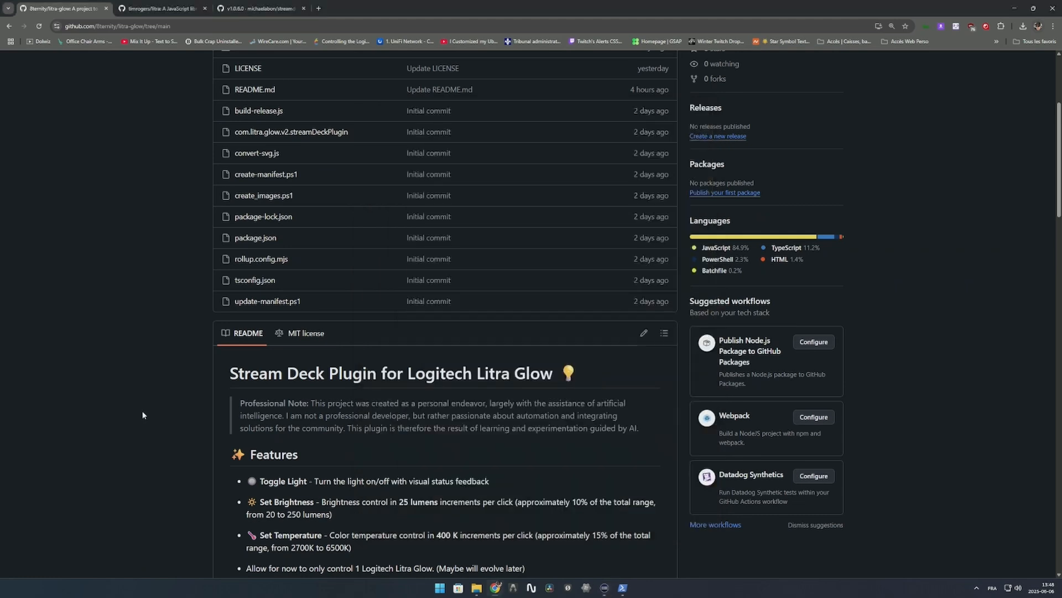
pyautogui.scroll(3)
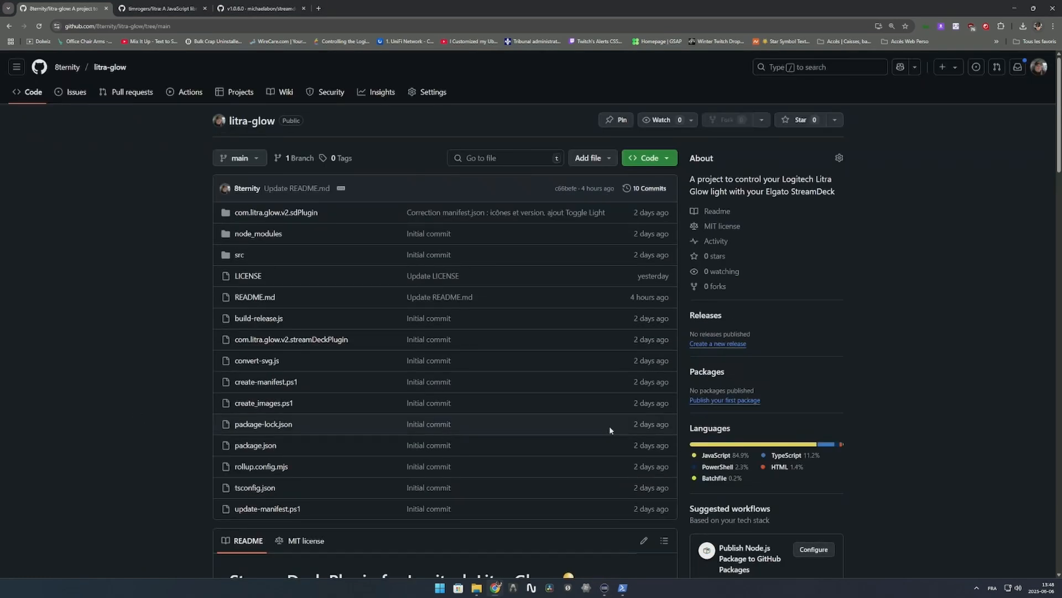
pyautogui.moveTo(709, 256)
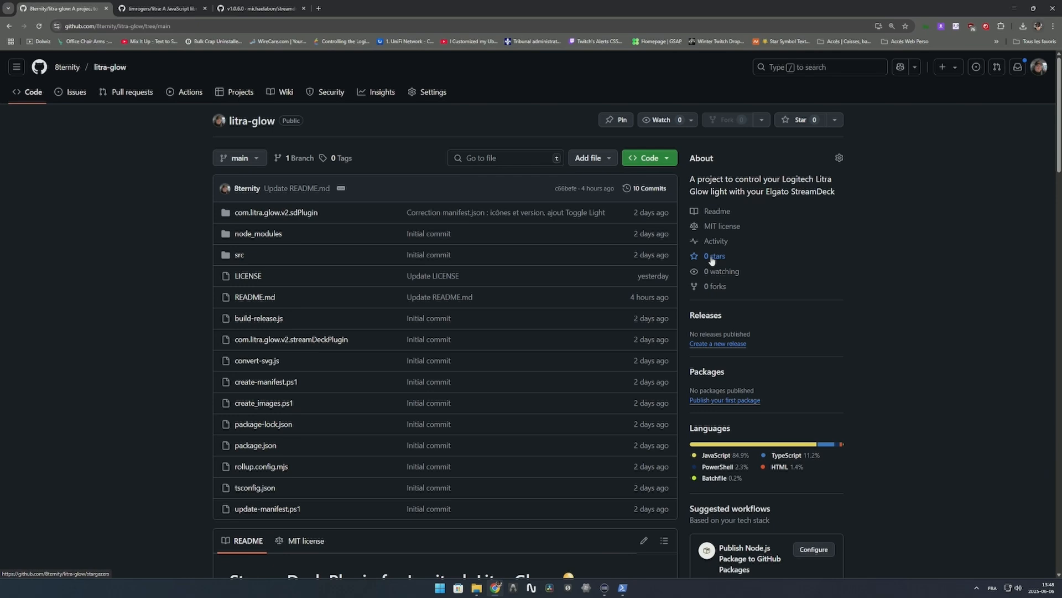
pyautogui.moveTo(118, 80)
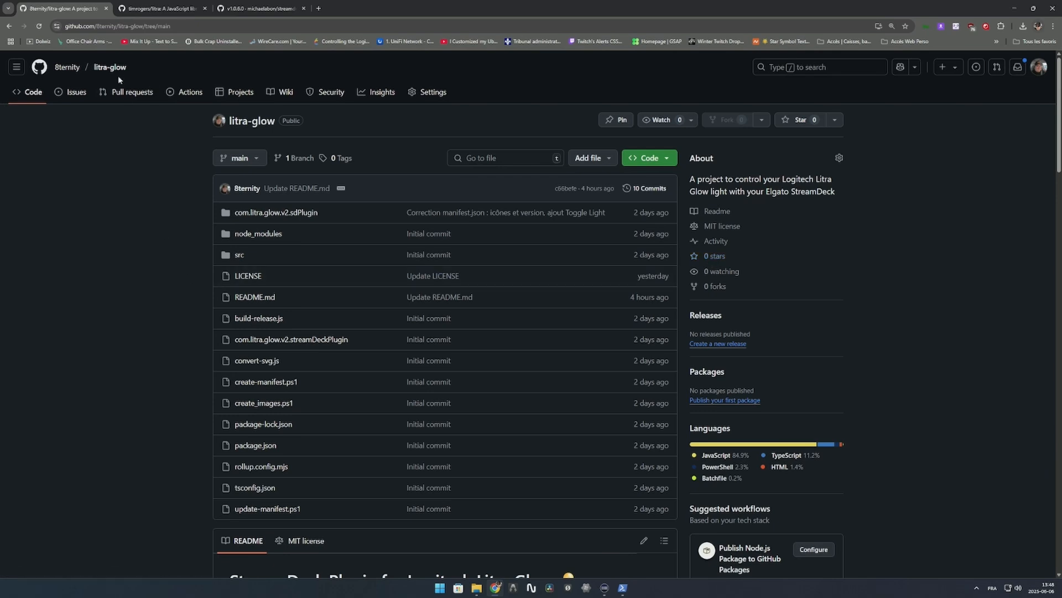
# Show the timrogers/litra repository header with its file list, stars and v4.5.0 release
pyautogui.click(161, 8)
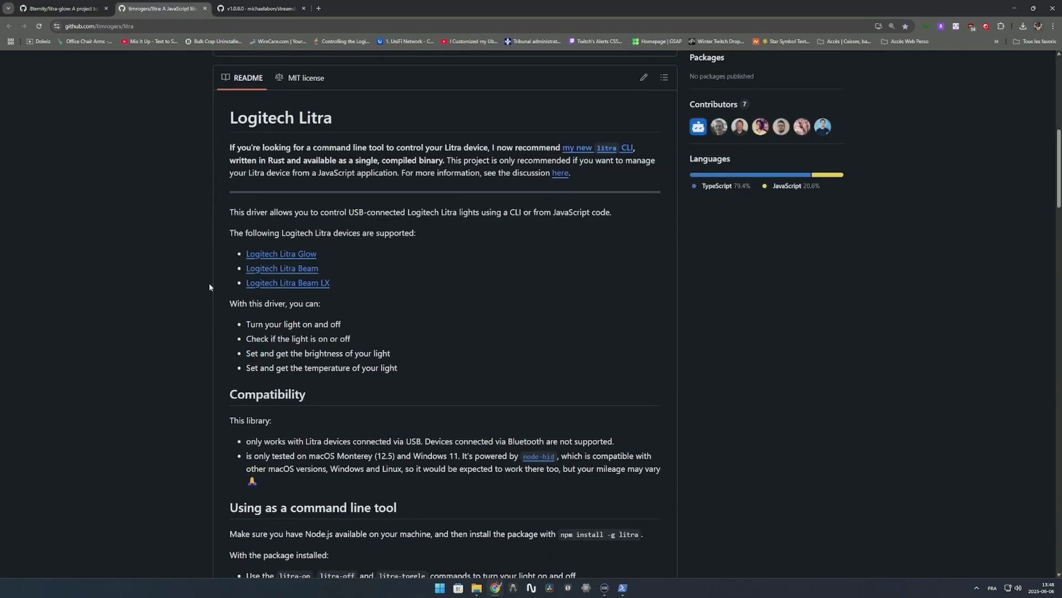
pyautogui.scroll(3)
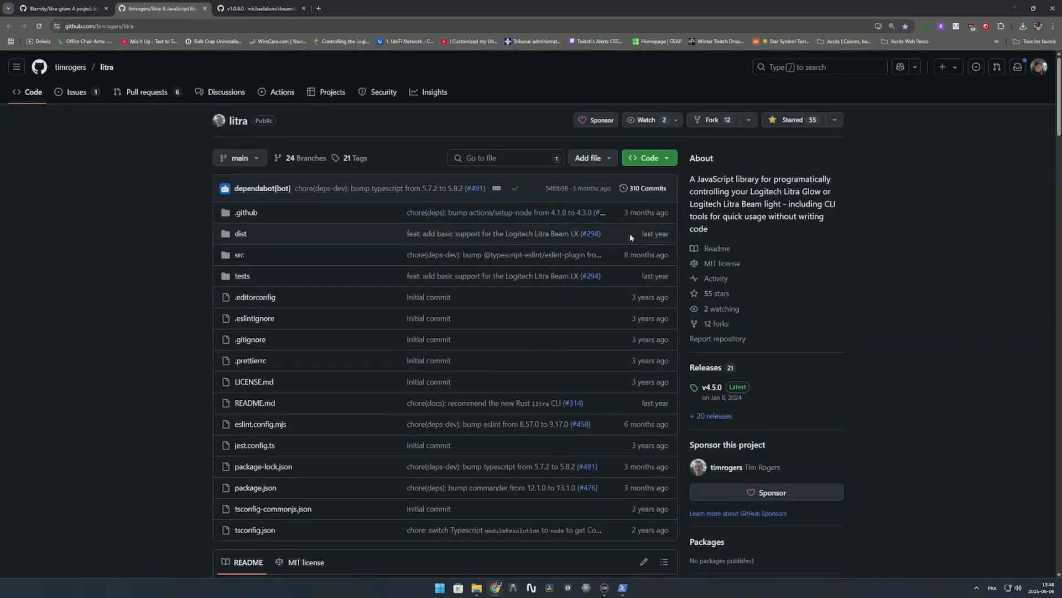
pyautogui.moveTo(710, 293)
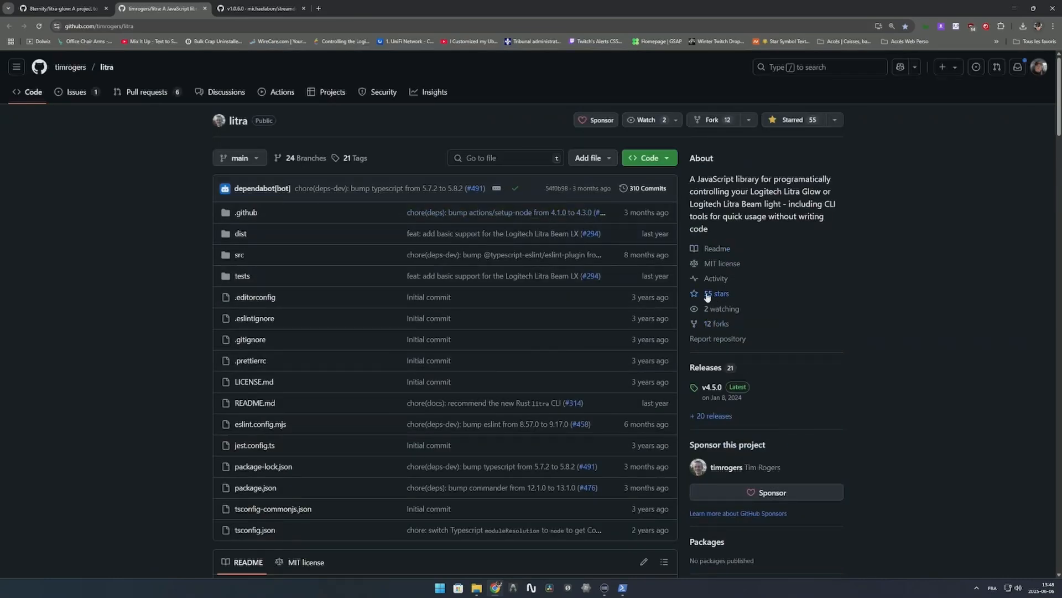
pyautogui.moveTo(717, 299)
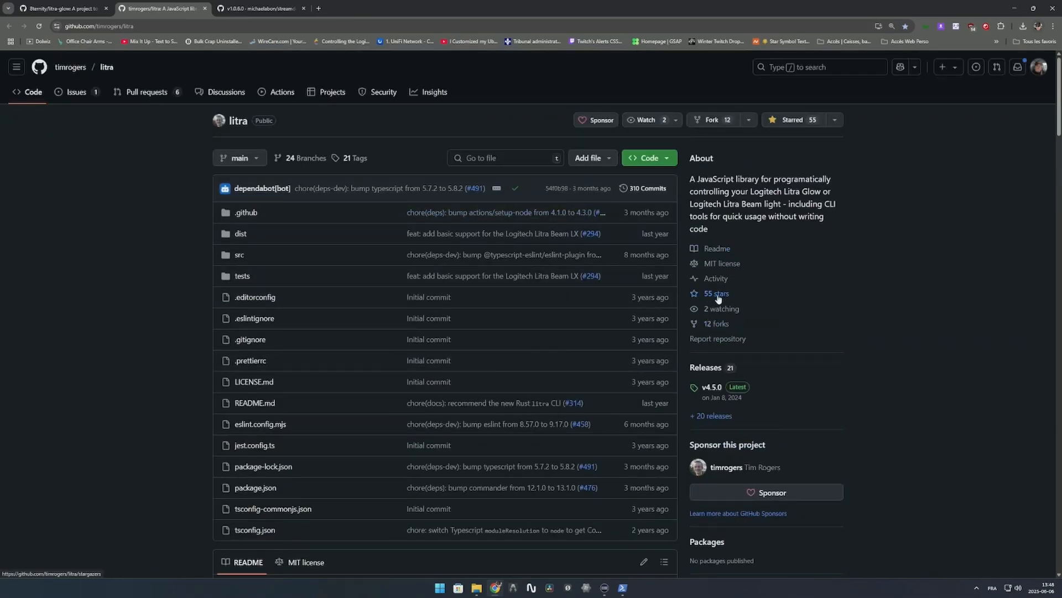
pyautogui.moveTo(760, 287)
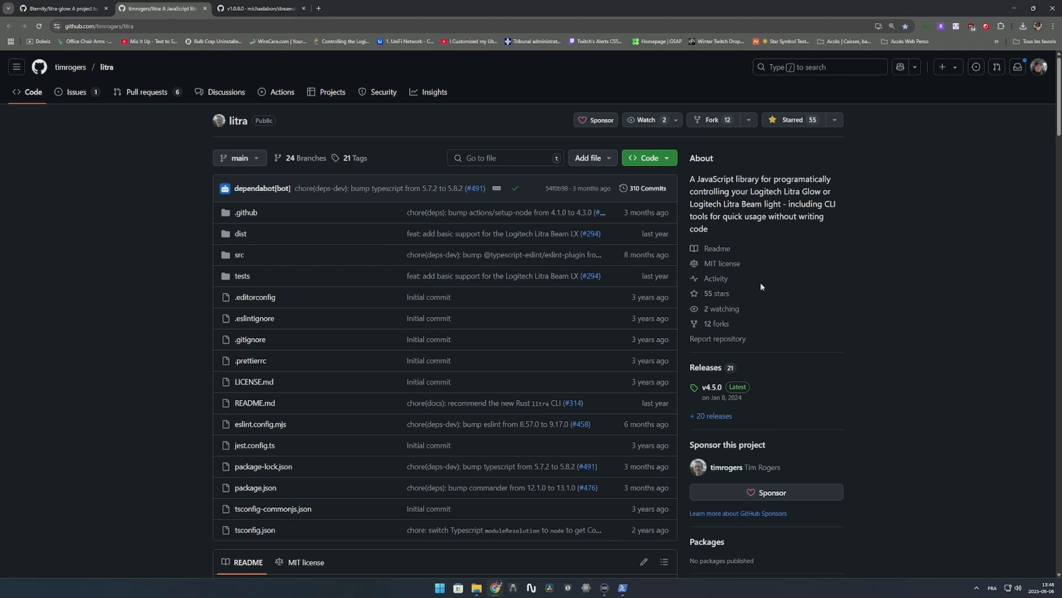
pyautogui.moveTo(311, 195)
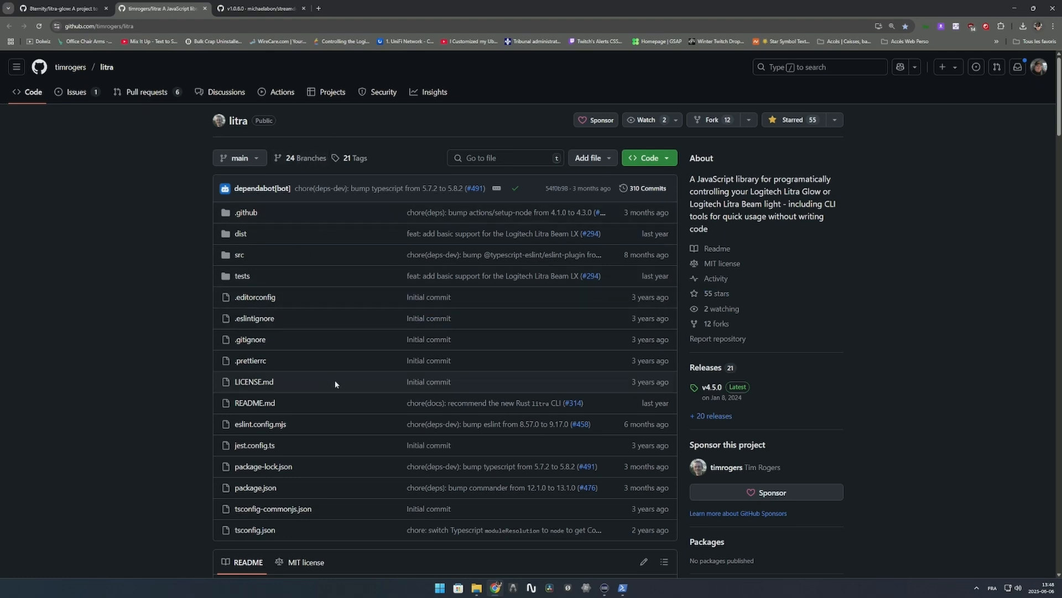
pyautogui.moveTo(715, 292)
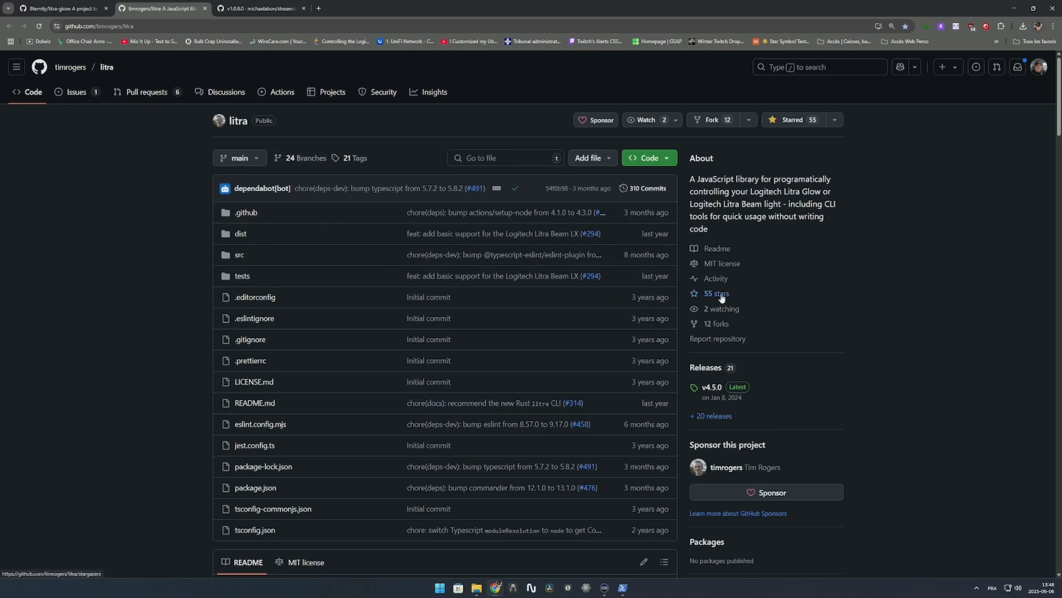
pyautogui.moveTo(856, 342)
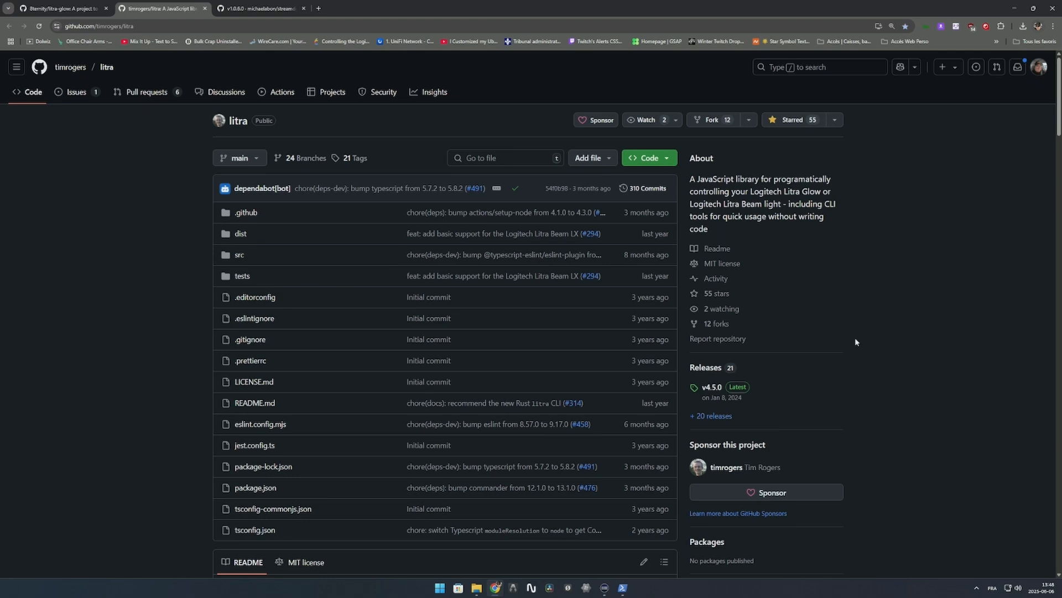
pyautogui.moveTo(796, 335)
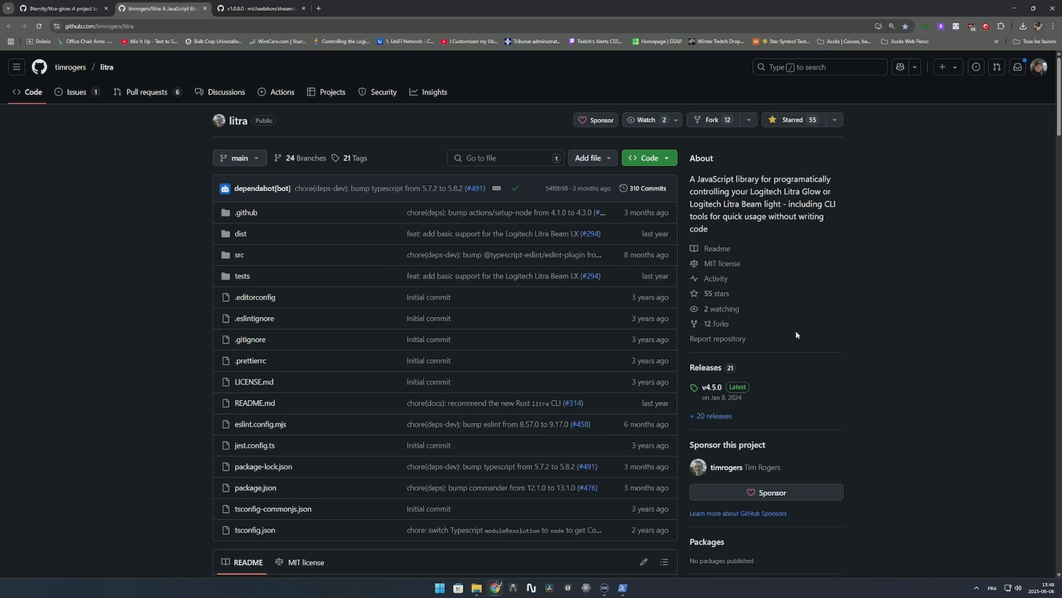
pyautogui.moveTo(858, 326)
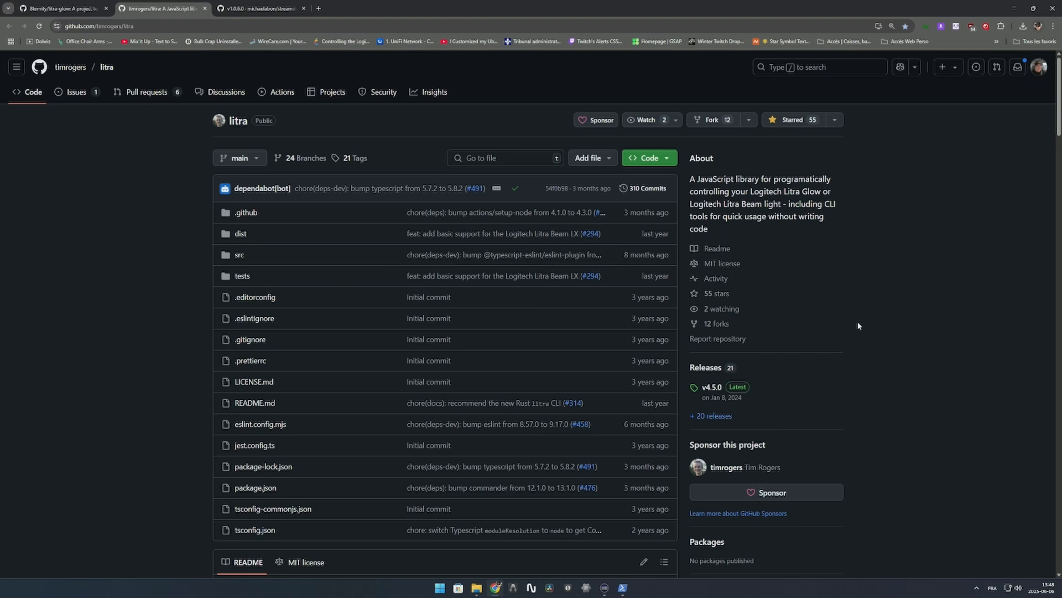
pyautogui.moveTo(165, 287)
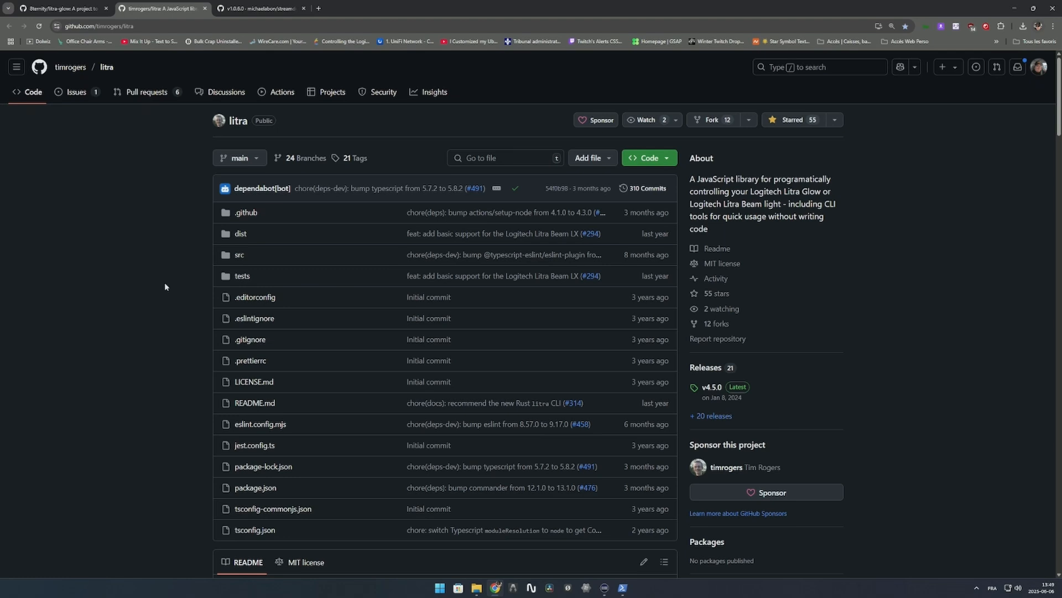
pyautogui.moveTo(173, 277)
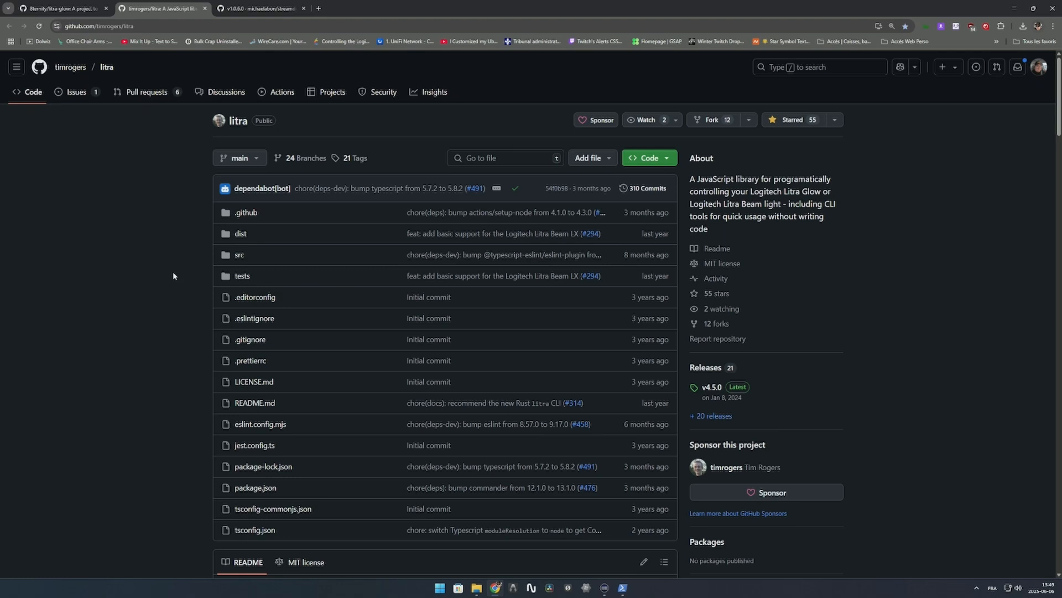
pyautogui.moveTo(168, 251)
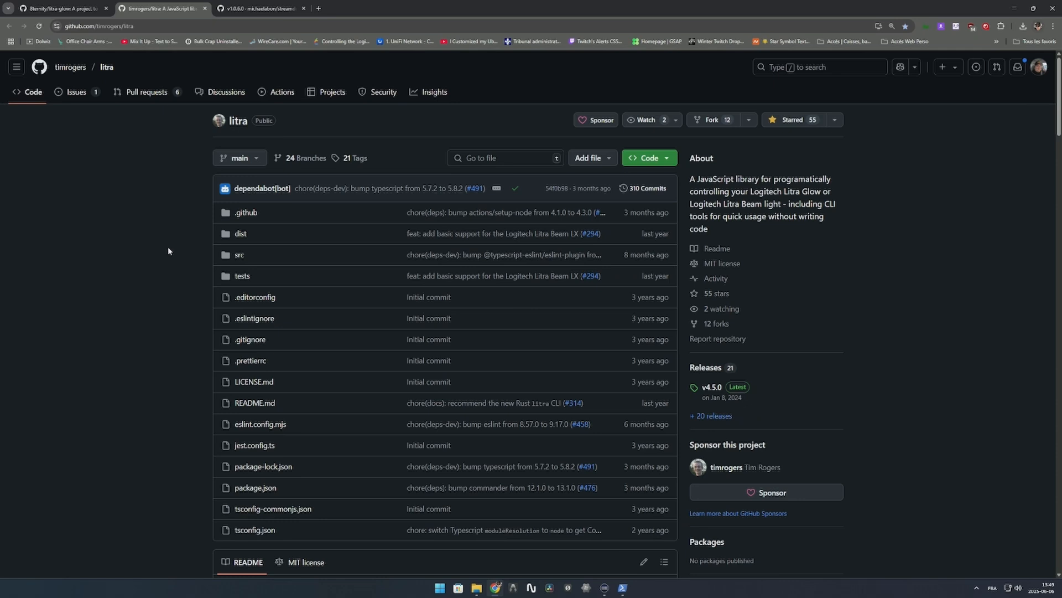
pyautogui.moveTo(325, 17)
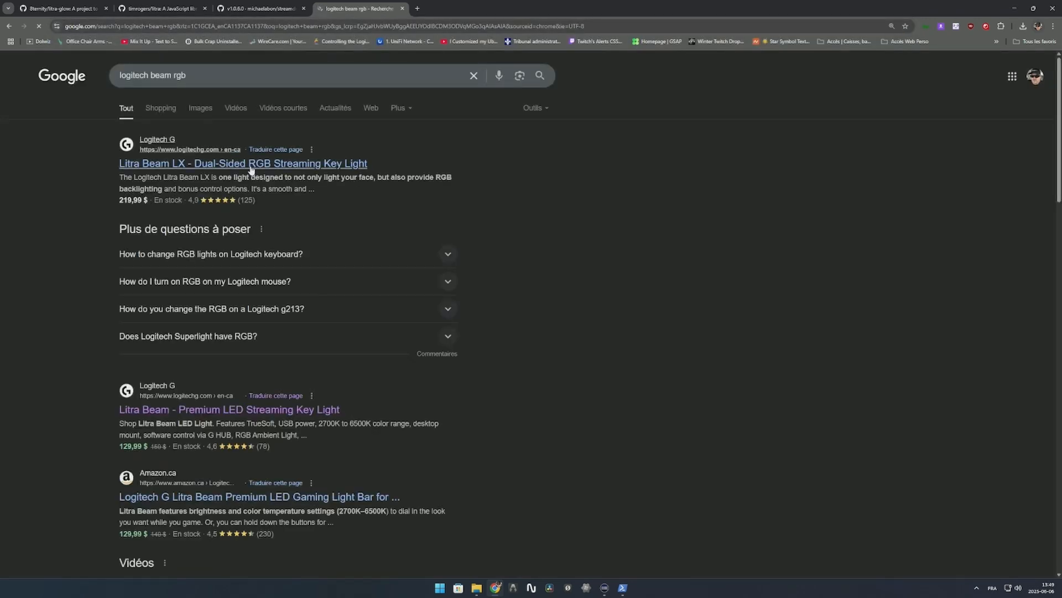
# View the Litra Beam LX product page, then return to the v1.0.6.0 plugin discussion thread
pyautogui.click(242, 163)
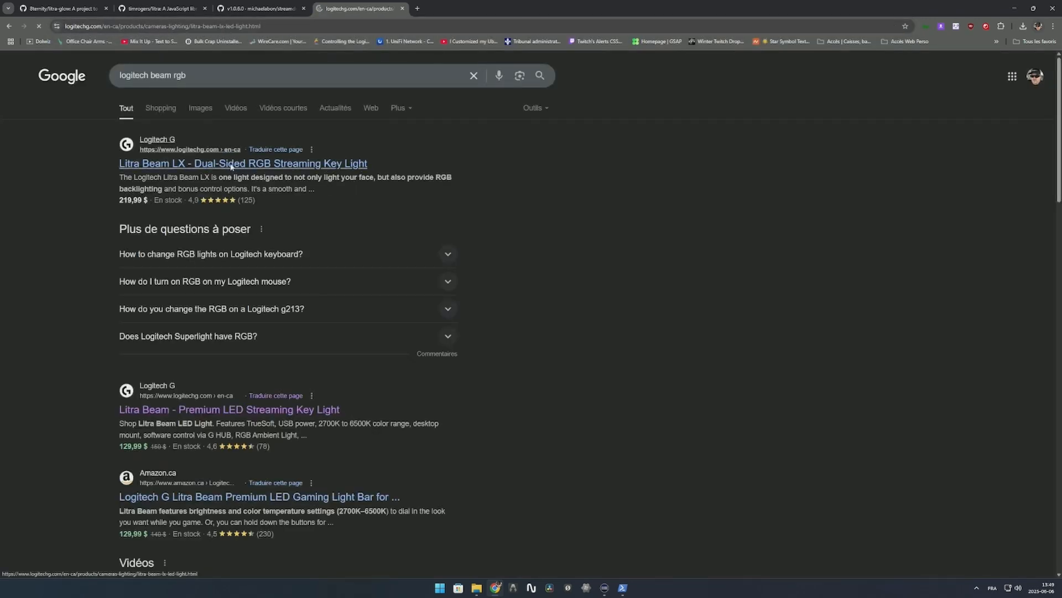
pyautogui.click(242, 163)
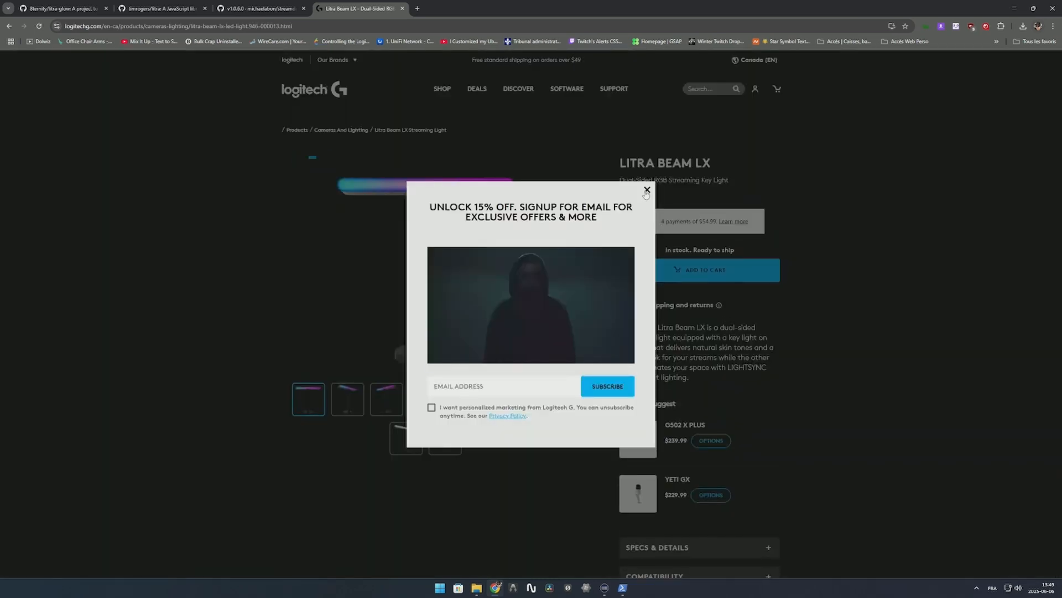
pyautogui.click(260, 8)
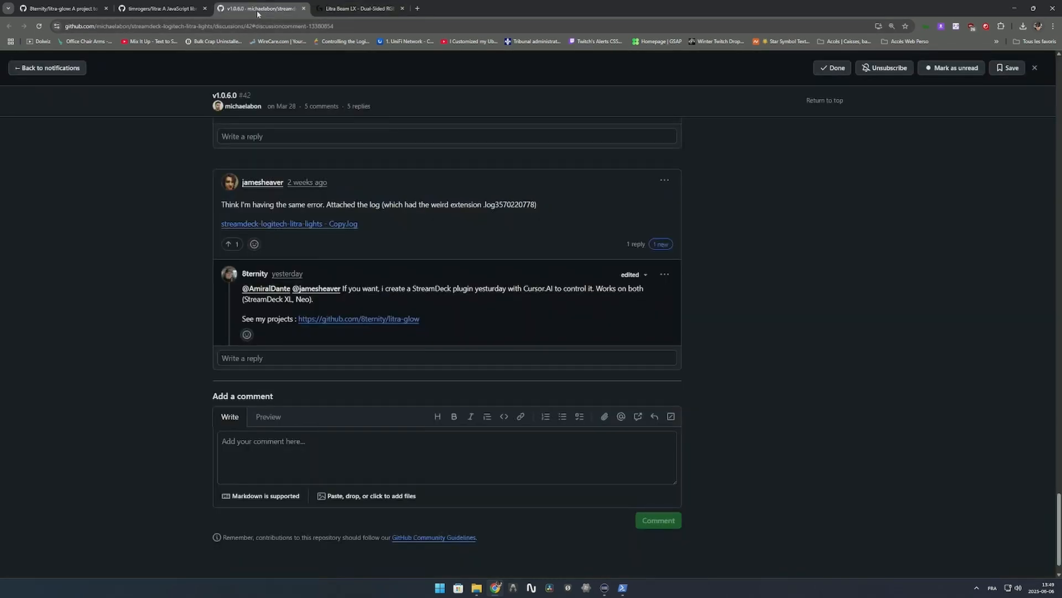
# Review the litra library README's device compatibility notes, clearing the 'rgb' page search
pyautogui.click(159, 8)
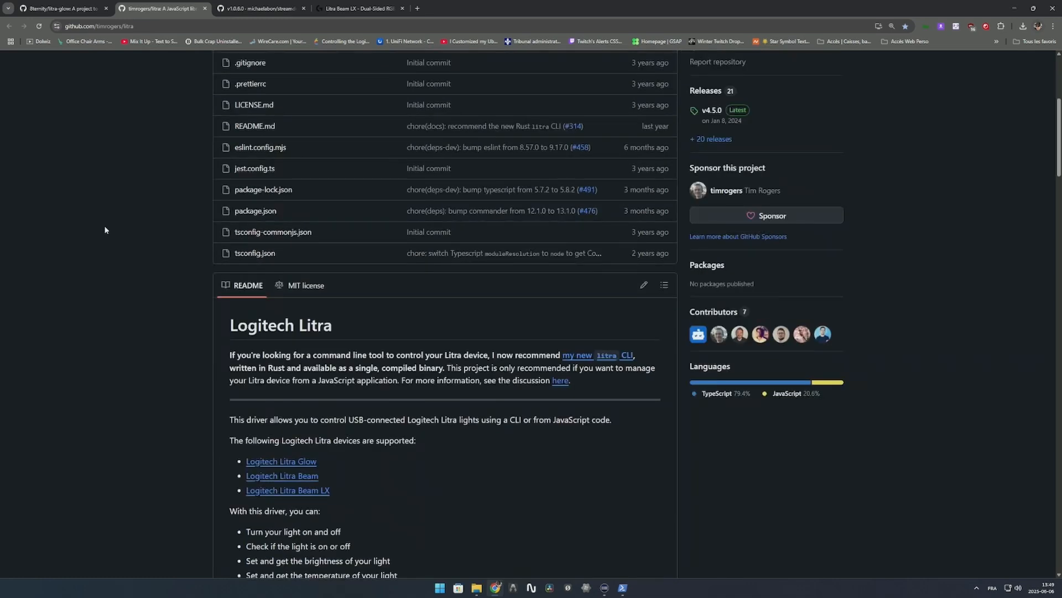
pyautogui.scroll(-3)
pyautogui.write('rgb')
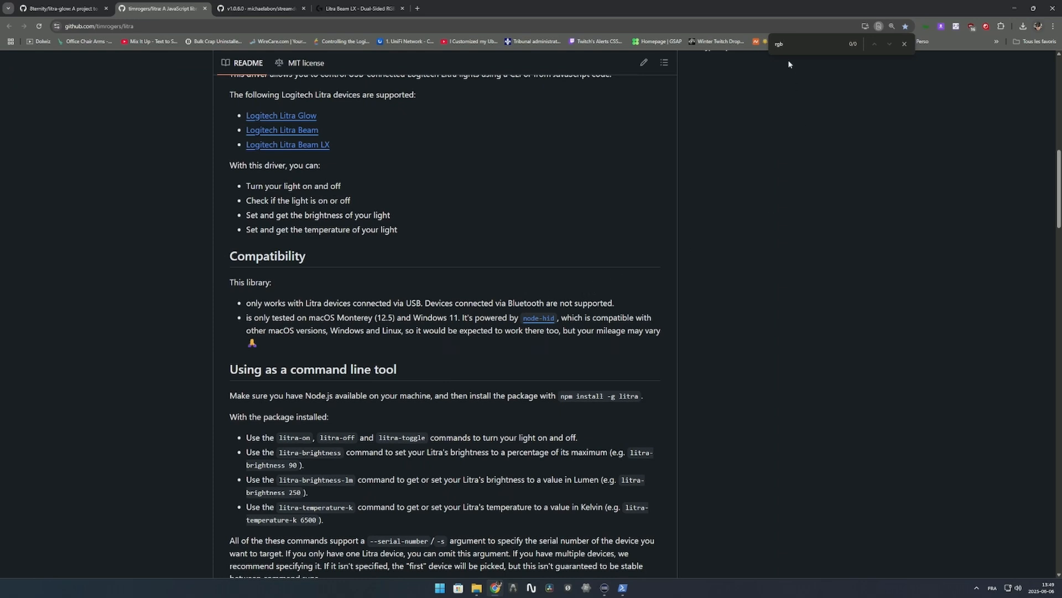
pyautogui.click(905, 44)
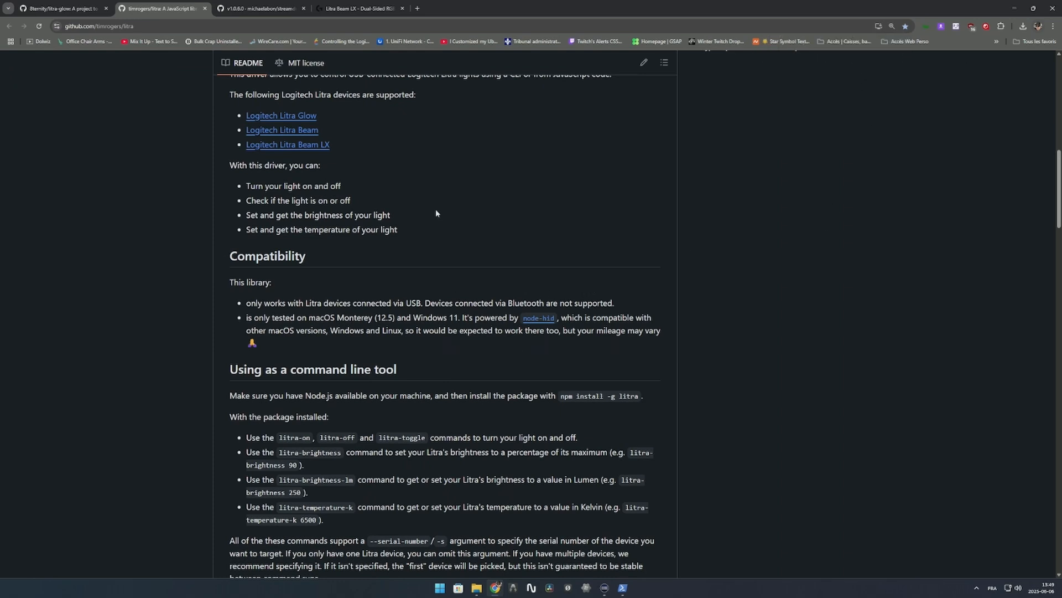
pyautogui.scroll(3)
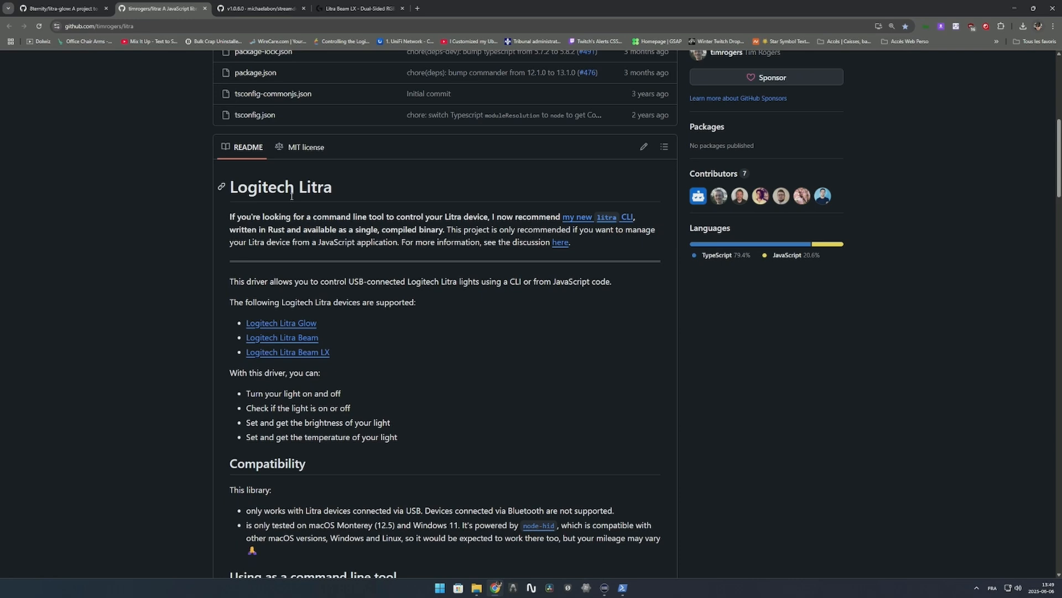
pyautogui.scroll(3)
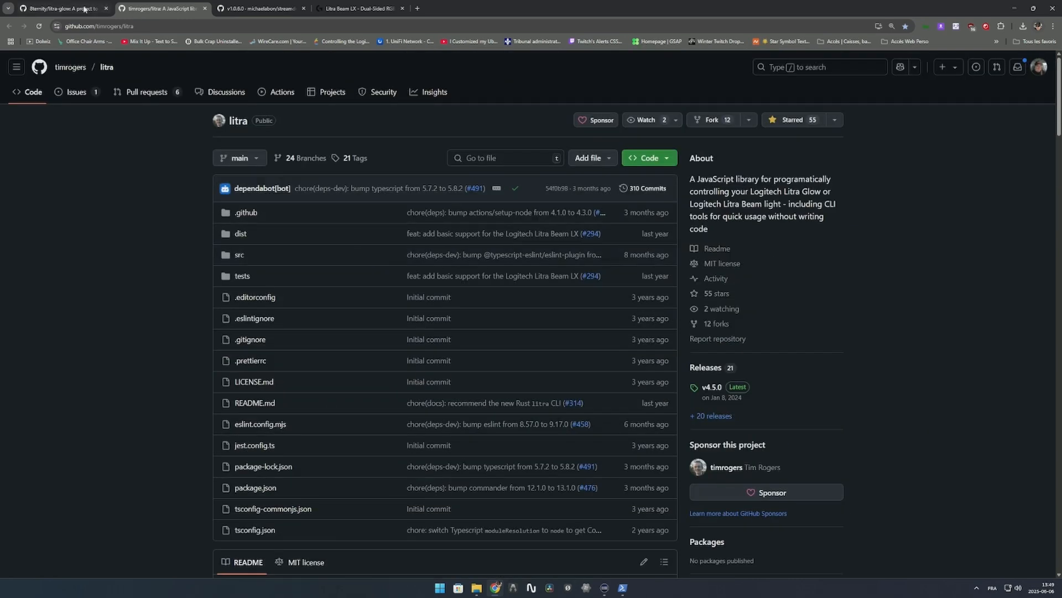
pyautogui.scroll(-3)
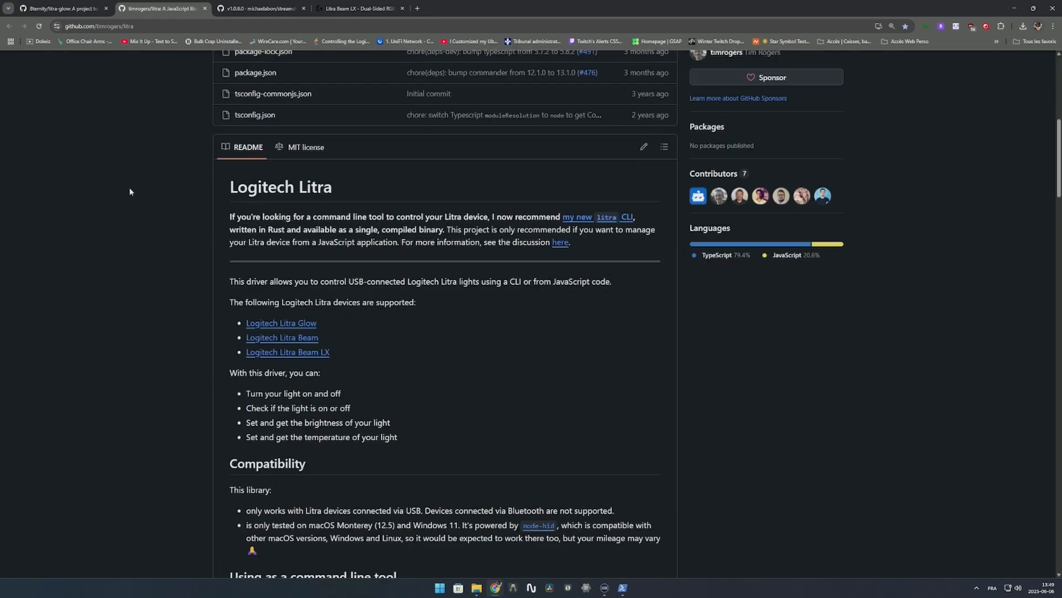
pyautogui.scroll(-3)
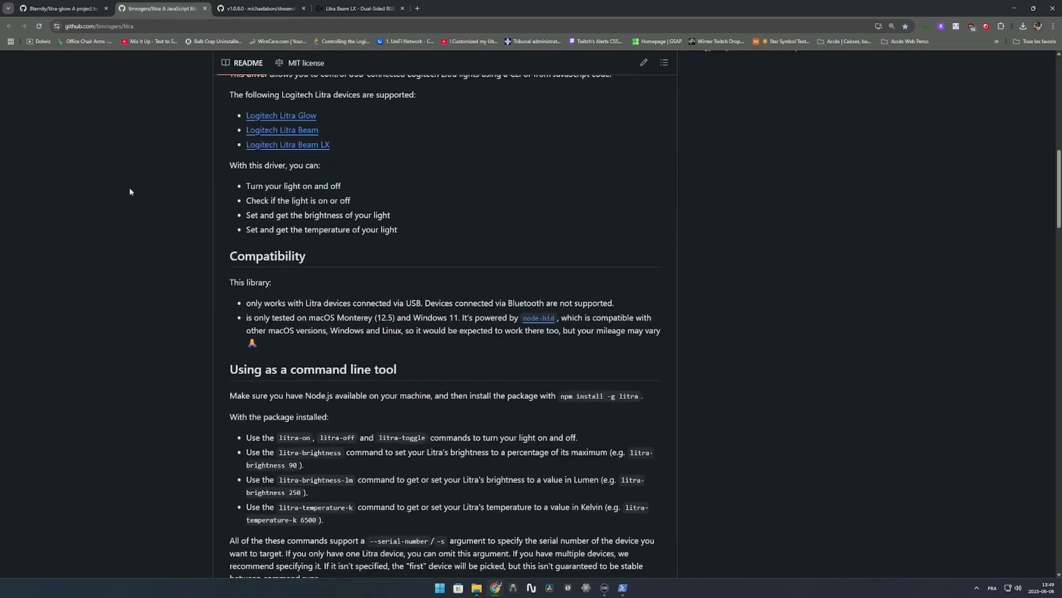
pyautogui.scroll(-3)
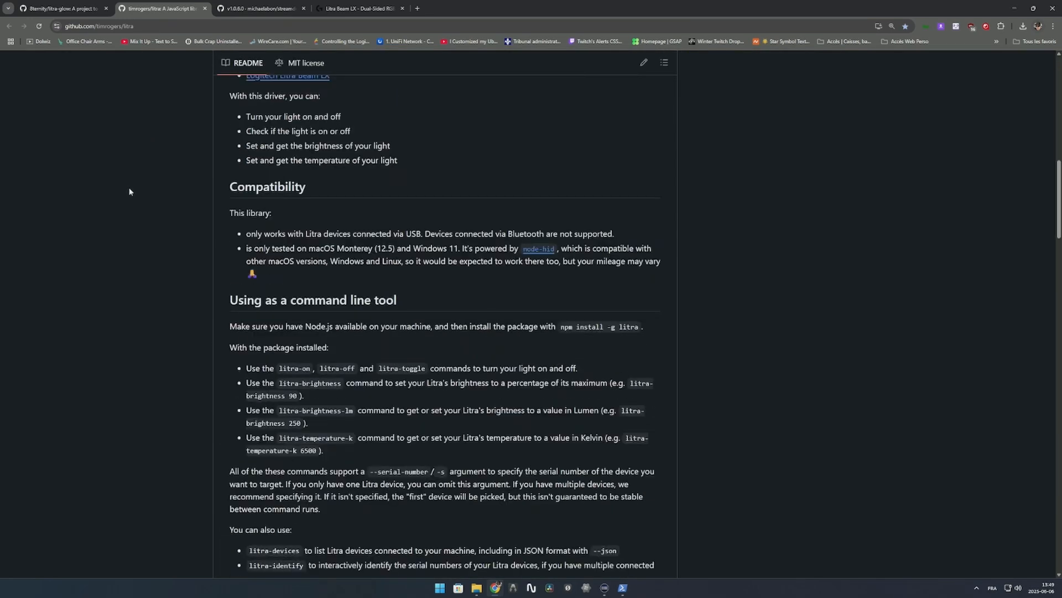
pyautogui.scroll(3)
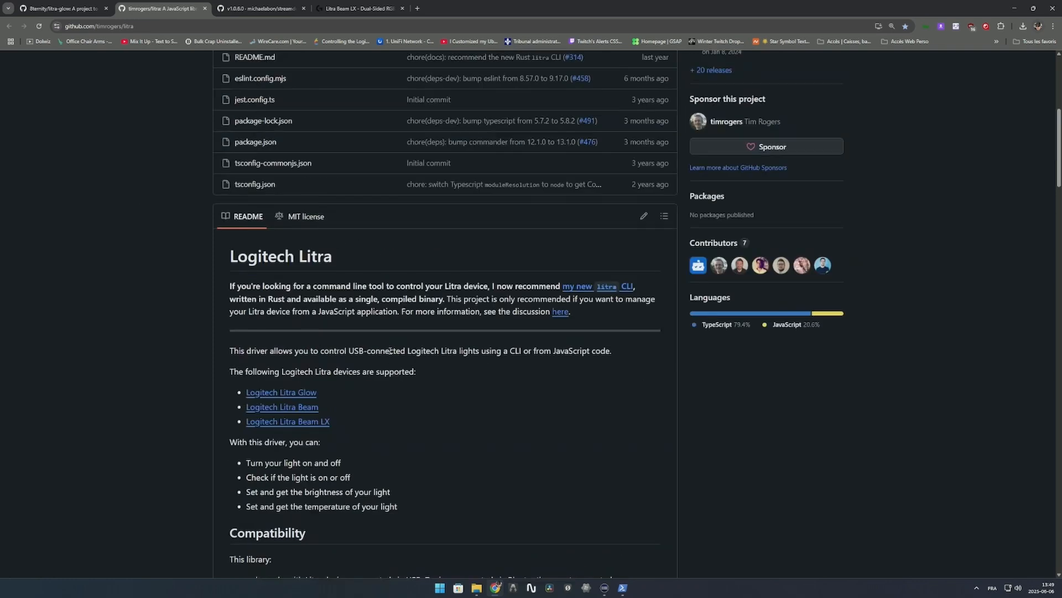
pyautogui.moveTo(490, 422)
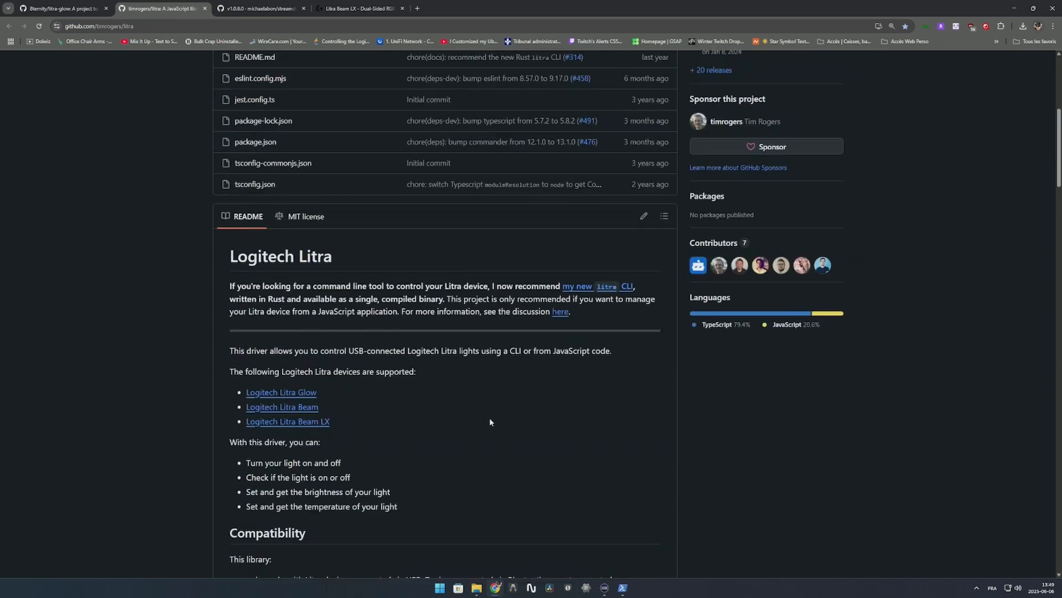
pyautogui.scroll(-3)
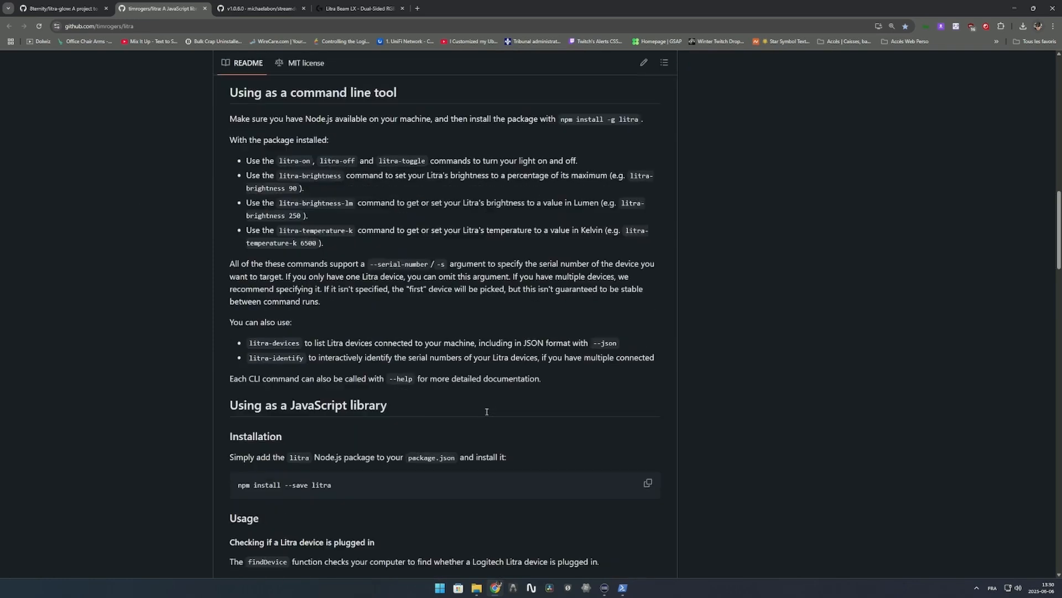
pyautogui.scroll(-3)
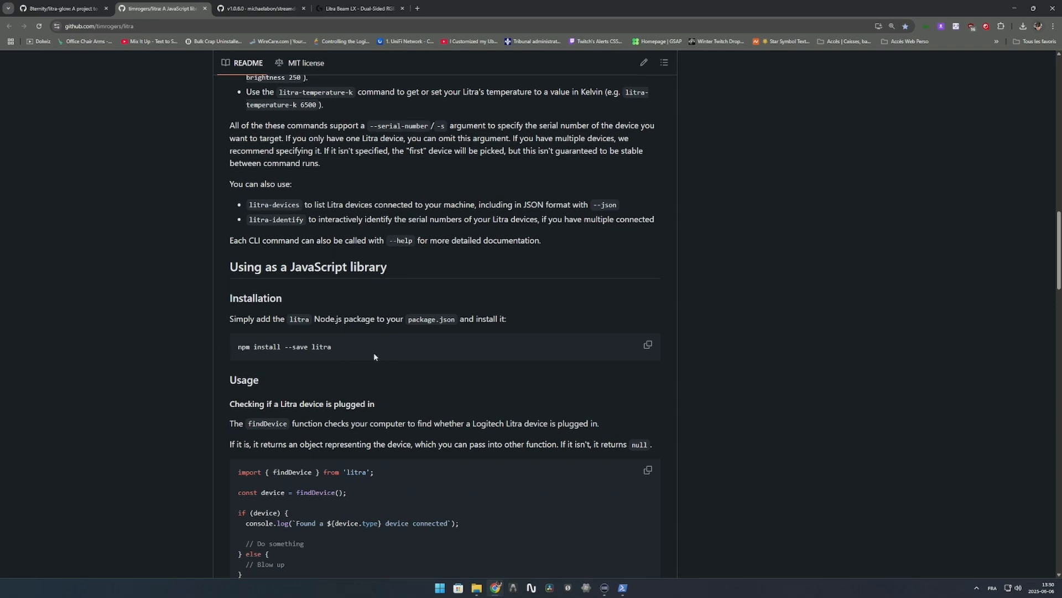
pyautogui.scroll(3)
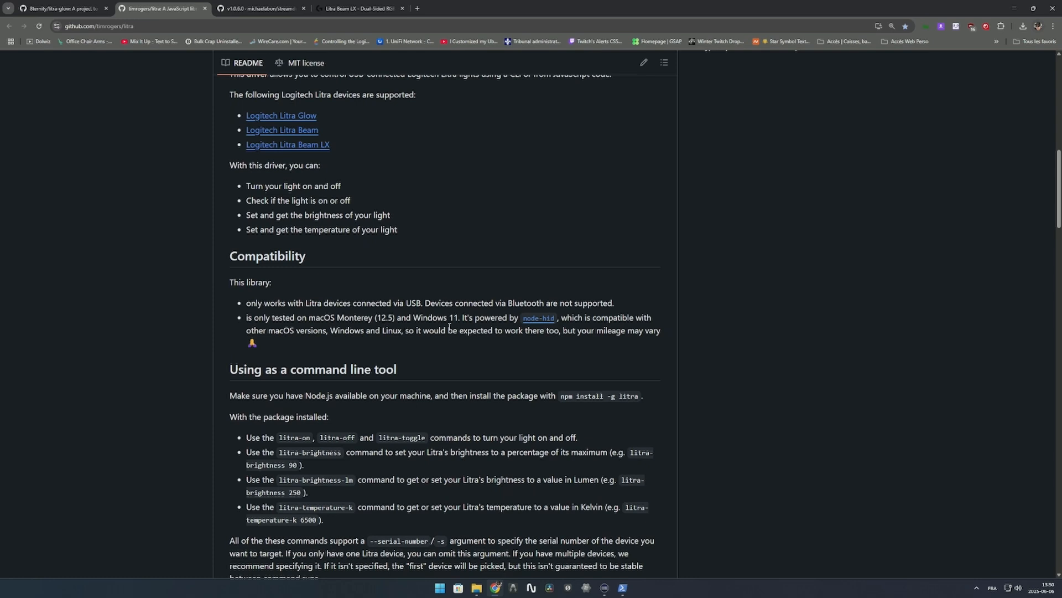
pyautogui.moveTo(537, 318)
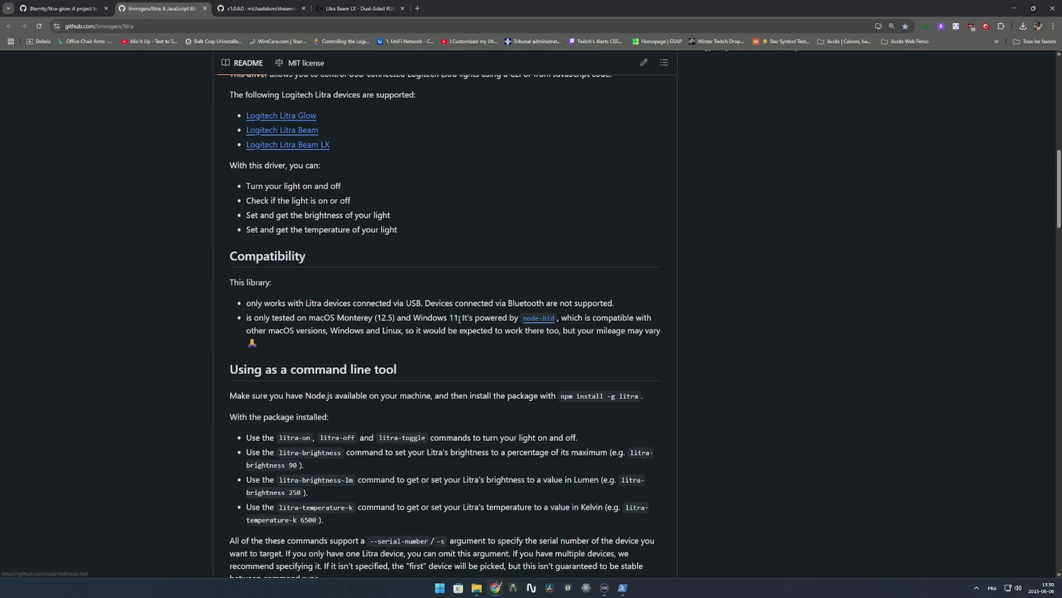
pyautogui.moveTo(638, 345)
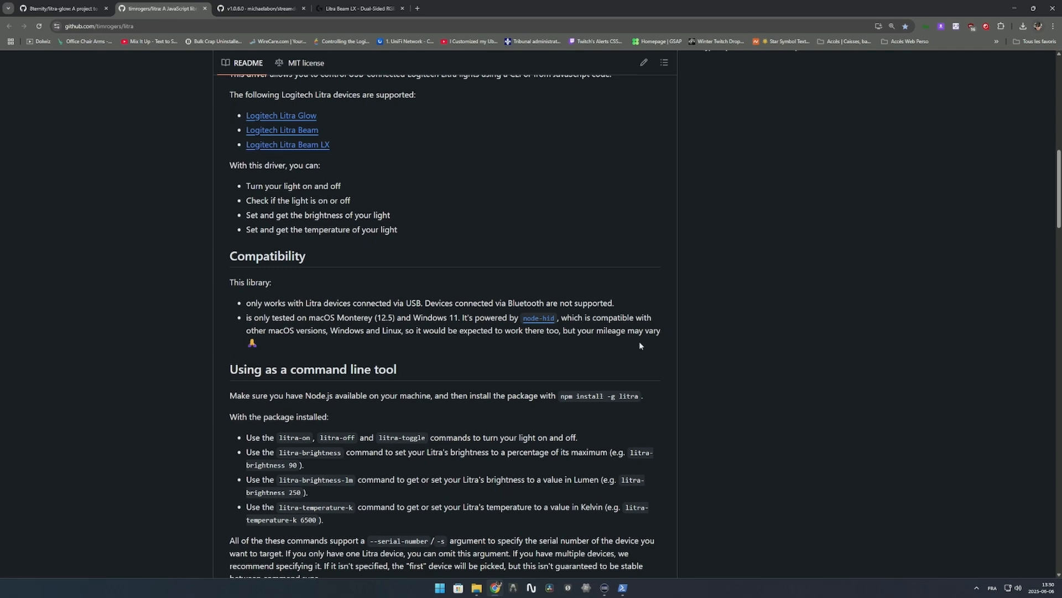
pyautogui.moveTo(628, 331)
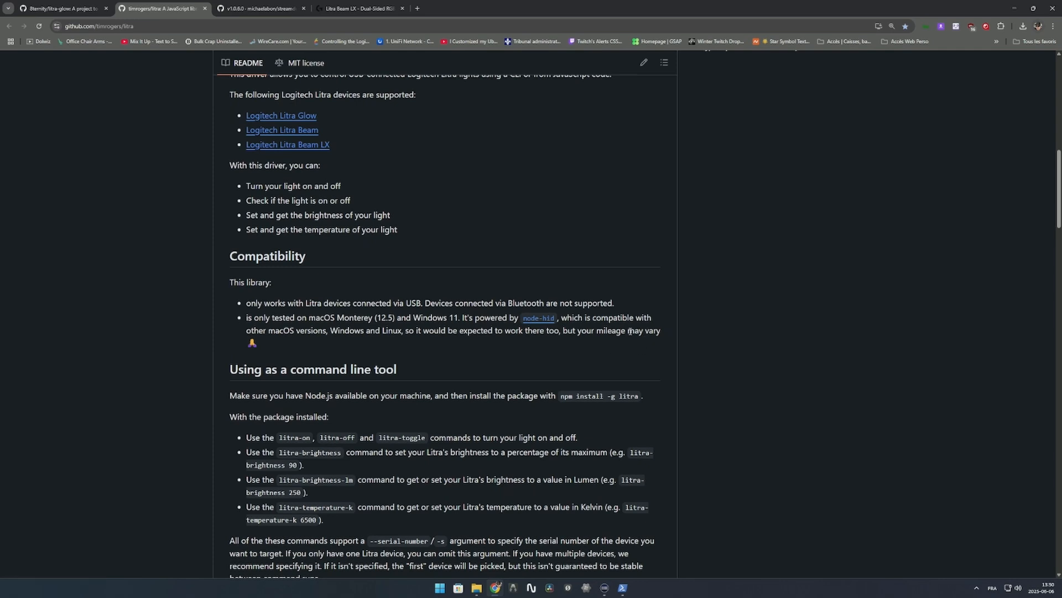
# Open the nodejs.org download link from the litra-glow README in a new tab
pyautogui.click(61, 9)
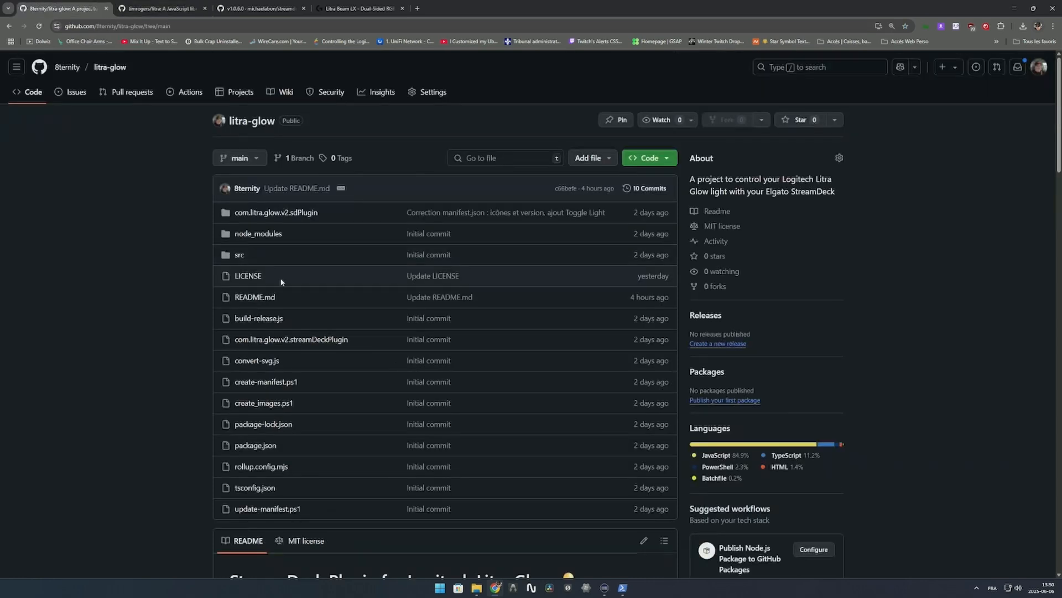
pyautogui.rightClick(399, 252)
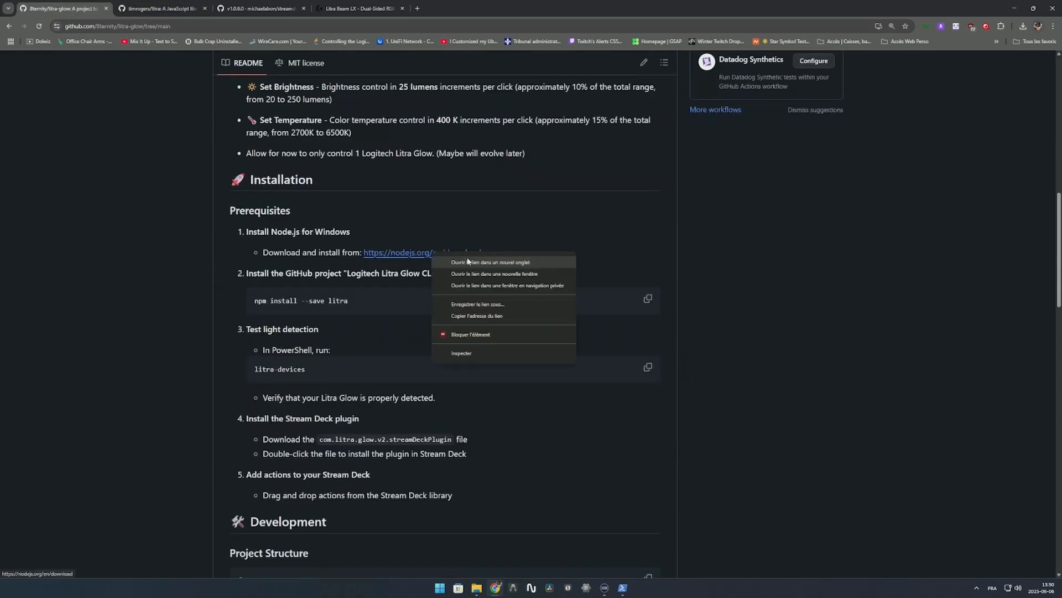
pyautogui.click(493, 264)
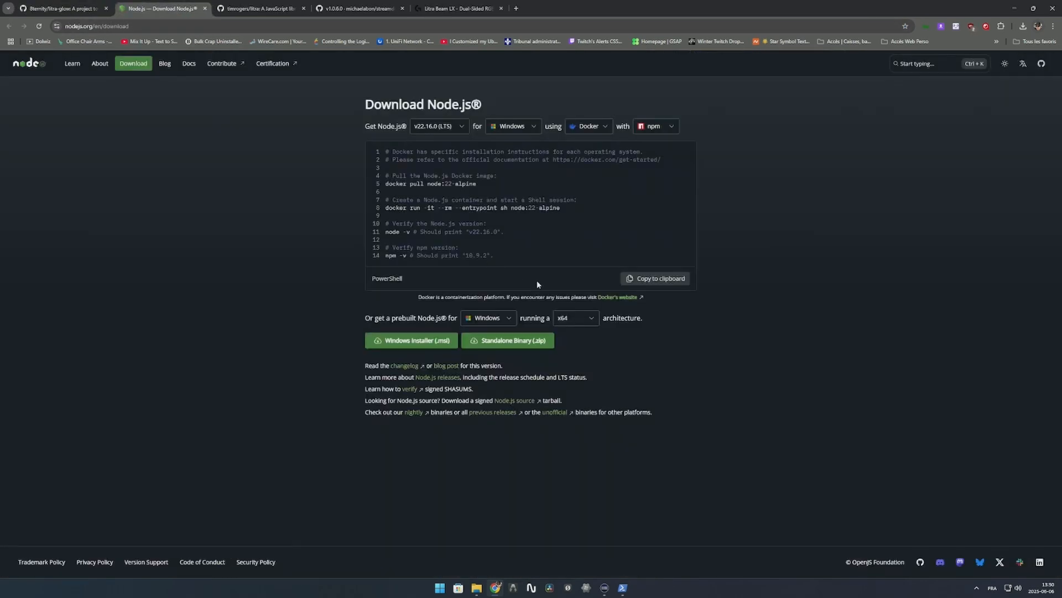
# Switch the Node.js download instructions platform from Windows to macOS
pyautogui.click(513, 126)
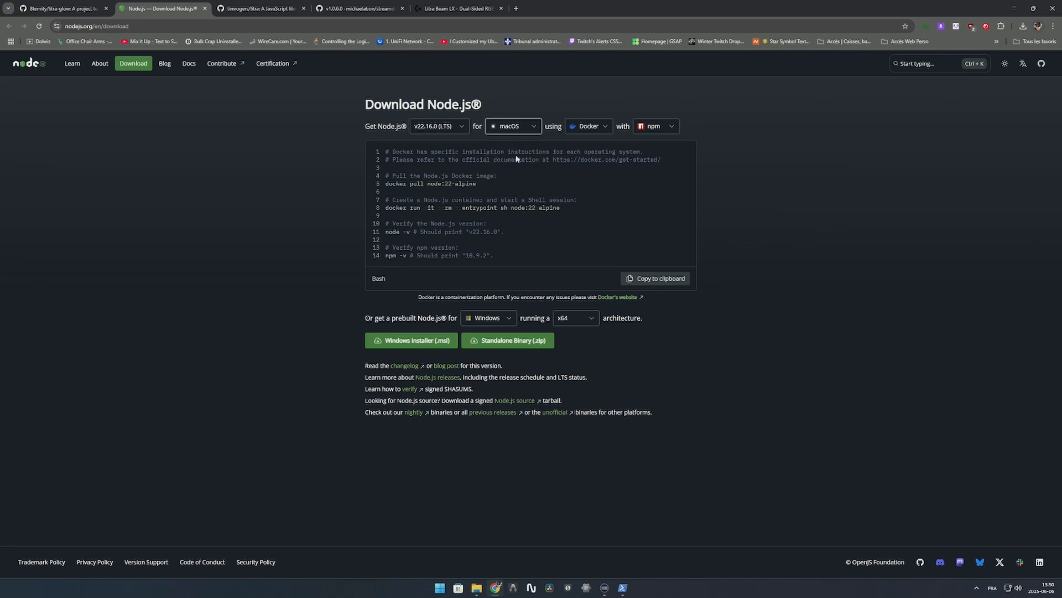
pyautogui.moveTo(636, 368)
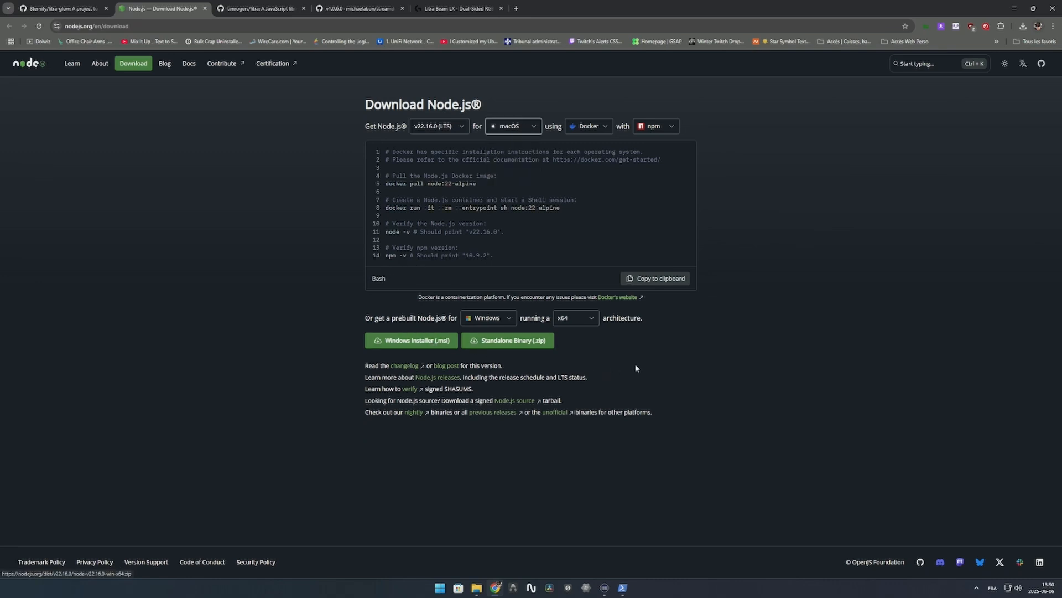
pyautogui.moveTo(457, 224)
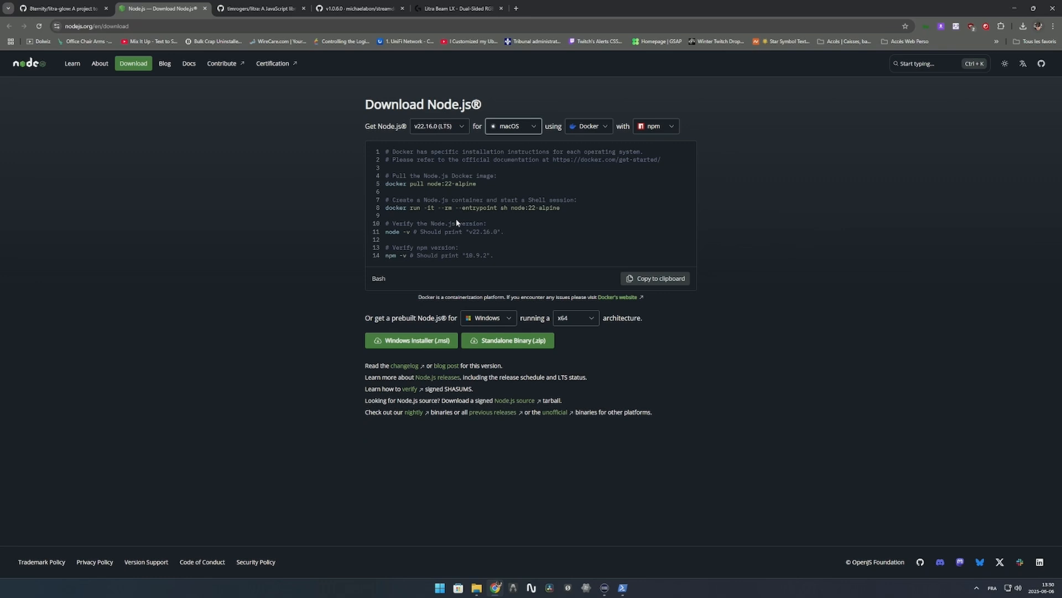
pyautogui.moveTo(290, 122)
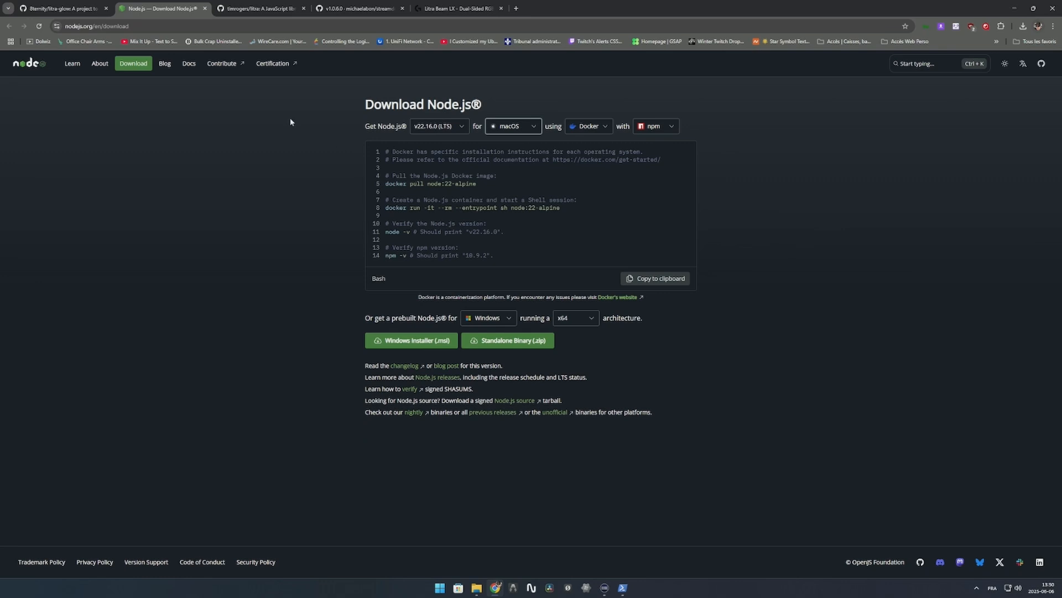
pyautogui.moveTo(302, 162)
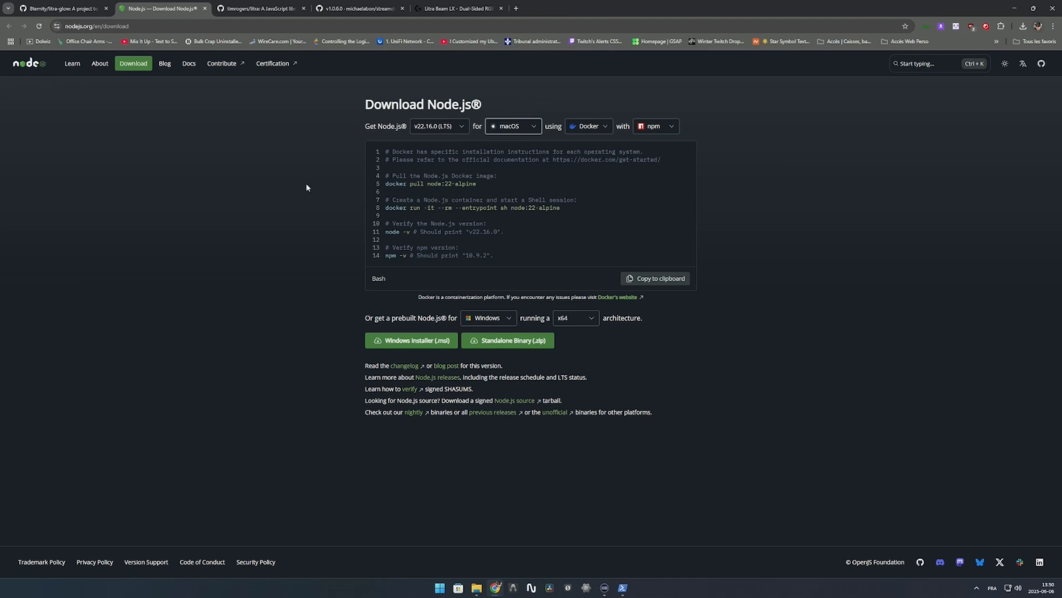
pyautogui.moveTo(245, 173)
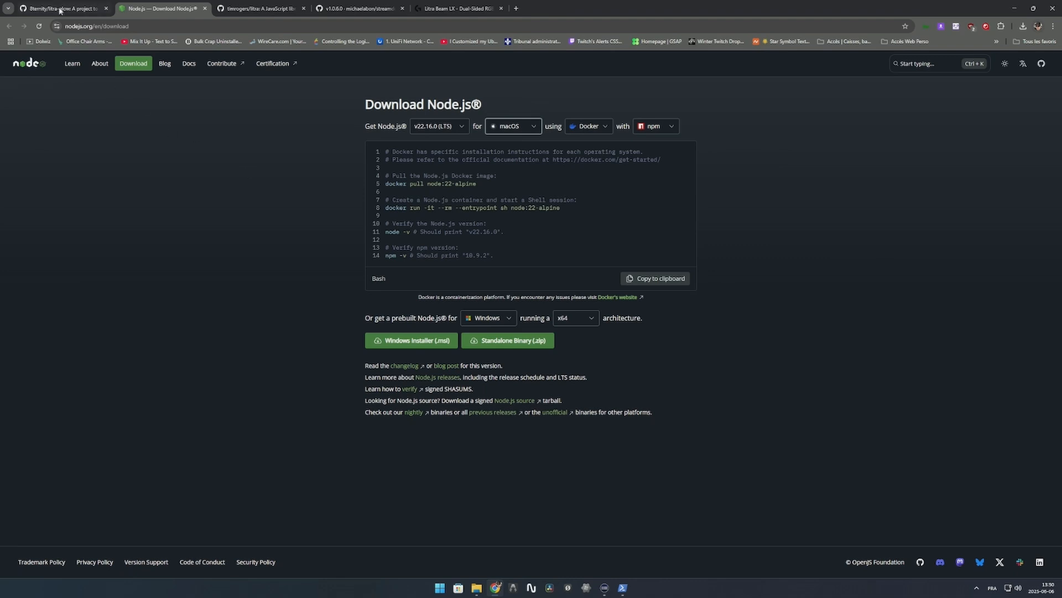
# Return to the top of the litra-glow repository's main page with its file list
pyautogui.click(61, 8)
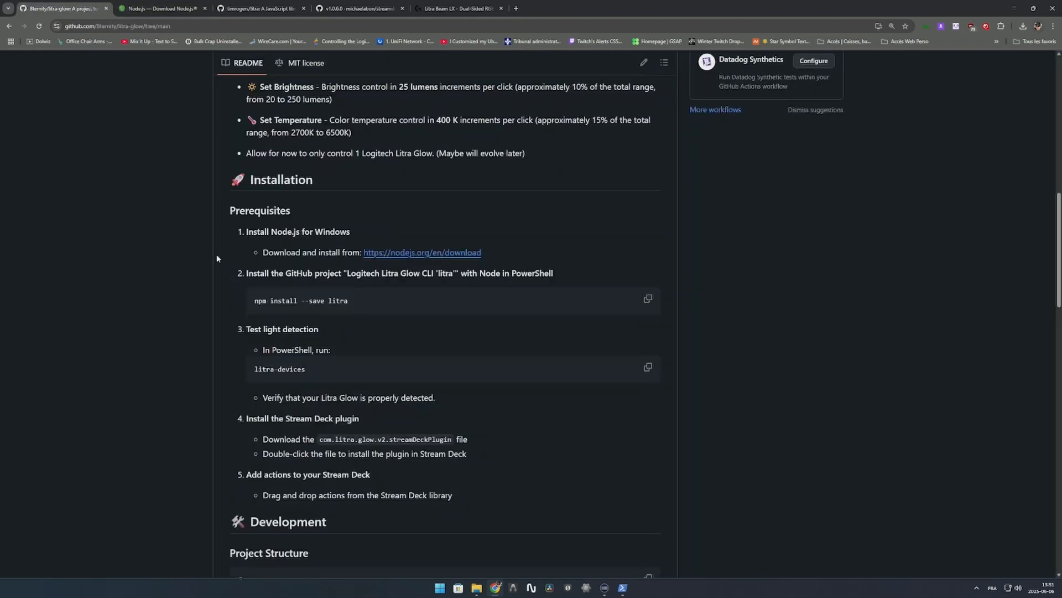
pyautogui.scroll(3)
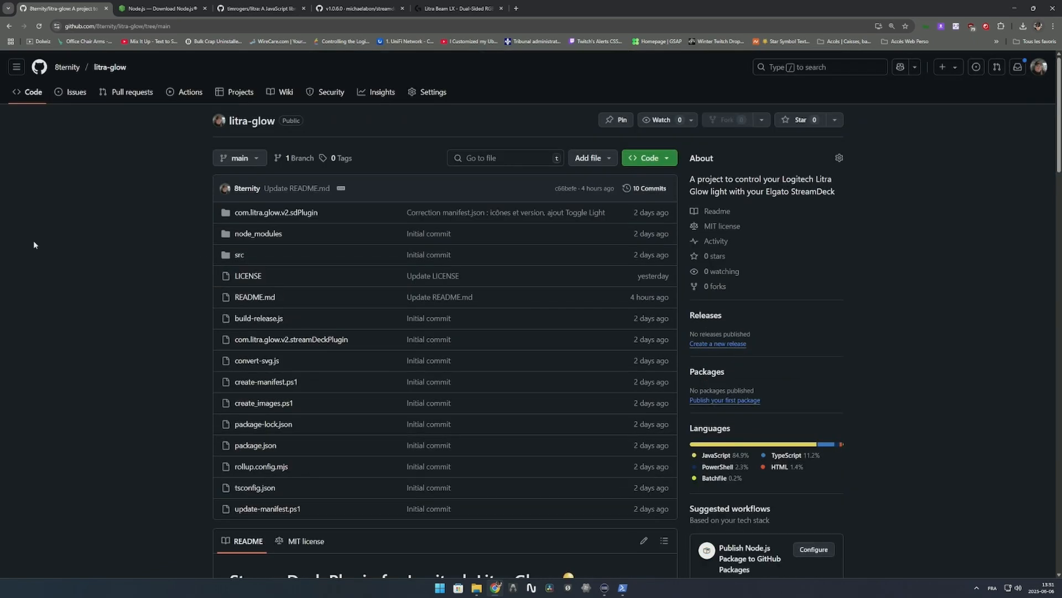
pyautogui.moveTo(100, 247)
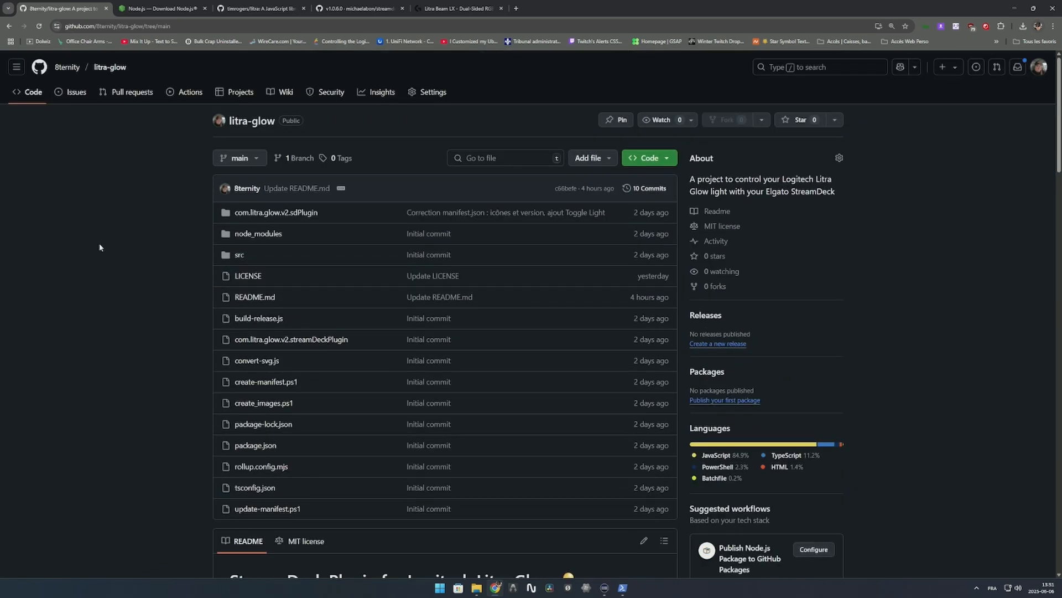
pyautogui.moveTo(897, 295)
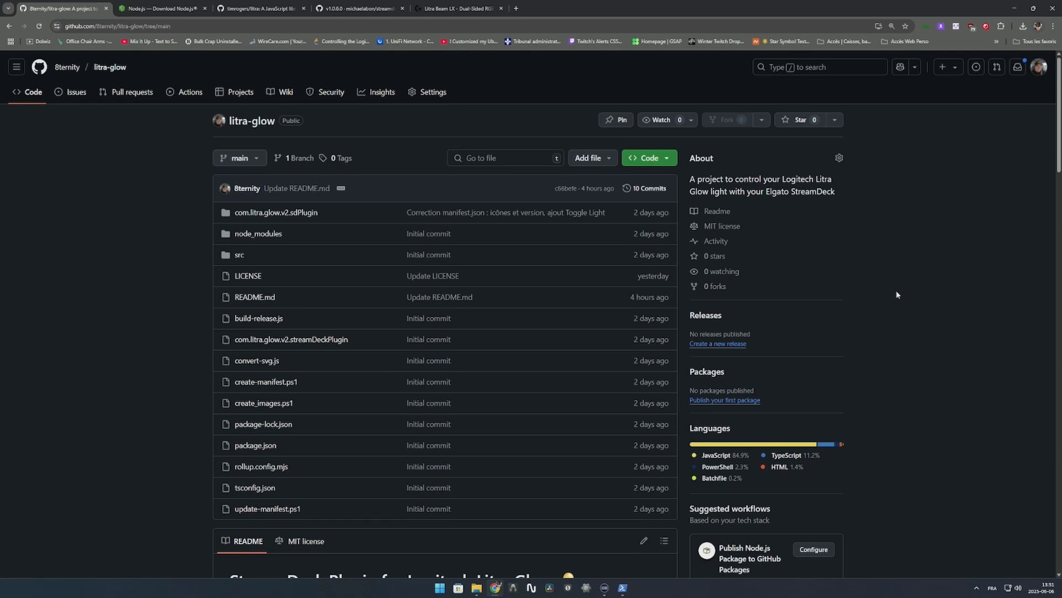
pyautogui.moveTo(896, 295)
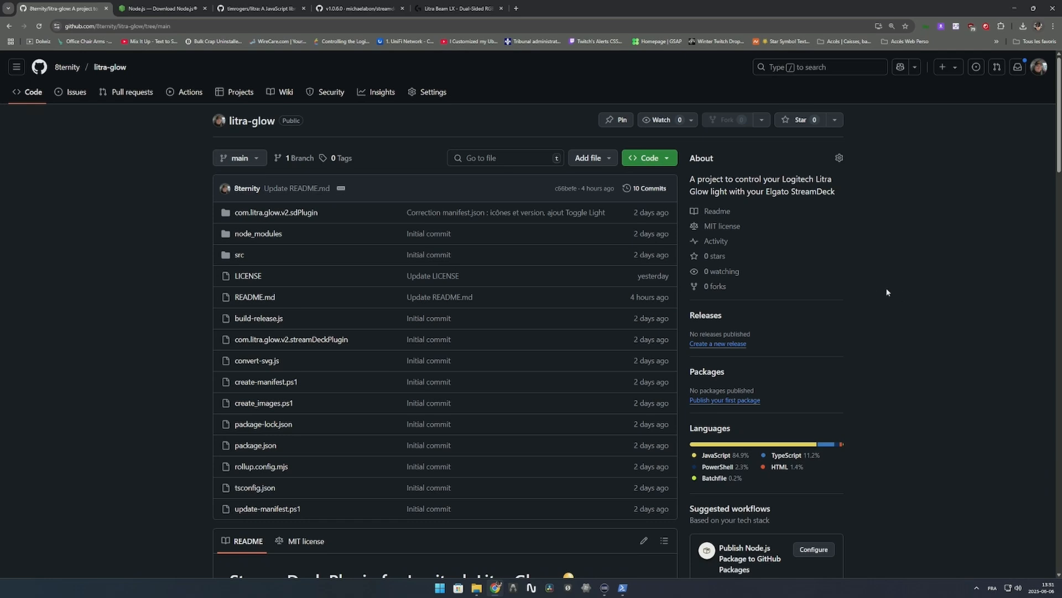
pyautogui.moveTo(901, 292)
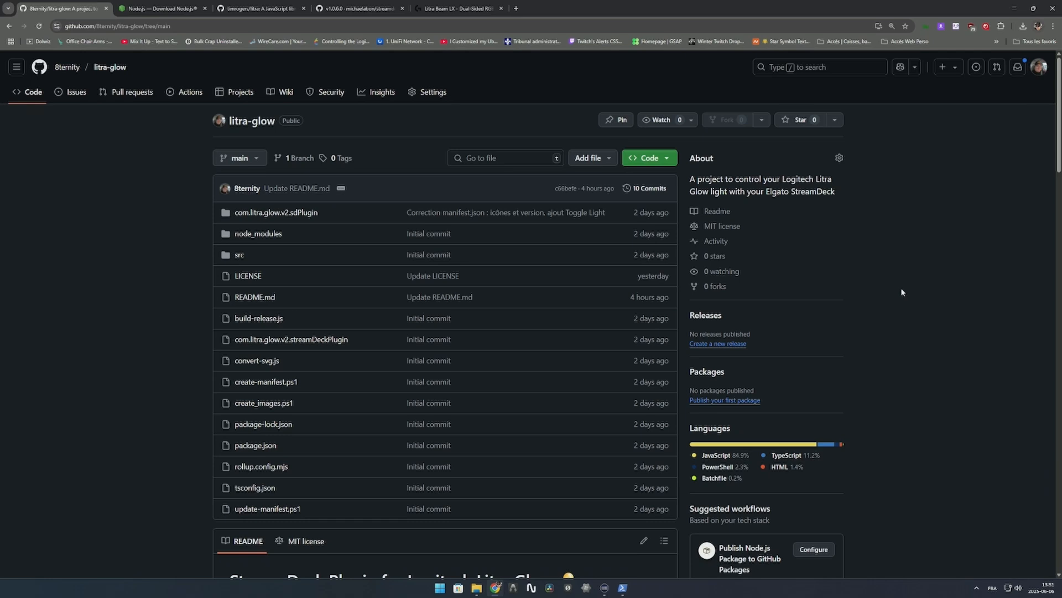